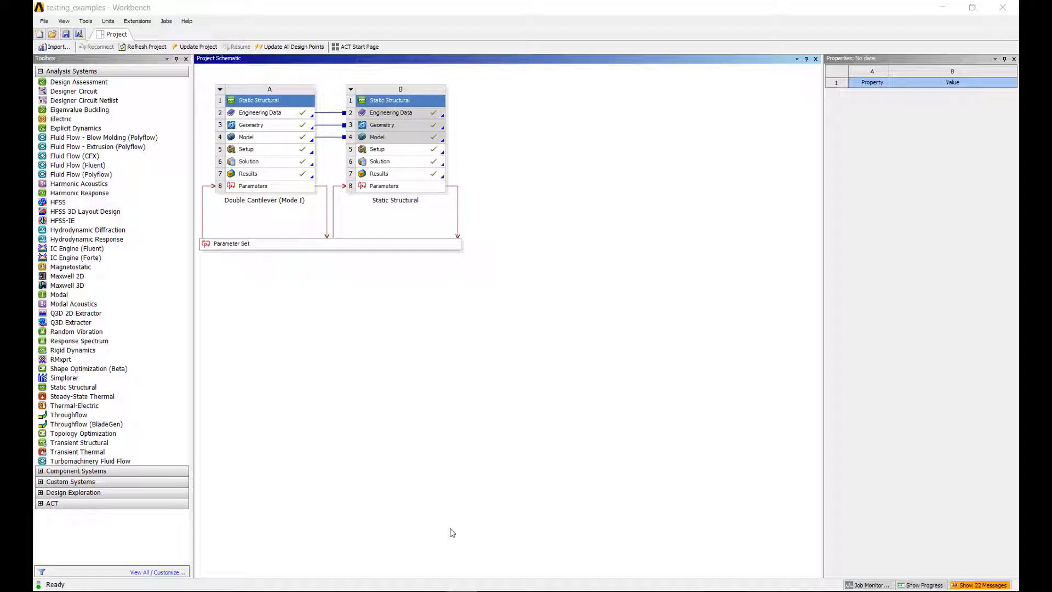
{"action": "mouse_move", "coordinate": [458, 521]}
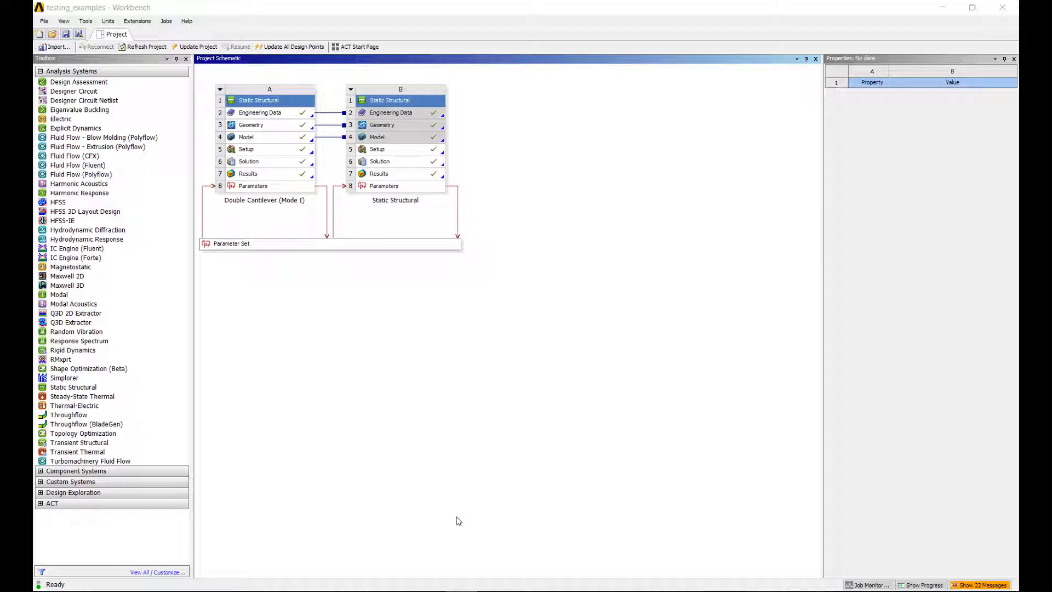
{"action": "mouse_move", "coordinate": [369, 588]}
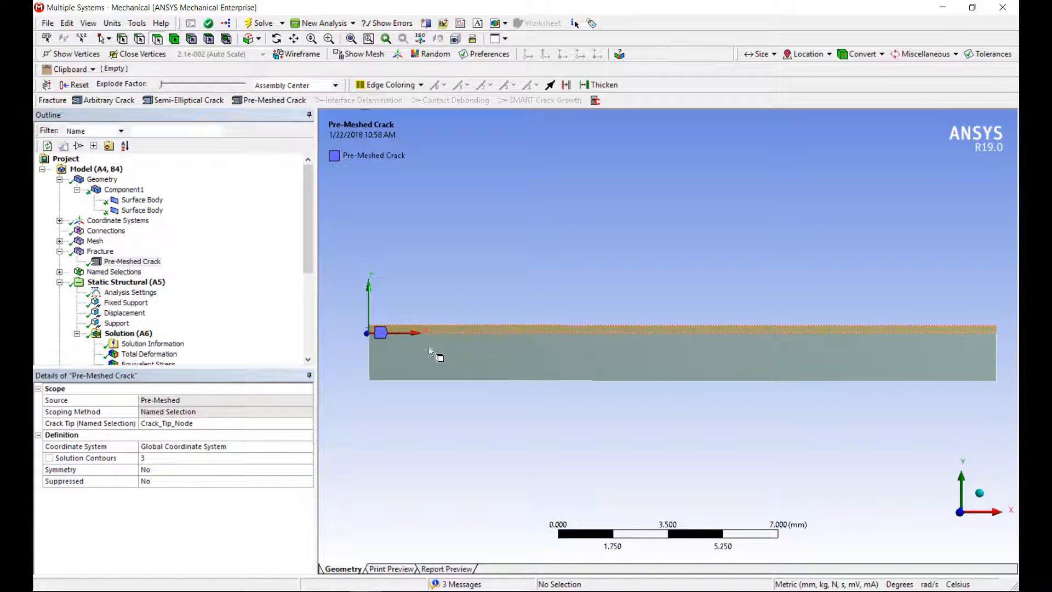
Confirm the bodies are structural steel and copper, then show equivalent stress peaking at 2686.1 MPa.
{"action": "left_click", "coordinate": [142, 200]}
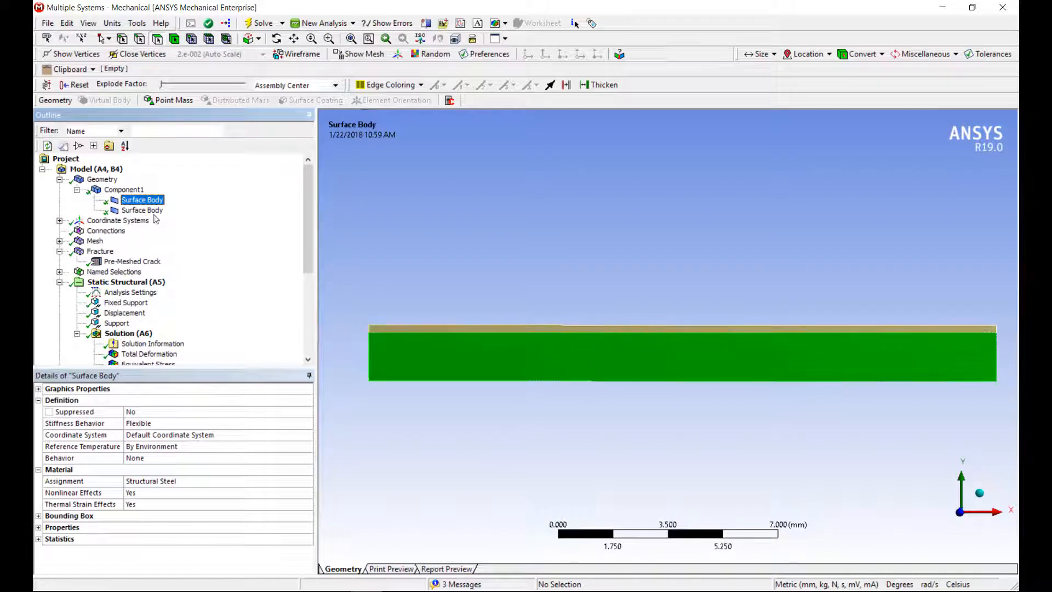
{"action": "left_click", "coordinate": [142, 209]}
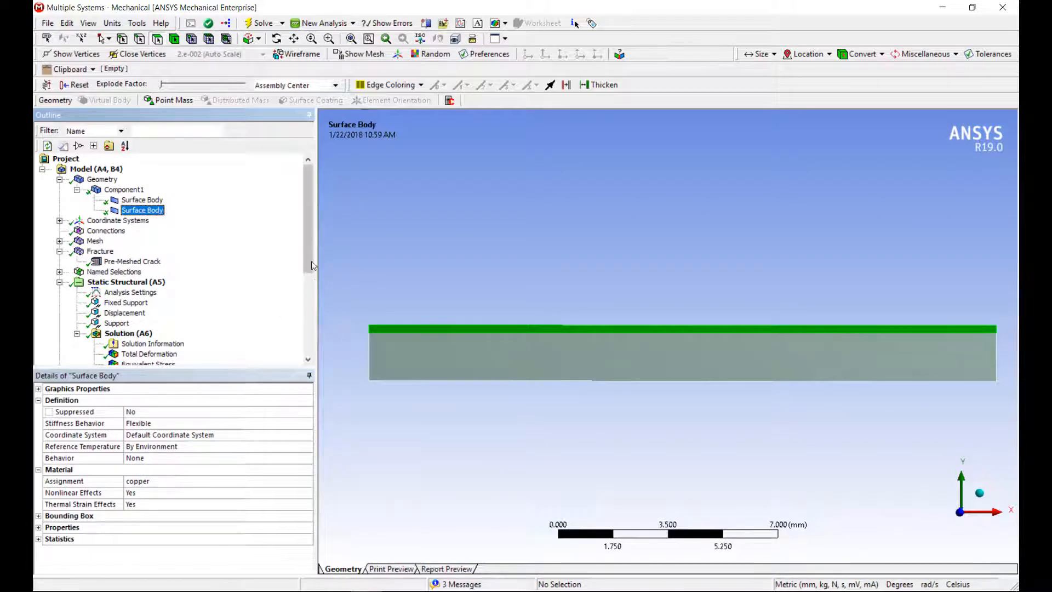
{"action": "scroll", "scroll_direction": "down", "scroll_amount": 3}
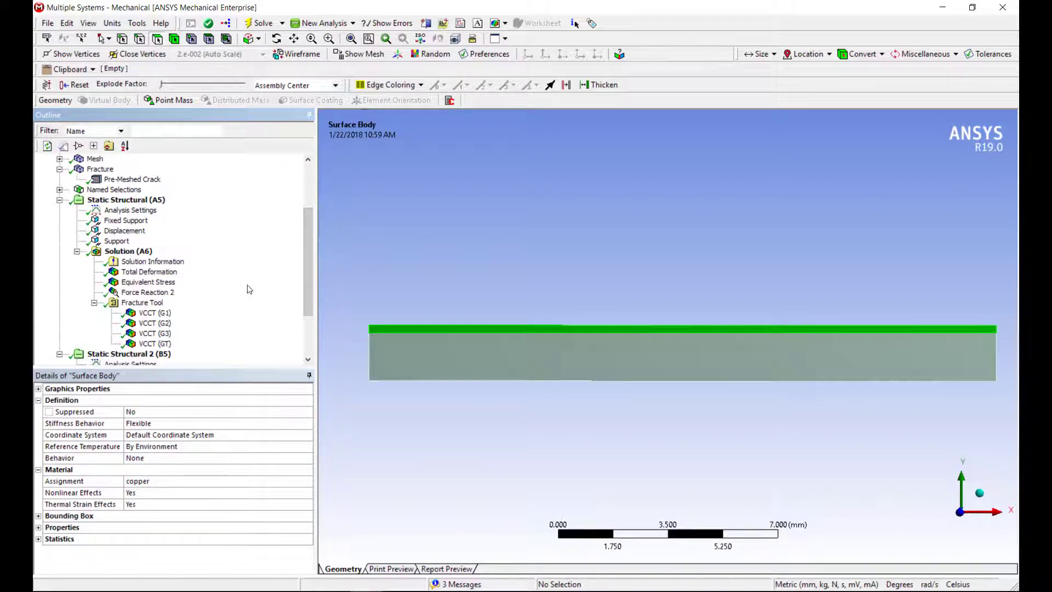
{"action": "left_click", "coordinate": [149, 281]}
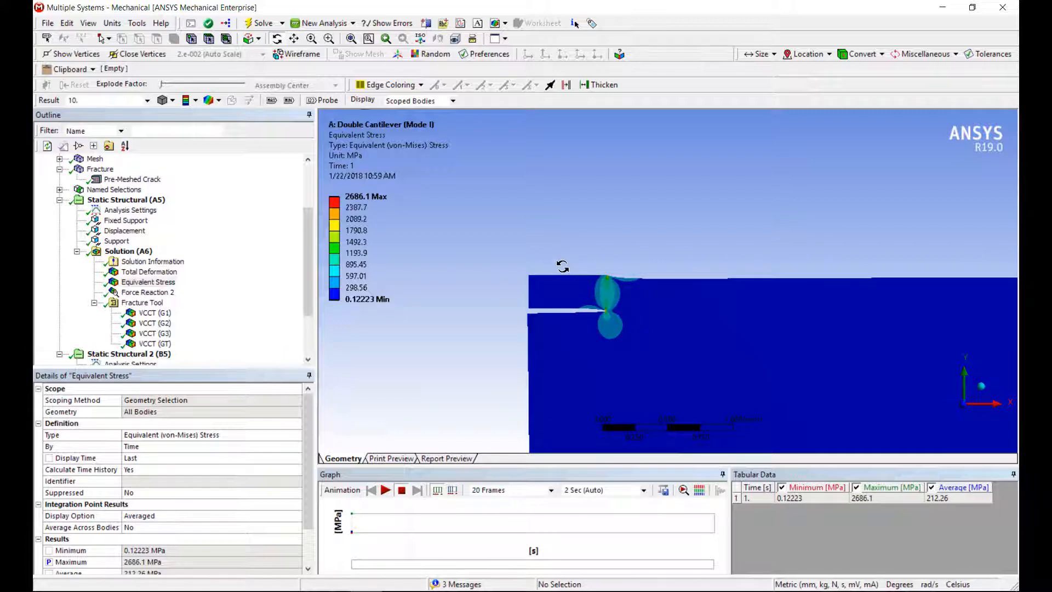
{"action": "mouse_move", "coordinate": [622, 337]}
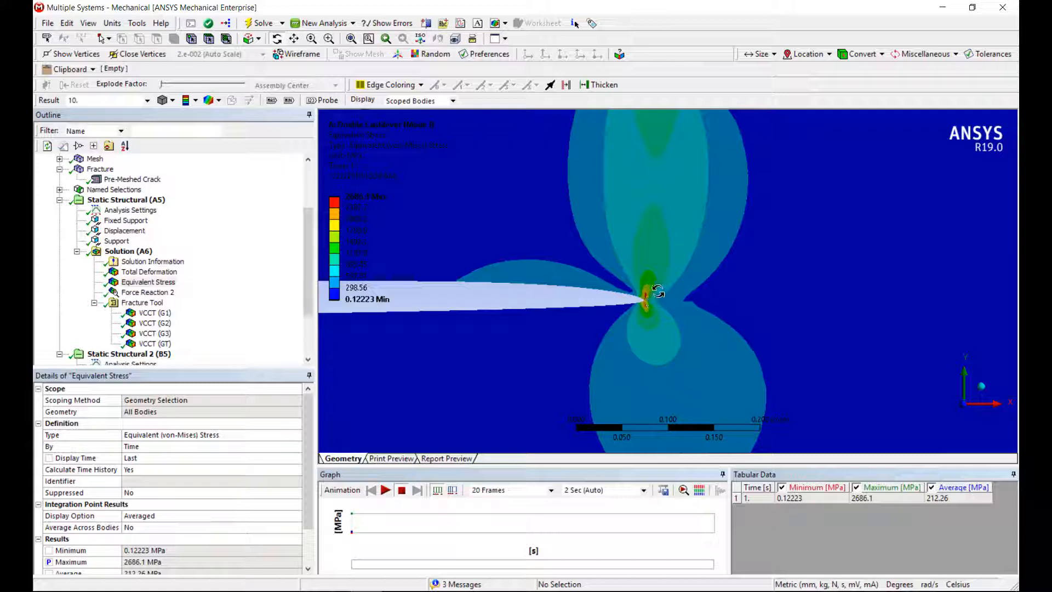
{"action": "mouse_move", "coordinate": [651, 299]}
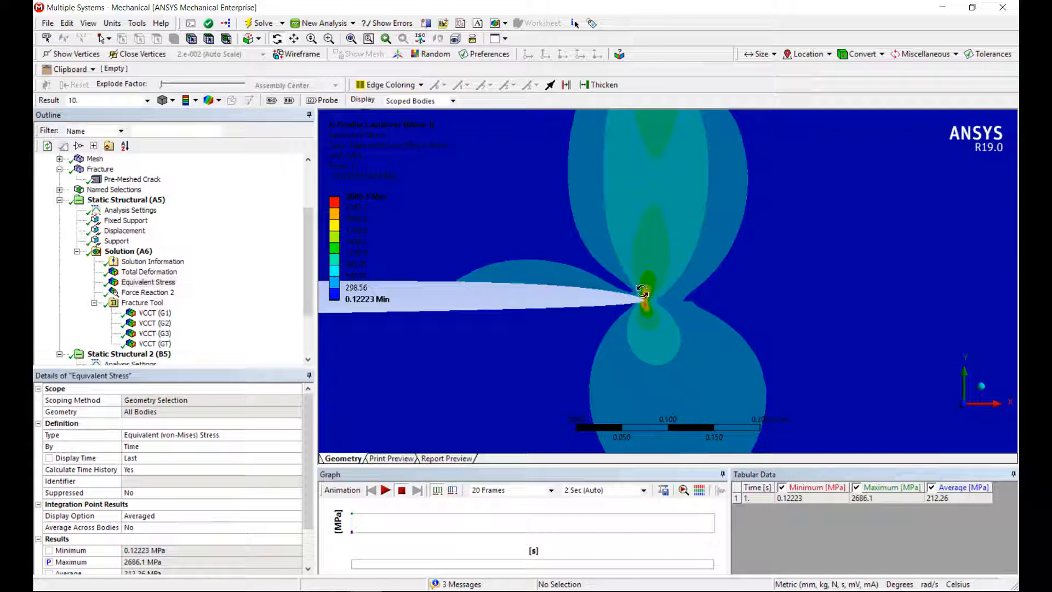
{"action": "mouse_move", "coordinate": [314, 298]}
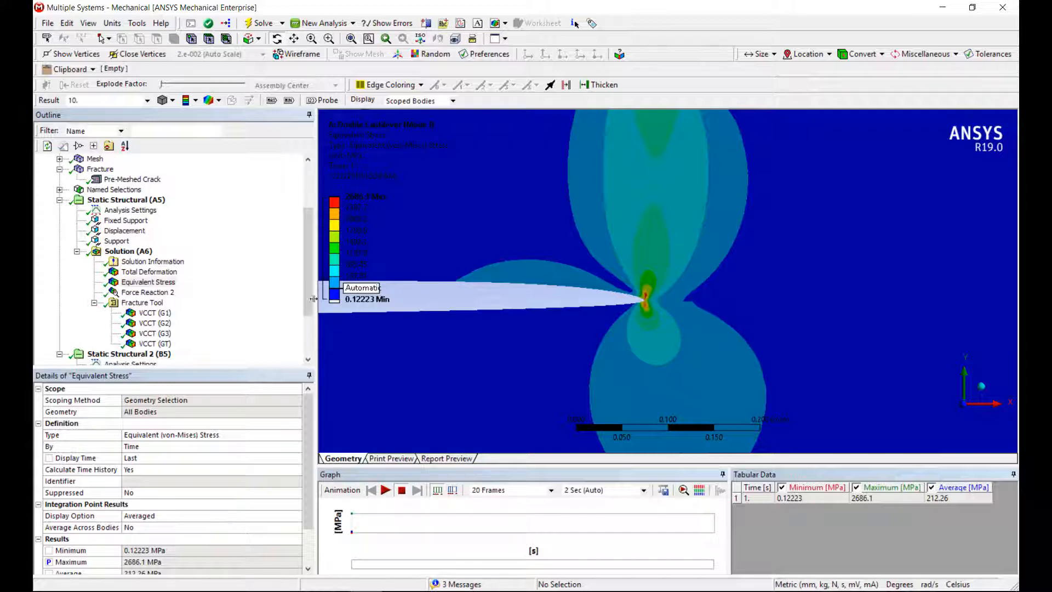
{"action": "mouse_move", "coordinate": [651, 307]}
{"action": "type", "text": "298.56"}
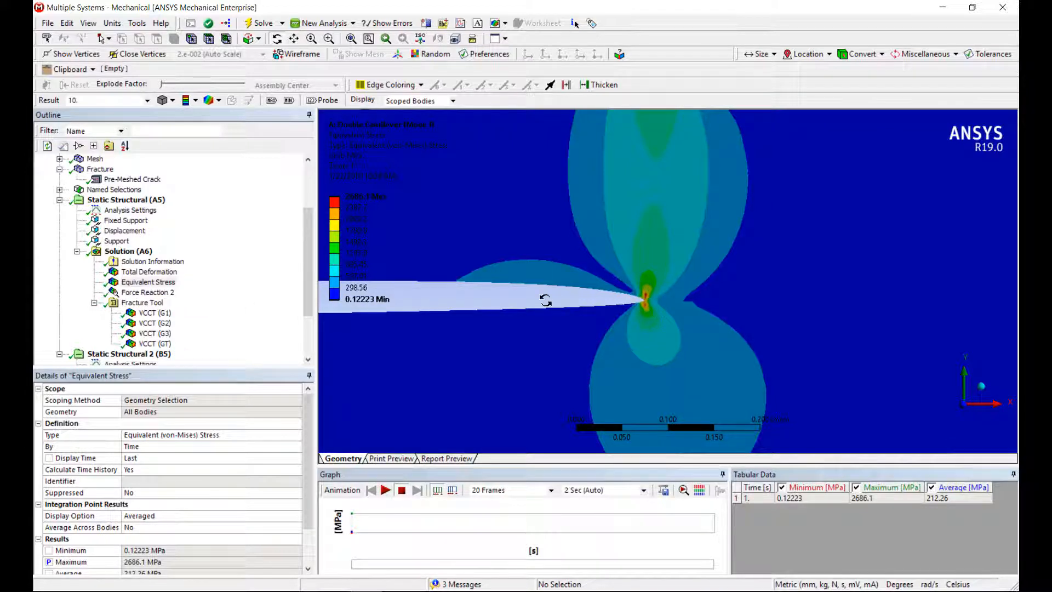
View the VCCT G1 (1.0426 mJ/mm²), G2 and G3 crack-tip energy release results.
{"action": "left_click", "coordinate": [155, 312]}
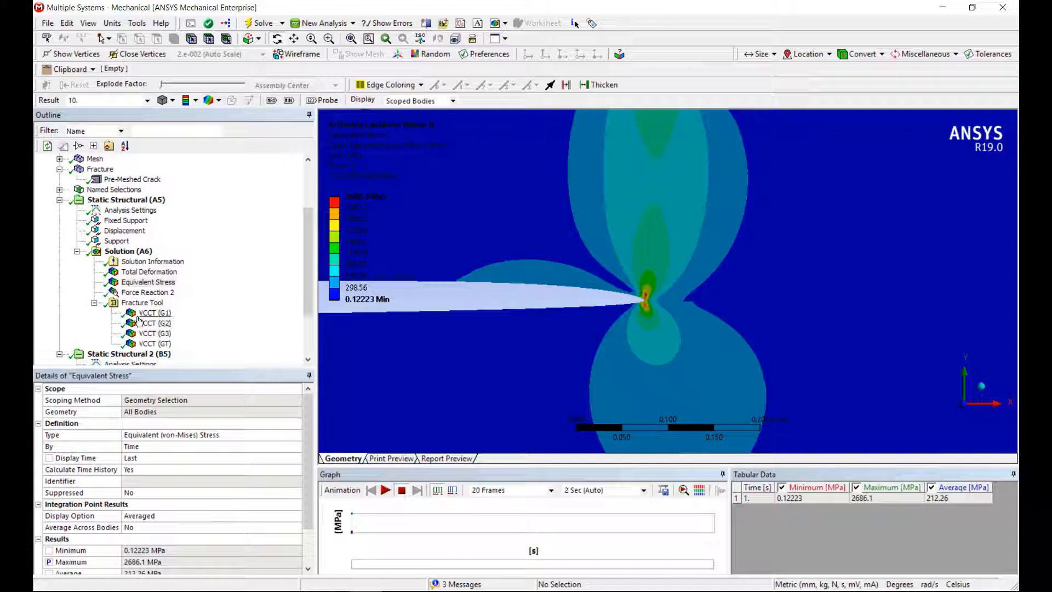
{"action": "left_click", "coordinate": [155, 313]}
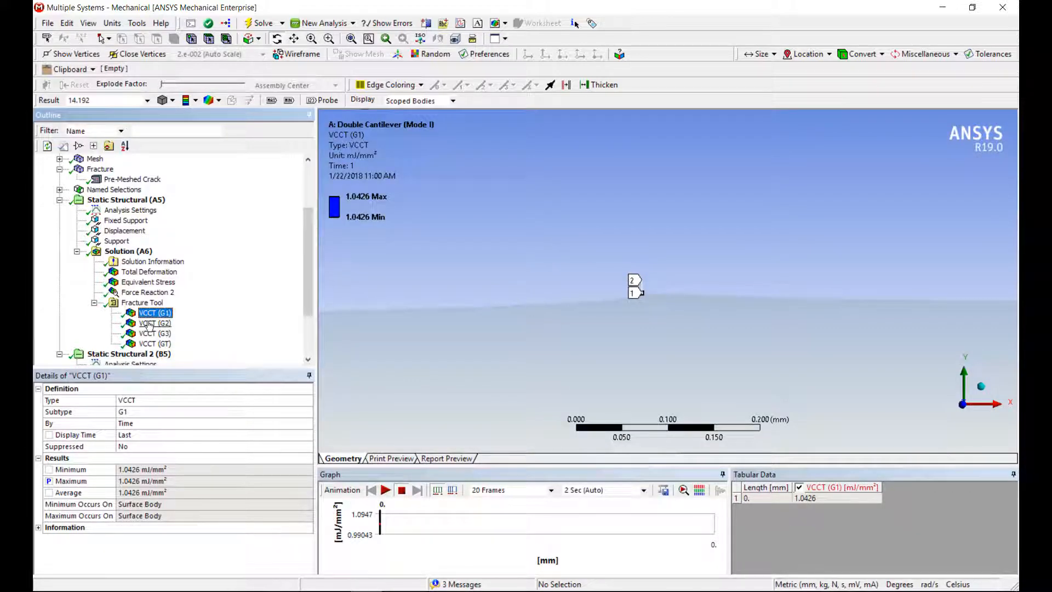
{"action": "left_click", "coordinate": [154, 323]}
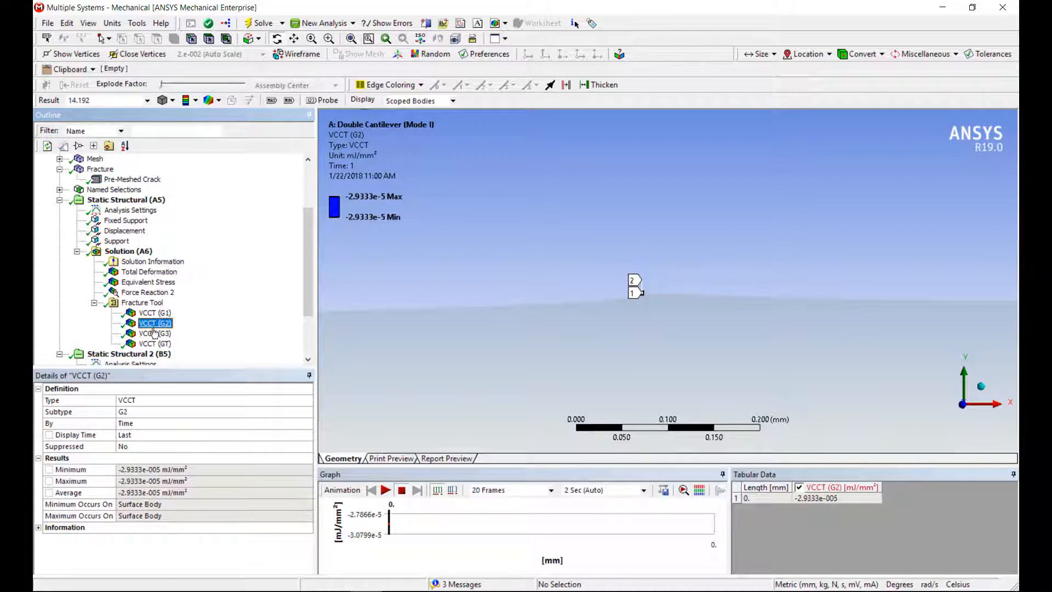
{"action": "left_click", "coordinate": [154, 343]}
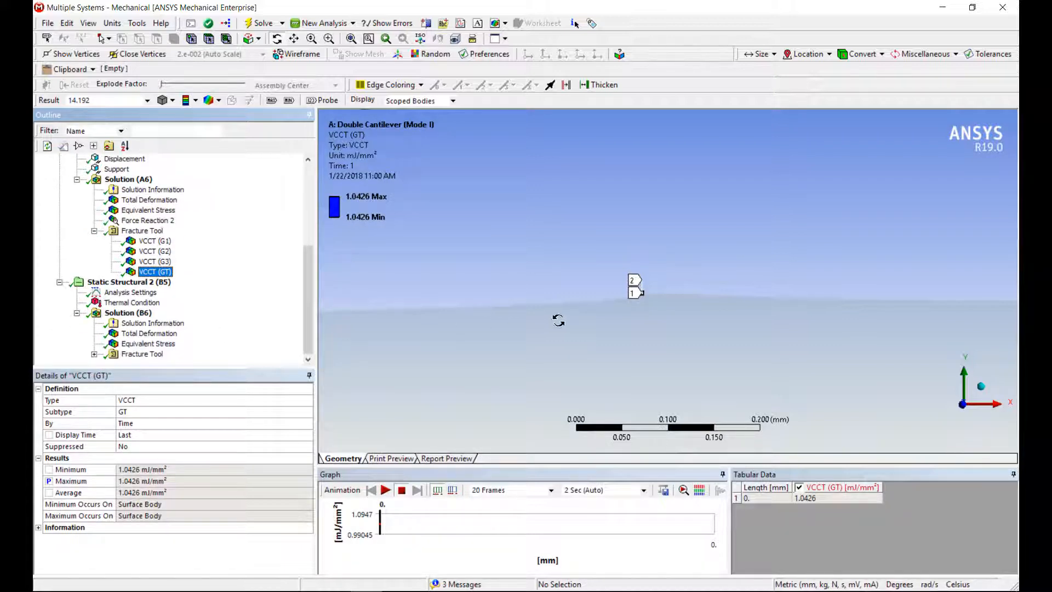
Review the 100 °C load, animated 0.02007 mm deformation, 677 MPa stress and fracture results.
{"action": "left_click", "coordinate": [132, 302]}
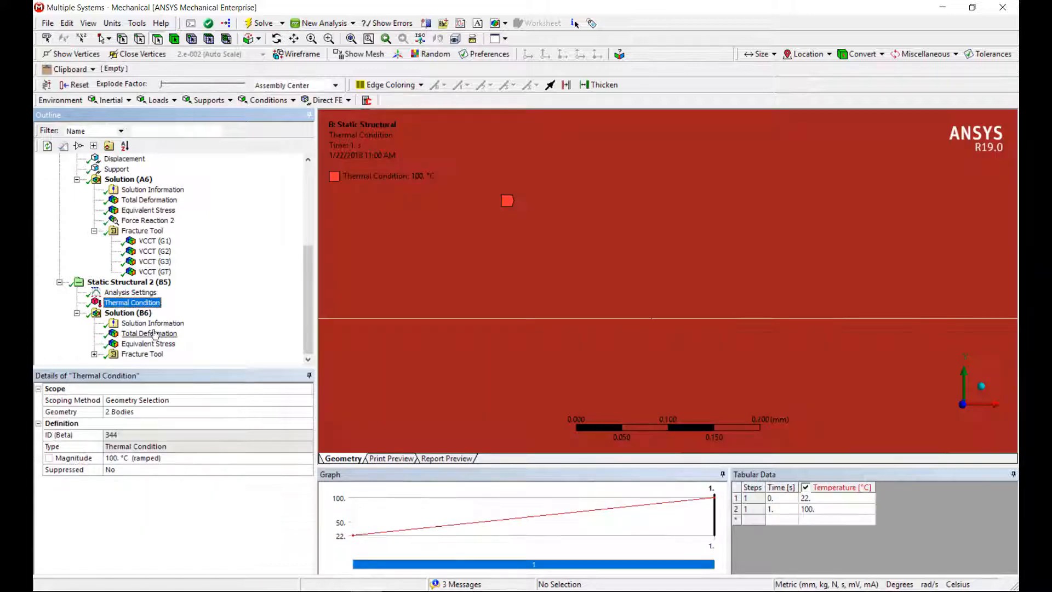
{"action": "left_click", "coordinate": [149, 334]}
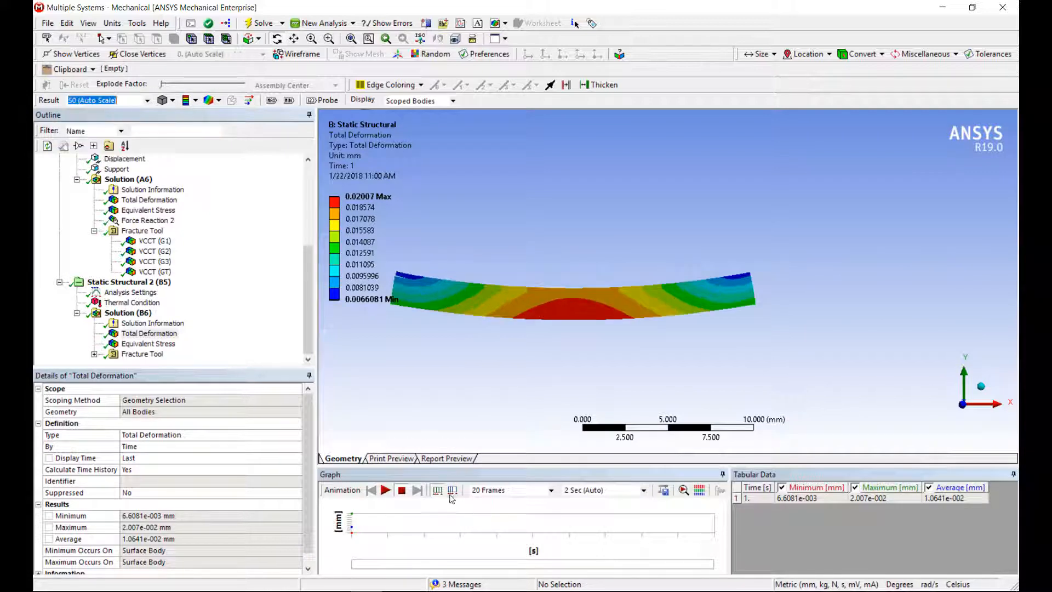
{"action": "left_click", "coordinate": [385, 490]}
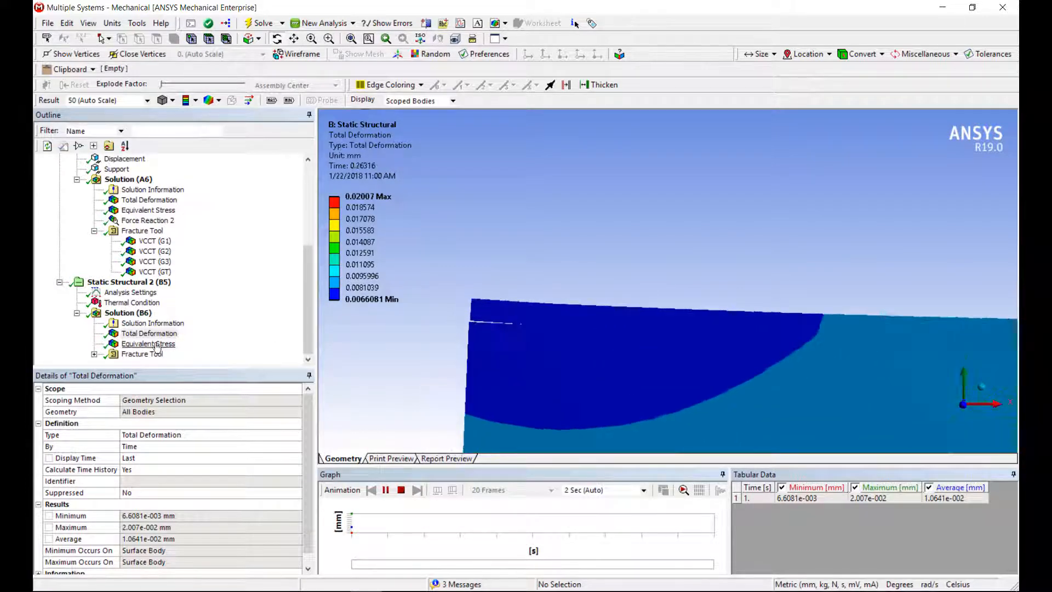
{"action": "left_click", "coordinate": [149, 344]}
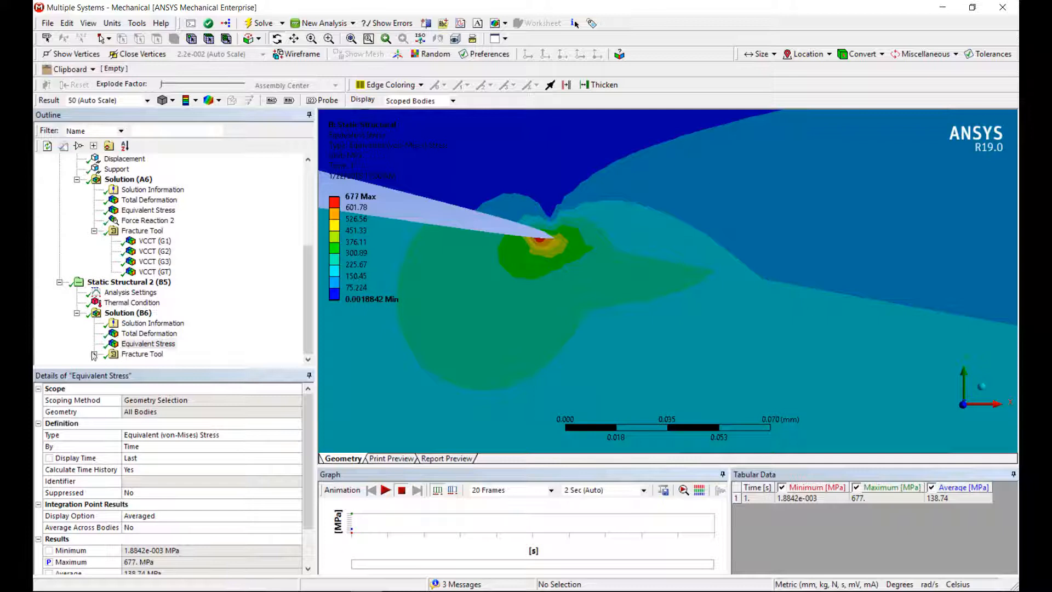
{"action": "left_click", "coordinate": [155, 313]}
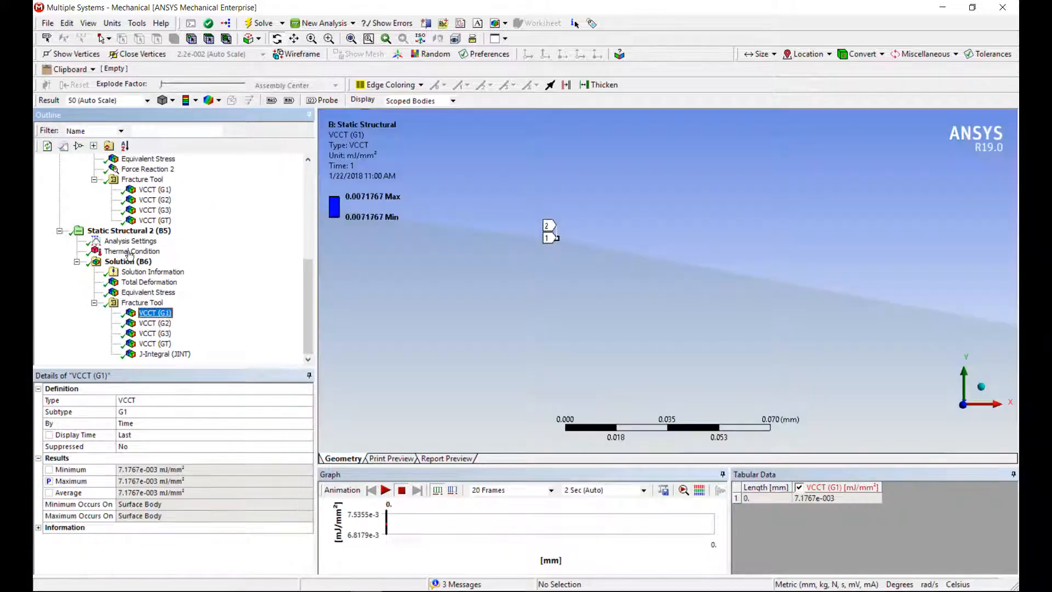
{"action": "mouse_move", "coordinate": [487, 483]}
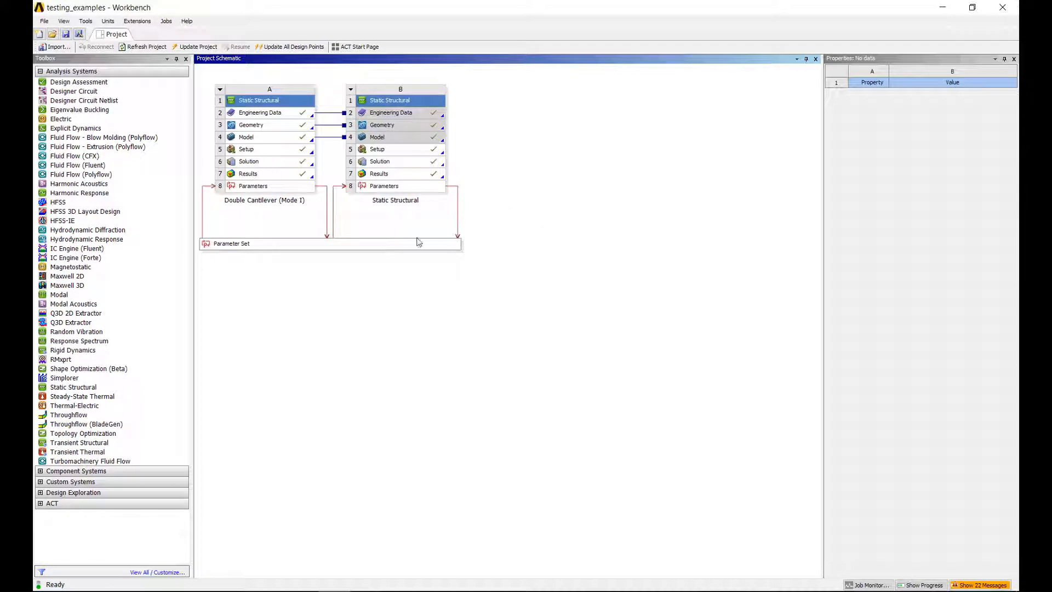
Open the parameter set's Table of Design Points and compare DP 0 through DP 2.
{"action": "double_click", "coordinate": [231, 242]}
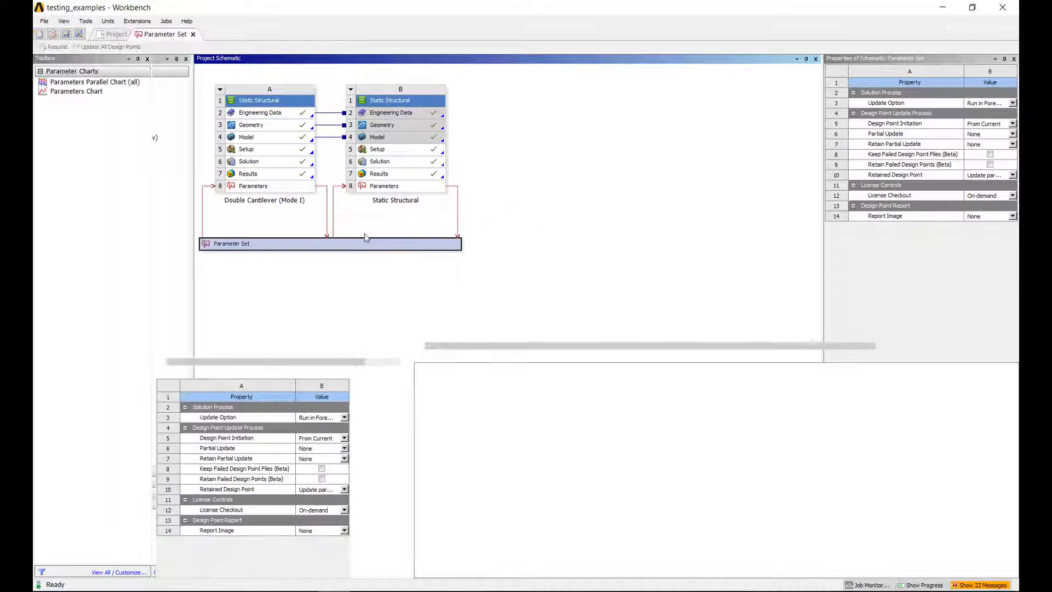
{"action": "double_click", "coordinate": [231, 243]}
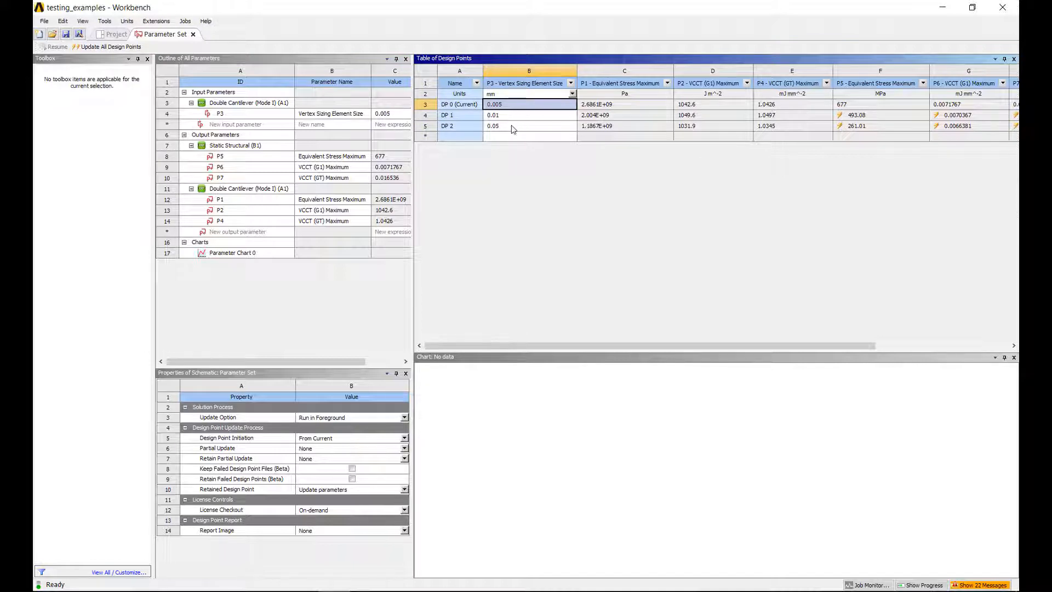
{"action": "mouse_move", "coordinate": [624, 113]}
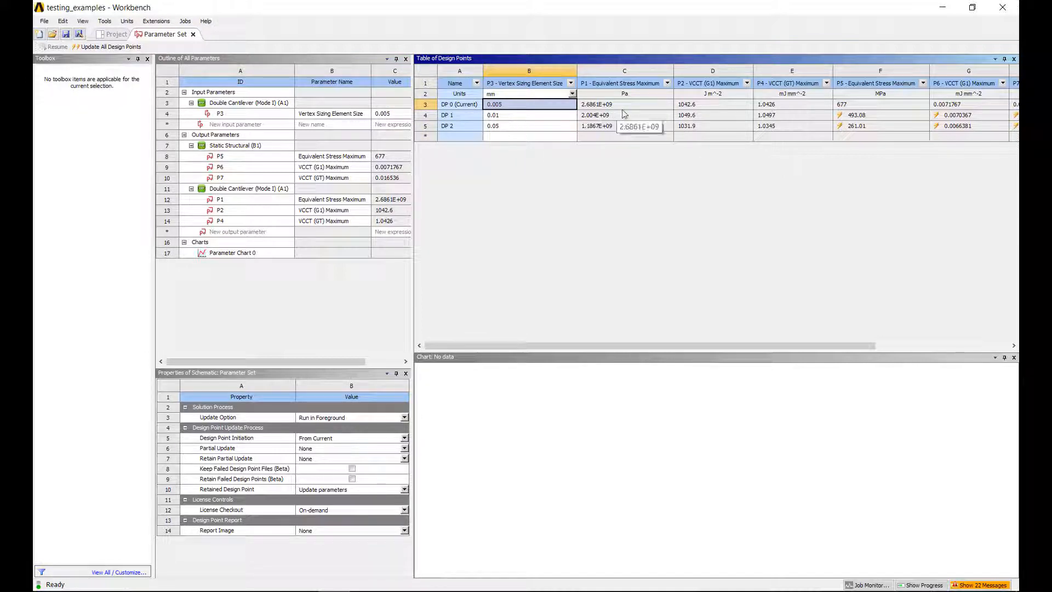
{"action": "mouse_move", "coordinate": [710, 127]}
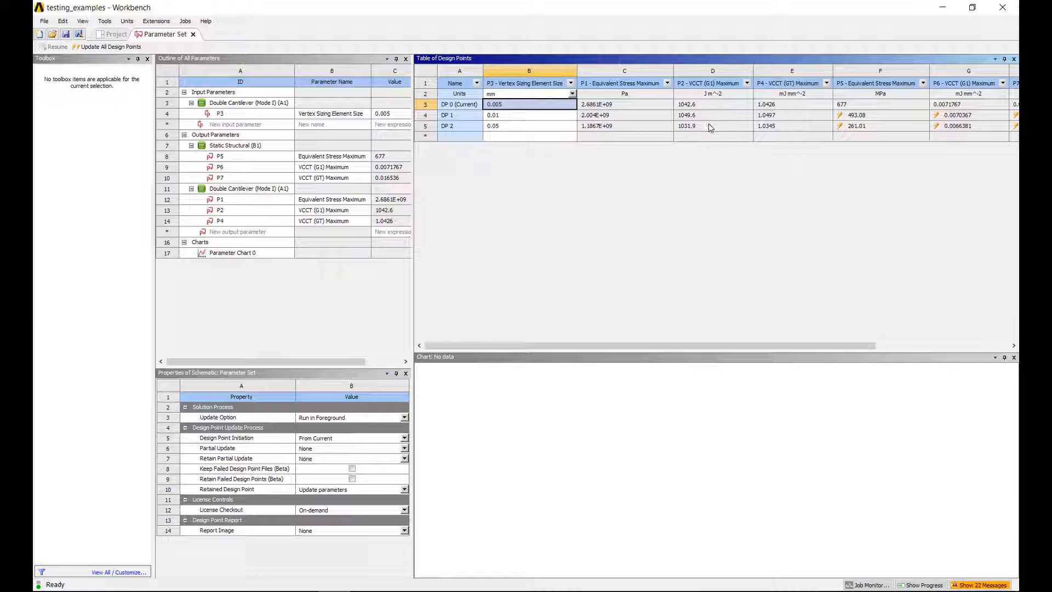
{"action": "mouse_move", "coordinate": [726, 128]}
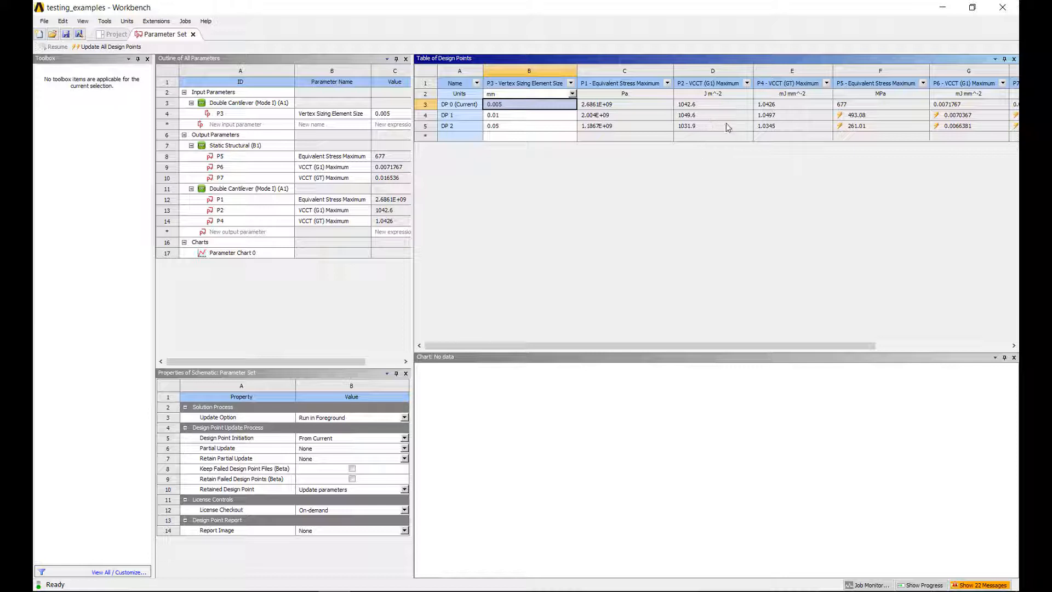
{"action": "mouse_move", "coordinate": [626, 119]}
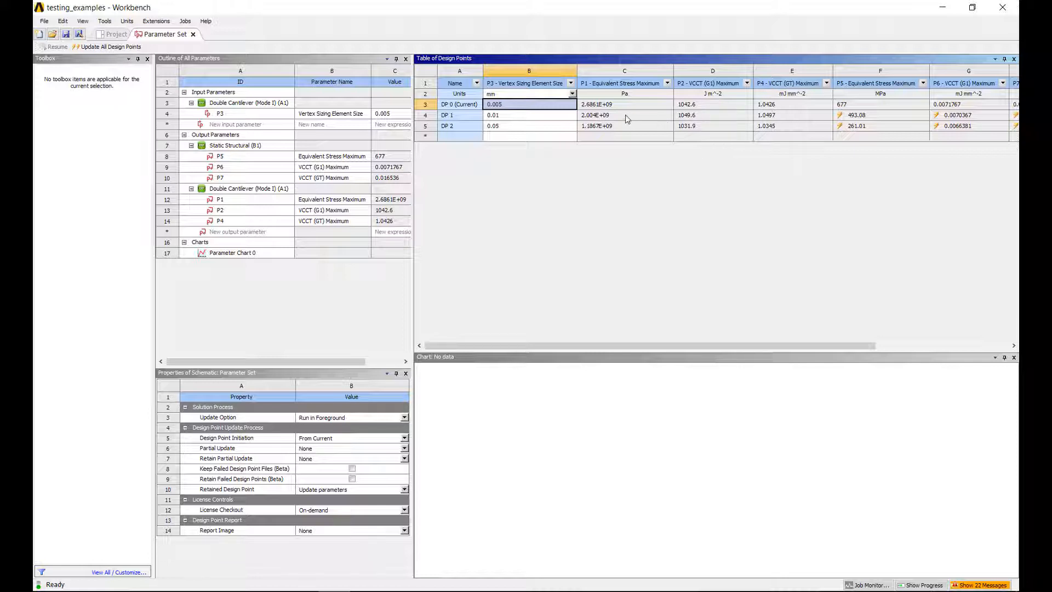
{"action": "mouse_move", "coordinate": [606, 130]}
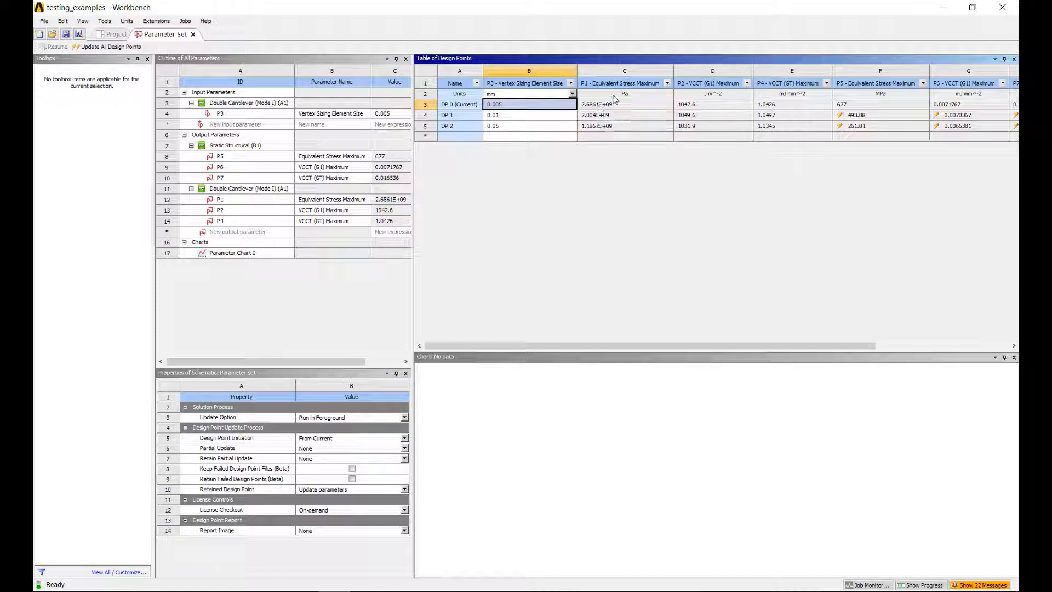
{"action": "mouse_move", "coordinate": [697, 124]}
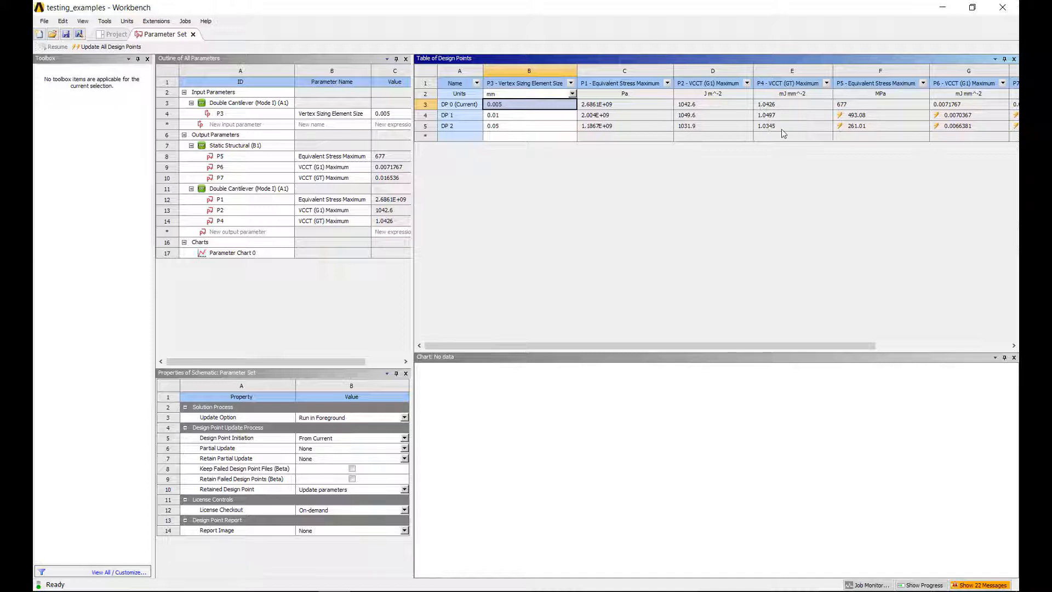
{"action": "mouse_move", "coordinate": [781, 132]}
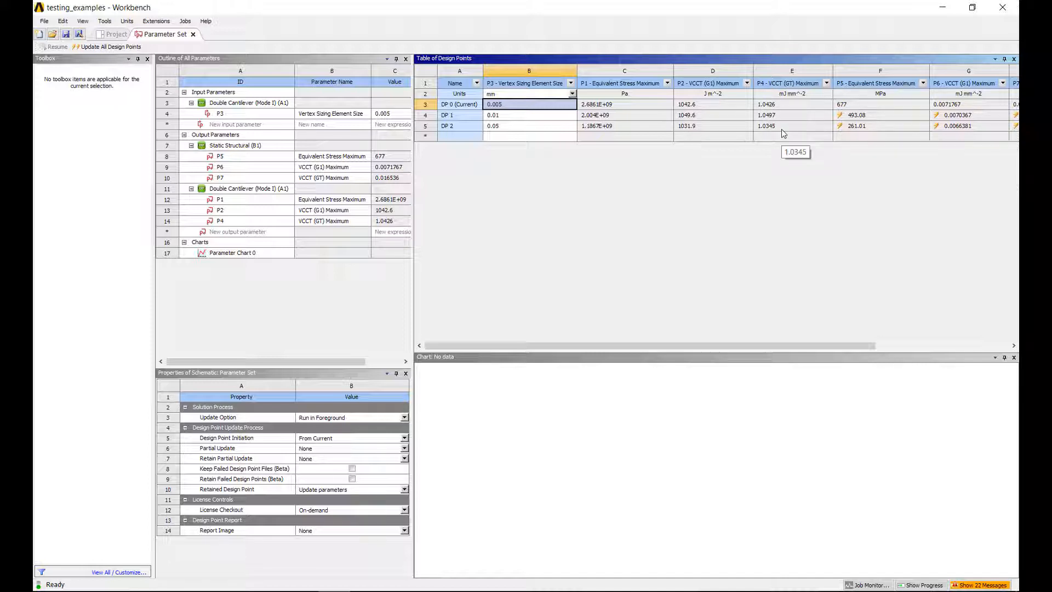
{"action": "mouse_move", "coordinate": [766, 126]}
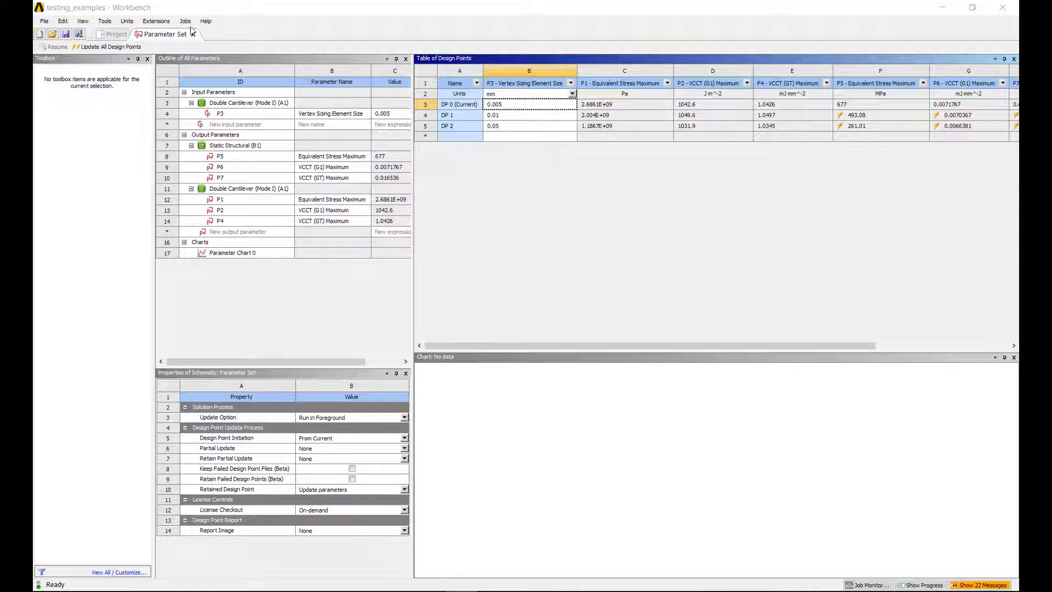
{"action": "left_click", "coordinate": [115, 34]}
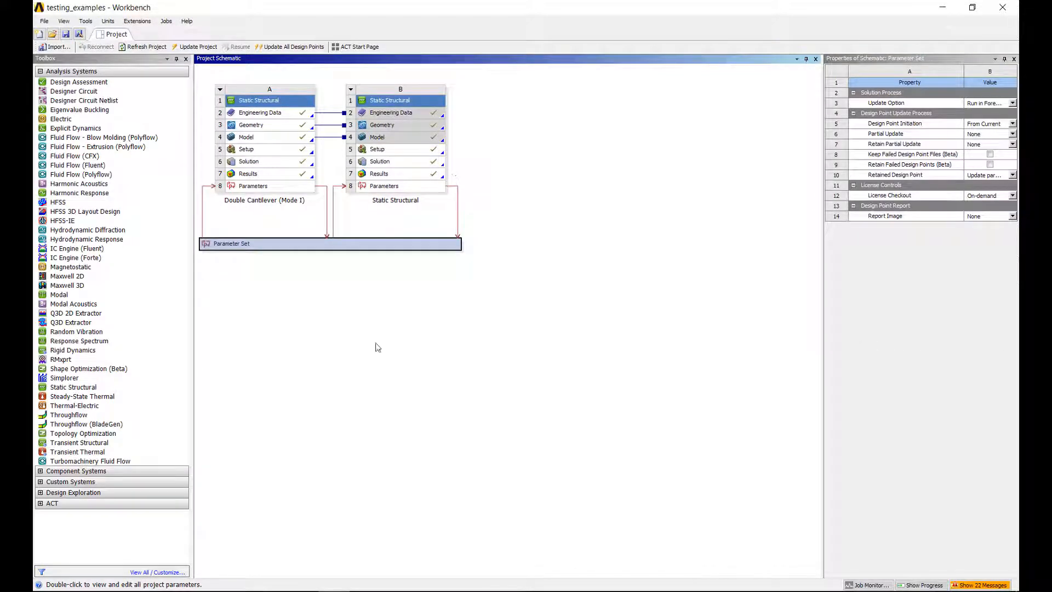
Place a new Static Structural system and add Aluminum Alloy to its Engineering Data.
{"action": "left_click", "coordinate": [82, 432]}
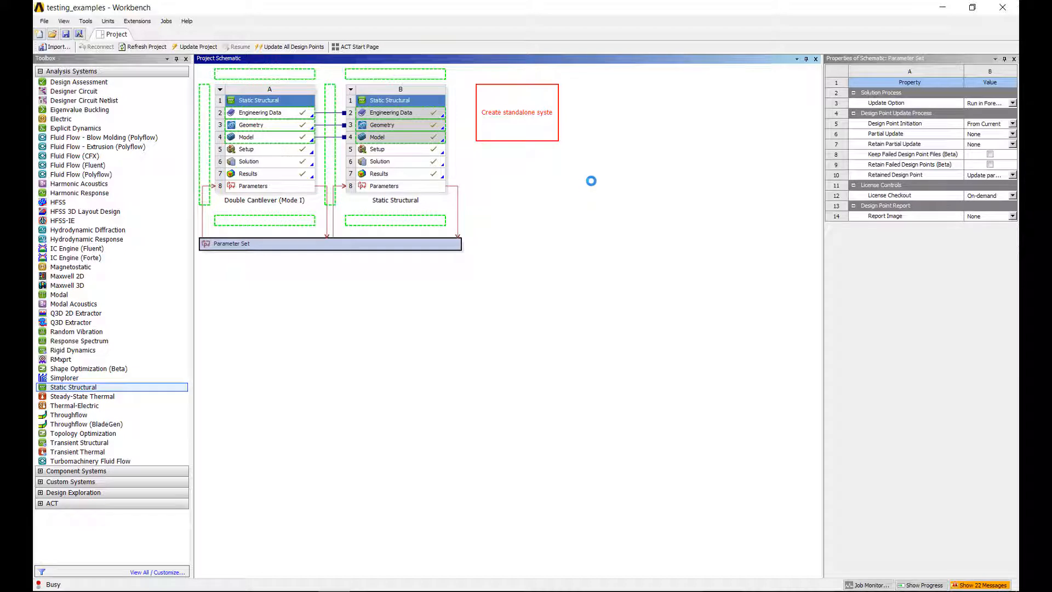
{"action": "left_click", "coordinate": [517, 112]}
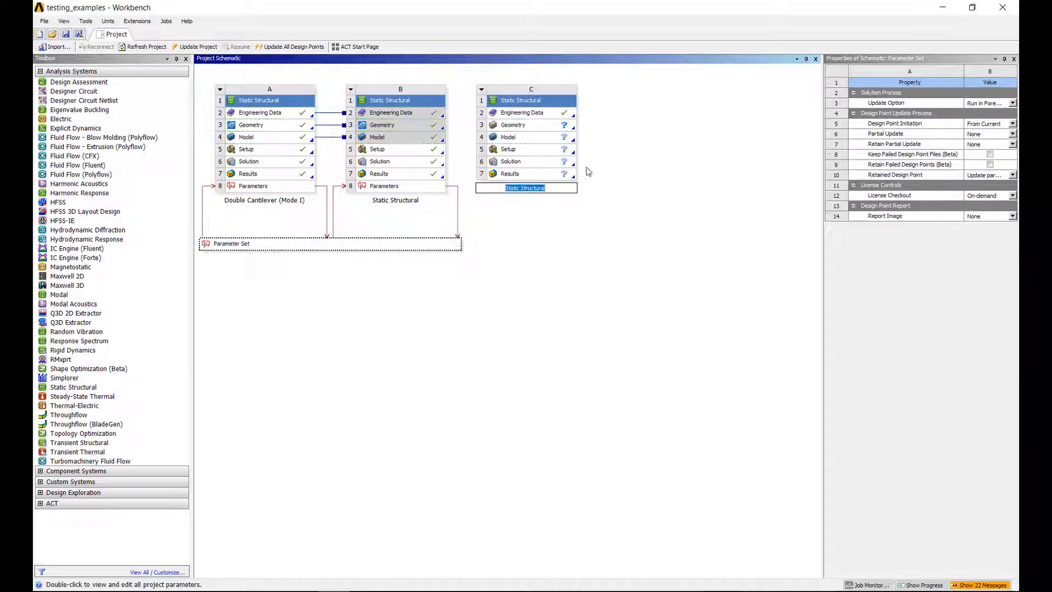
{"action": "double_click", "coordinate": [520, 112]}
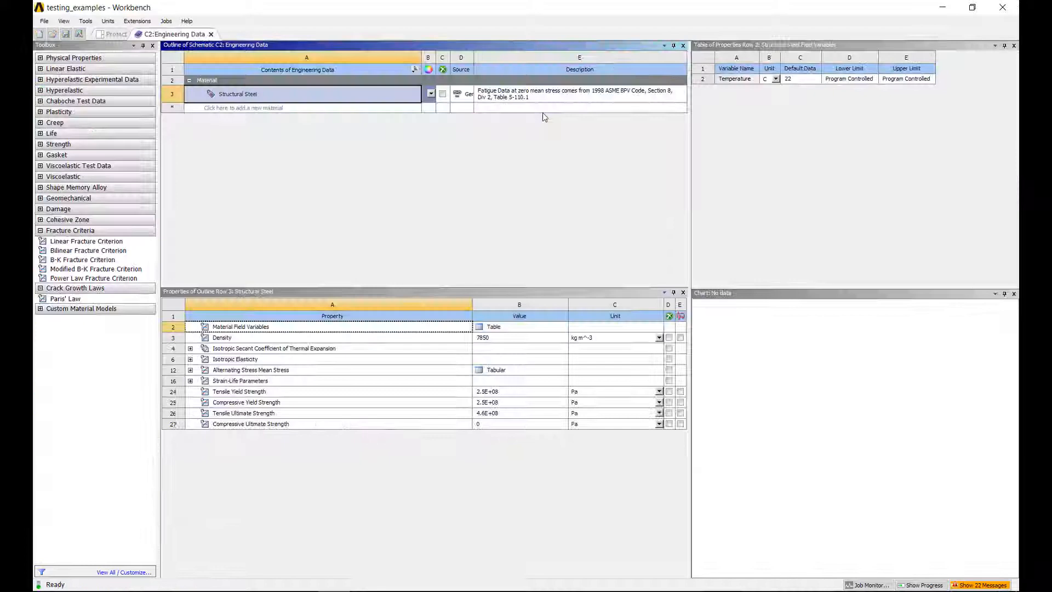
{"action": "left_click", "coordinate": [144, 47]}
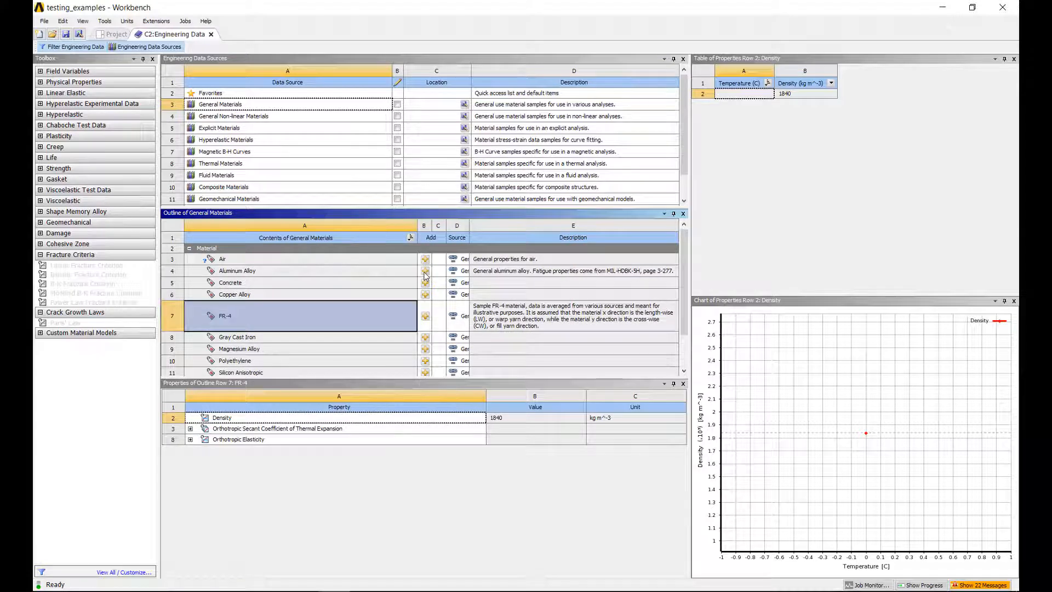
{"action": "left_click", "coordinate": [116, 34]}
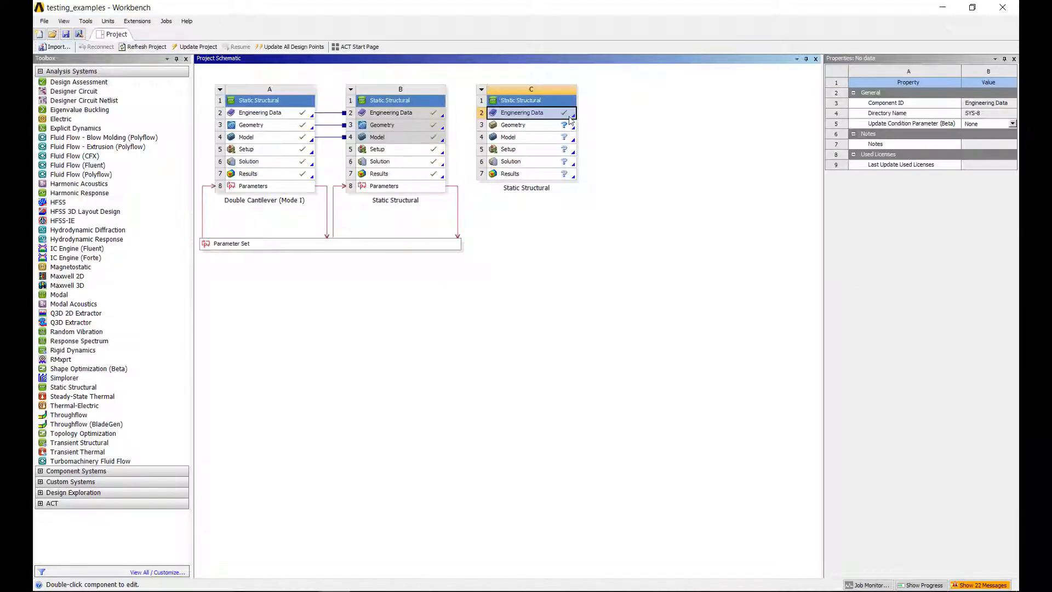
Launch SpaceClaim from system C's Geometry cell.
{"action": "left_click", "coordinate": [520, 125]}
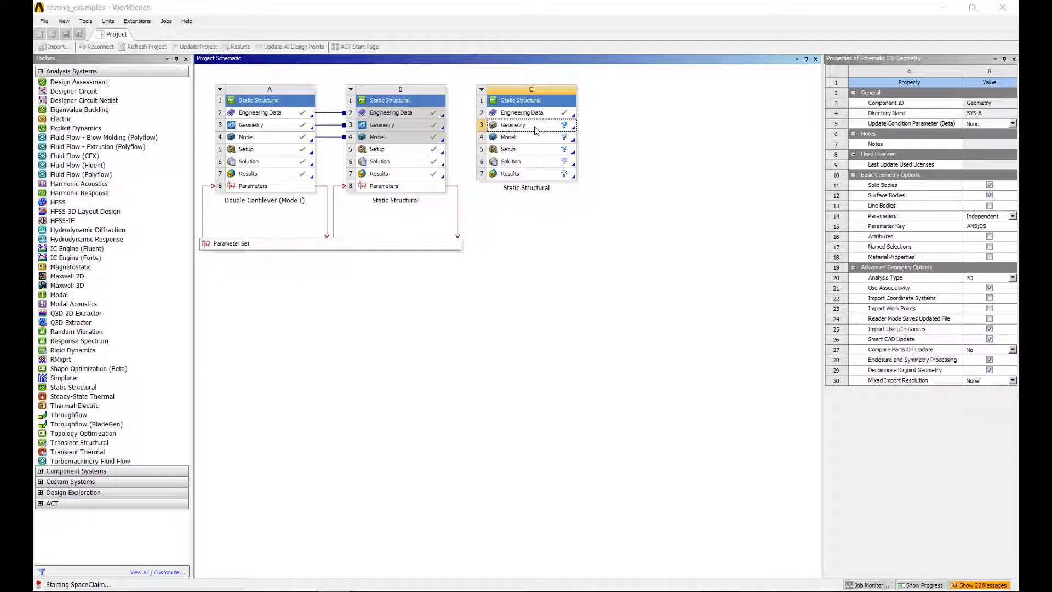
{"action": "double_click", "coordinate": [529, 124]}
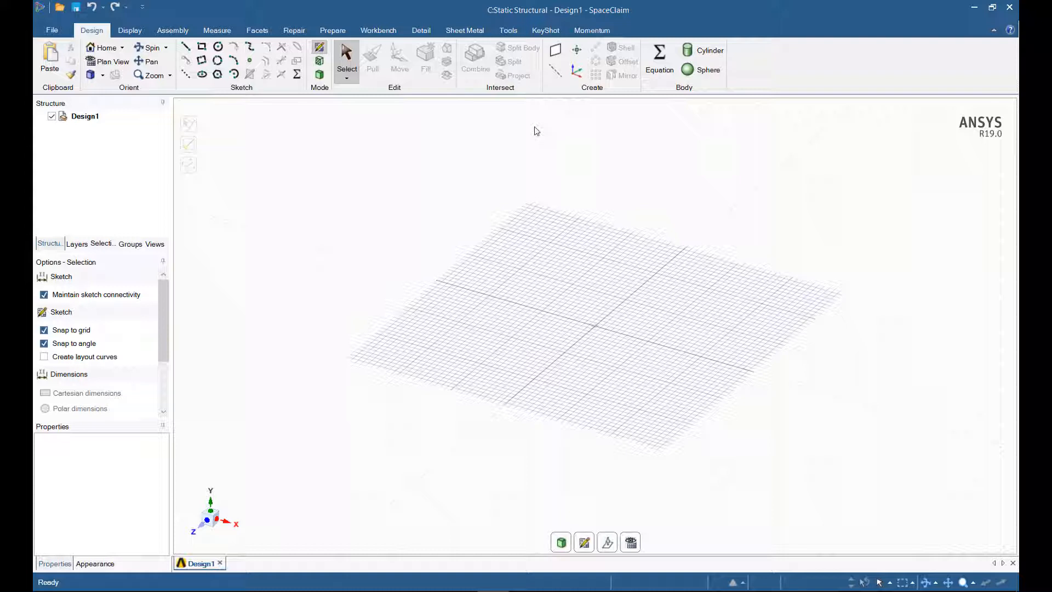
{"action": "mouse_move", "coordinate": [583, 541]}
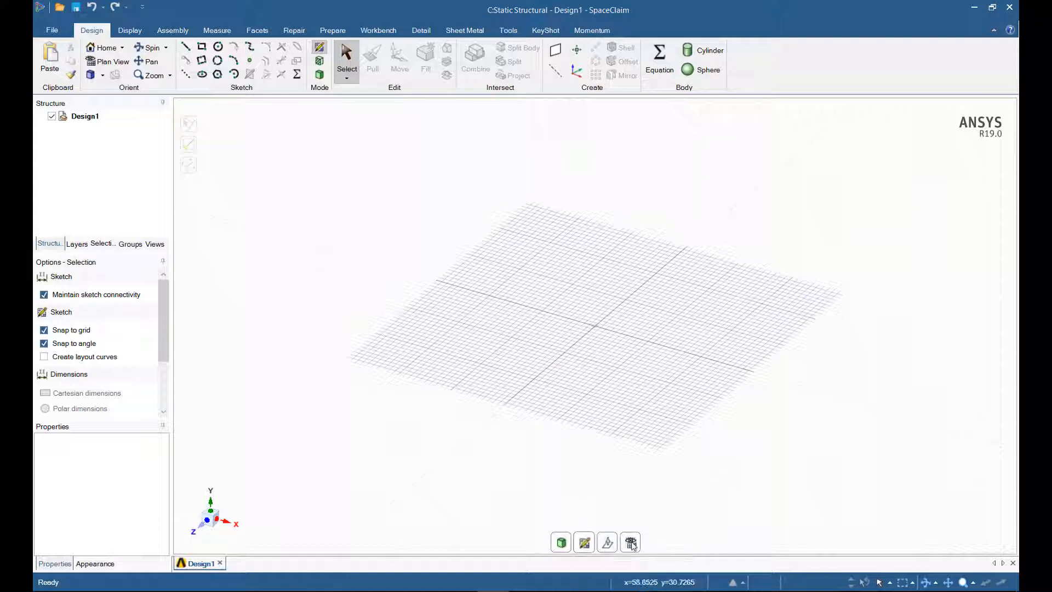
{"action": "mouse_move", "coordinate": [630, 542]}
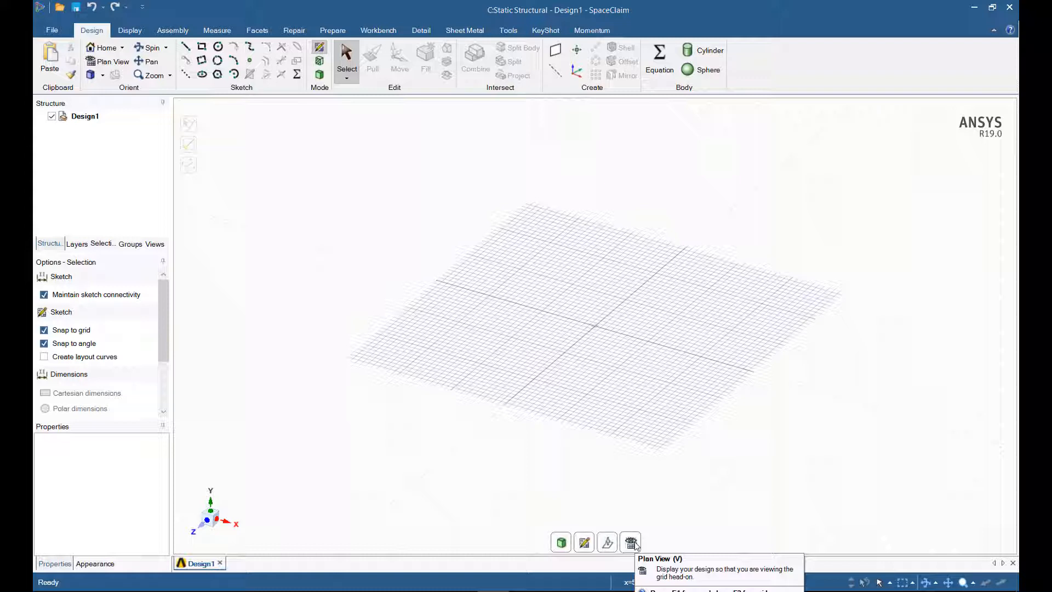
{"action": "mouse_move", "coordinate": [470, 257]}
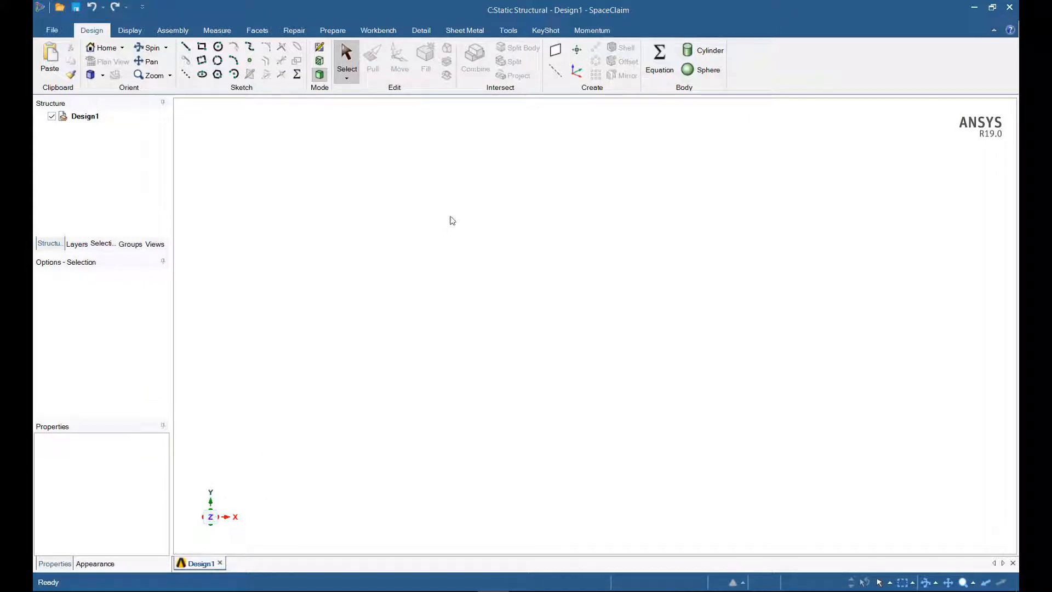
{"action": "mouse_move", "coordinate": [487, 217]}
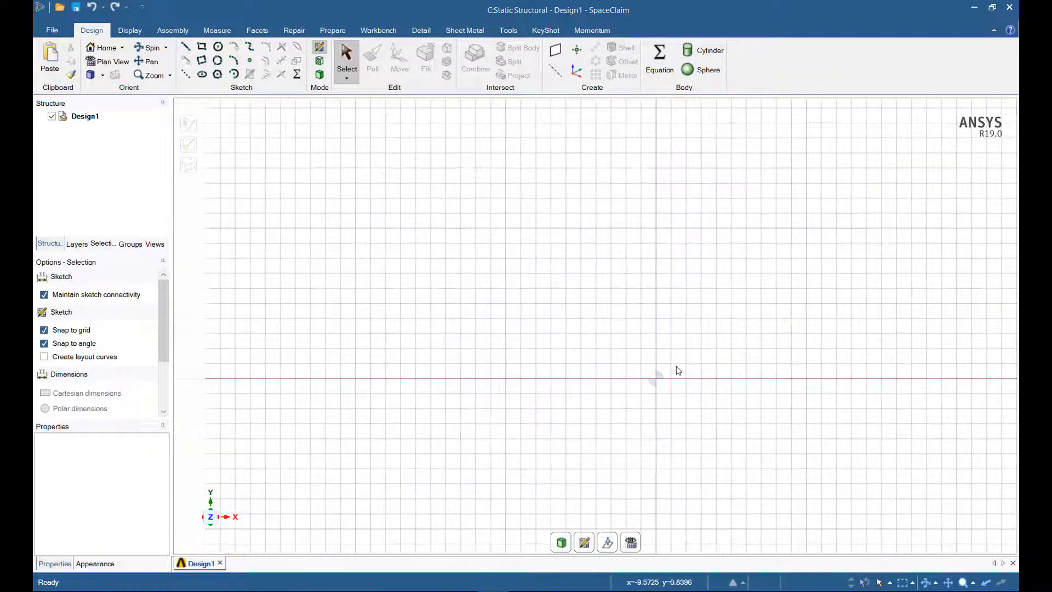
Sketch the 38 mm by 3 mm rectangular strip regions and clear the face selection.
{"action": "left_click", "coordinate": [202, 46]}
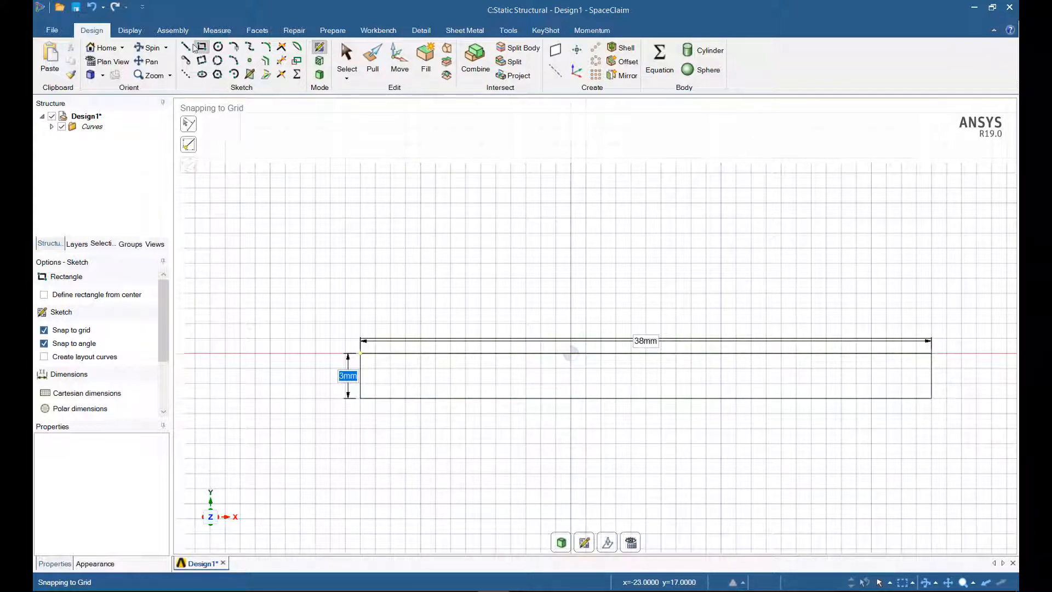
{"action": "mouse_move", "coordinate": [508, 424]}
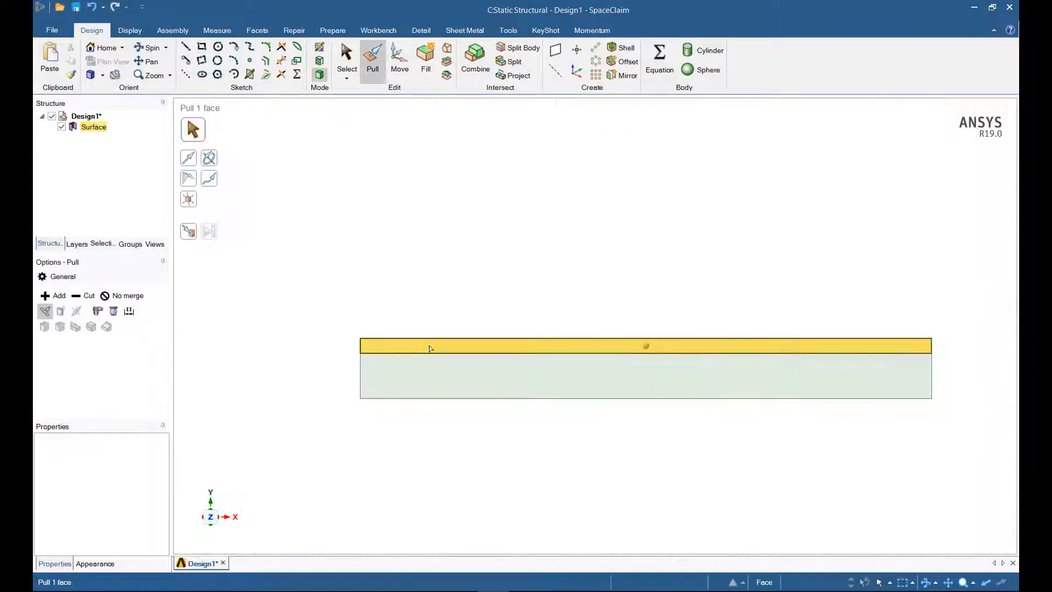
{"action": "left_click", "coordinate": [645, 344]}
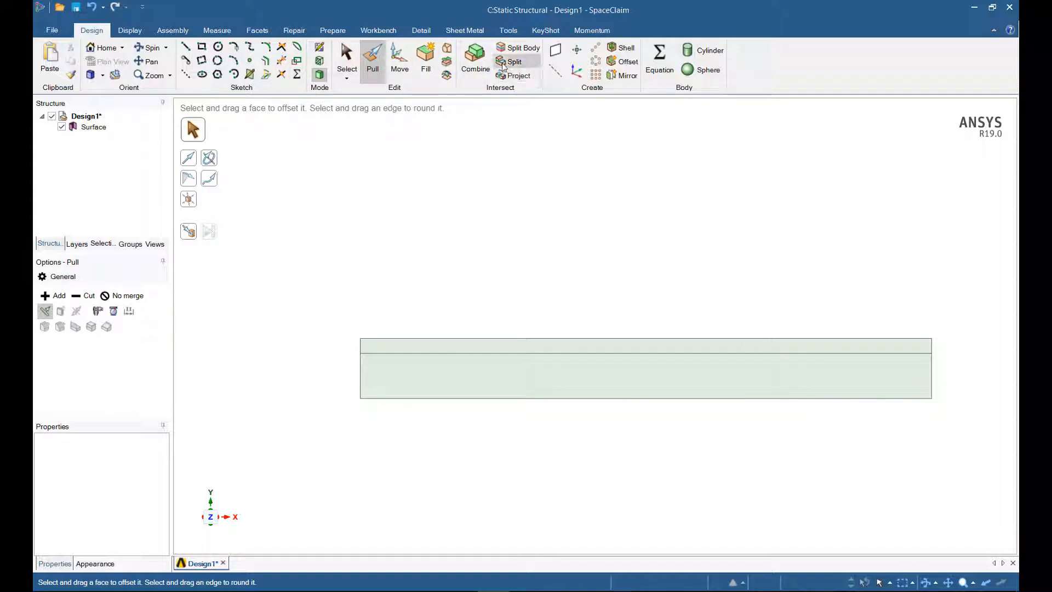
{"action": "mouse_move", "coordinate": [513, 60]}
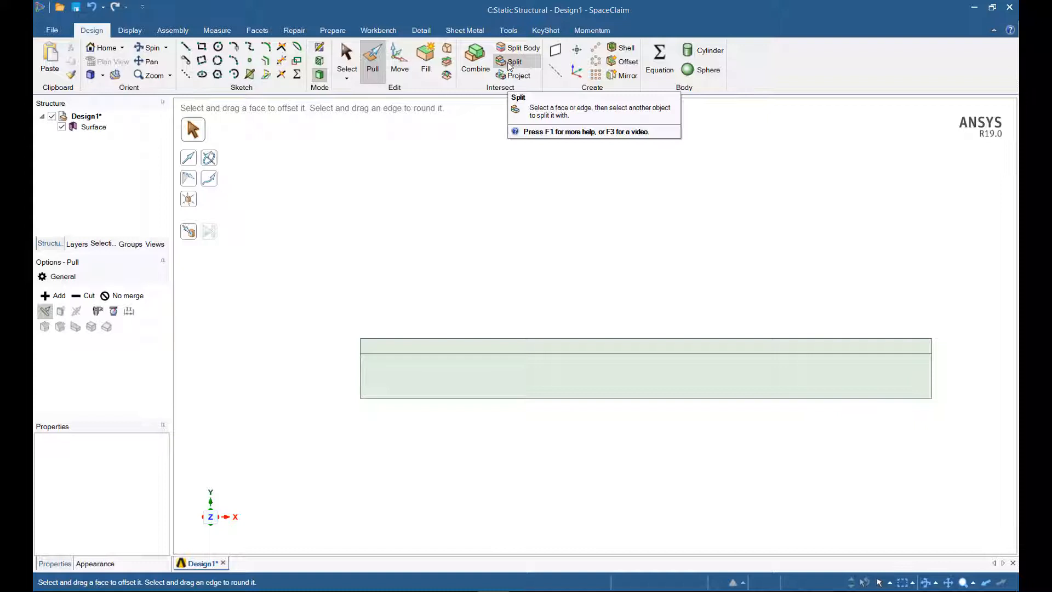
Split the strip's interface edge at a point near its left end.
{"action": "left_click", "coordinate": [514, 61]}
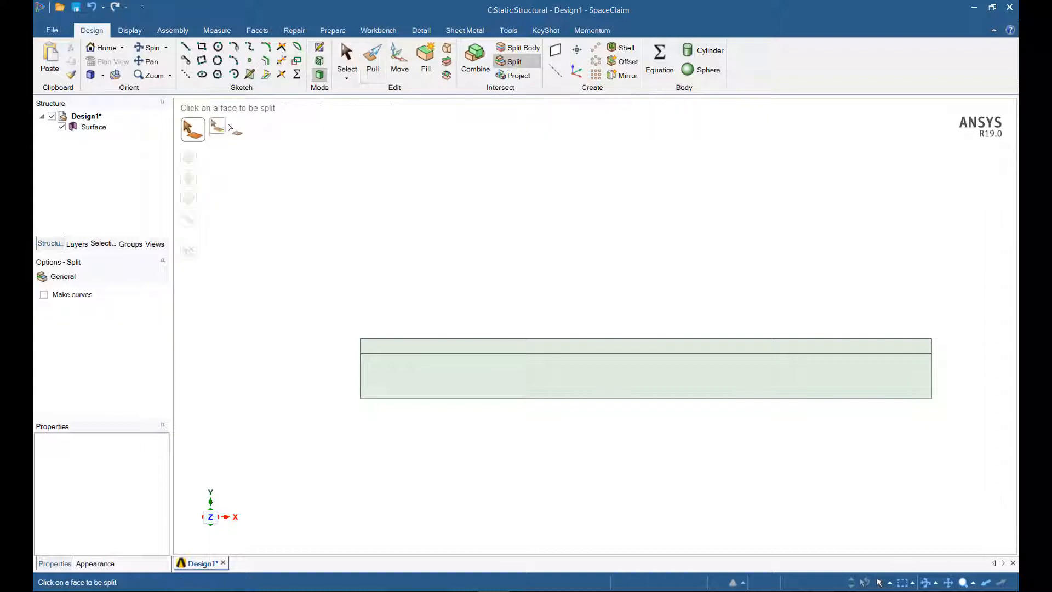
{"action": "left_click", "coordinate": [213, 128]}
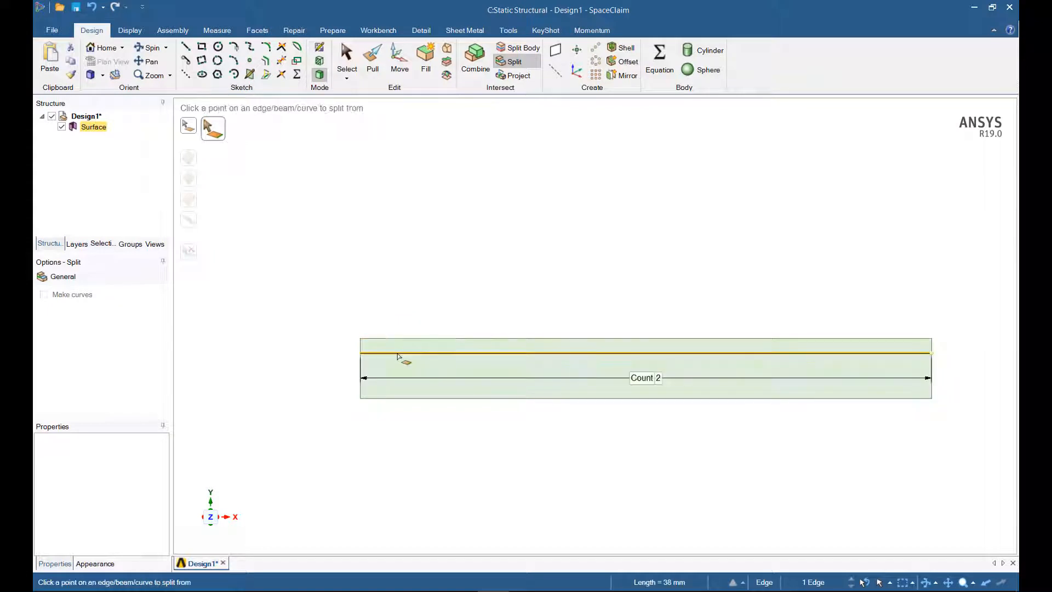
{"action": "left_click", "coordinate": [417, 354]}
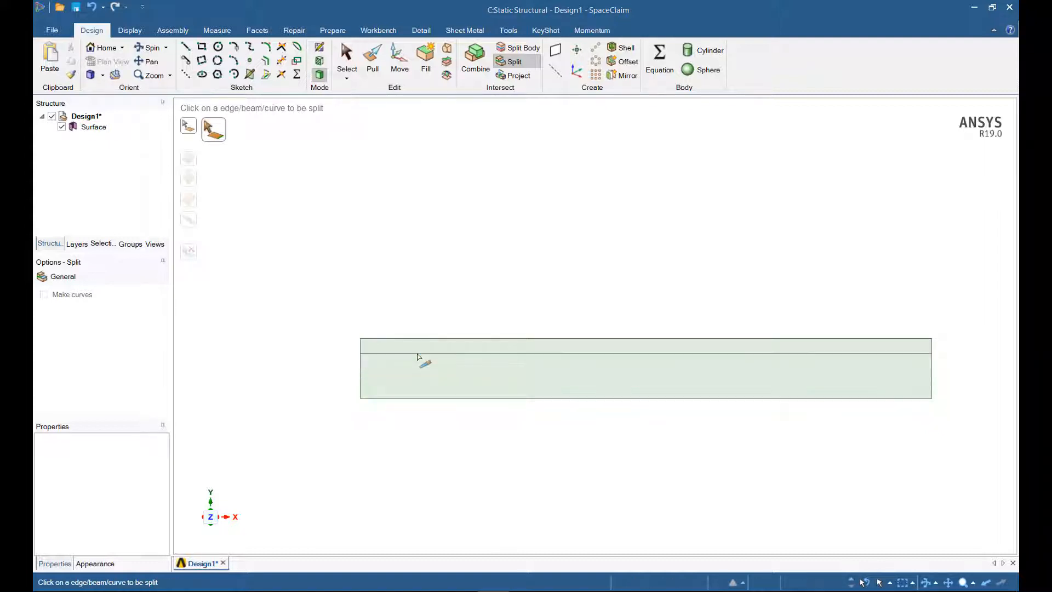
{"action": "mouse_move", "coordinate": [402, 343]}
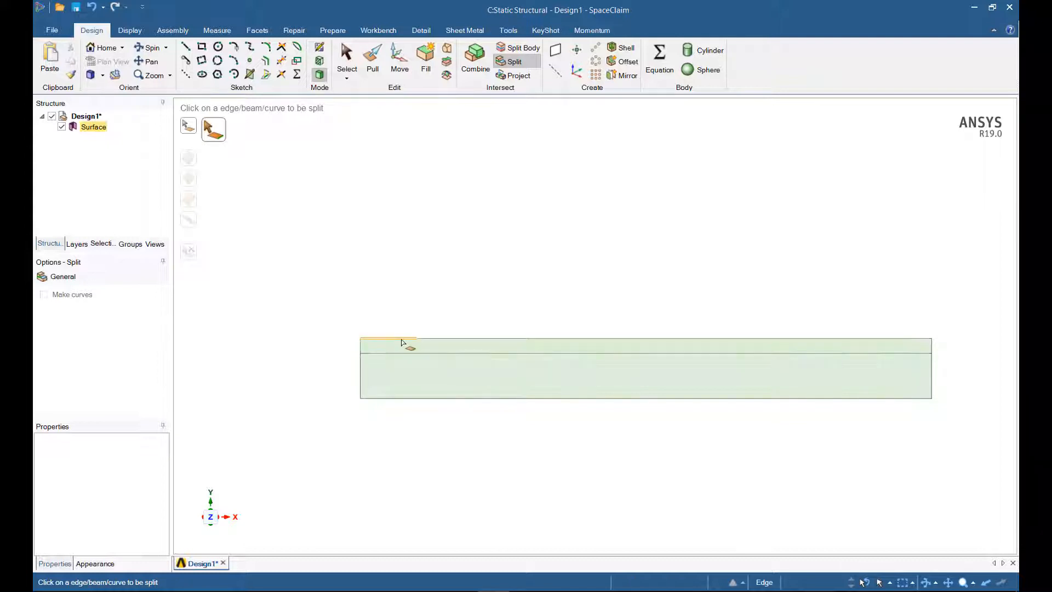
{"action": "mouse_move", "coordinate": [396, 402]}
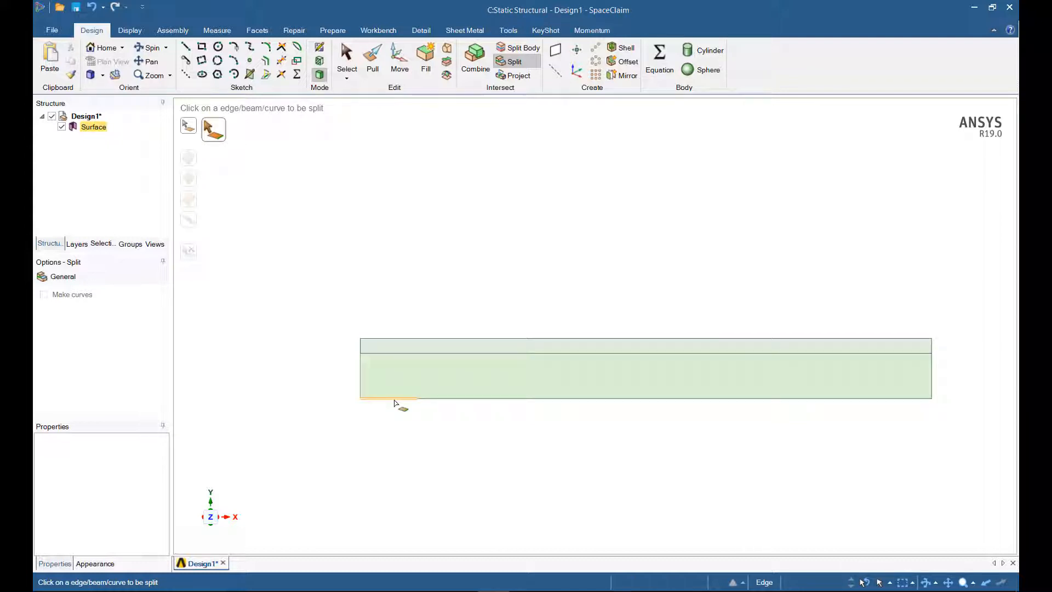
{"action": "mouse_move", "coordinate": [373, 340]}
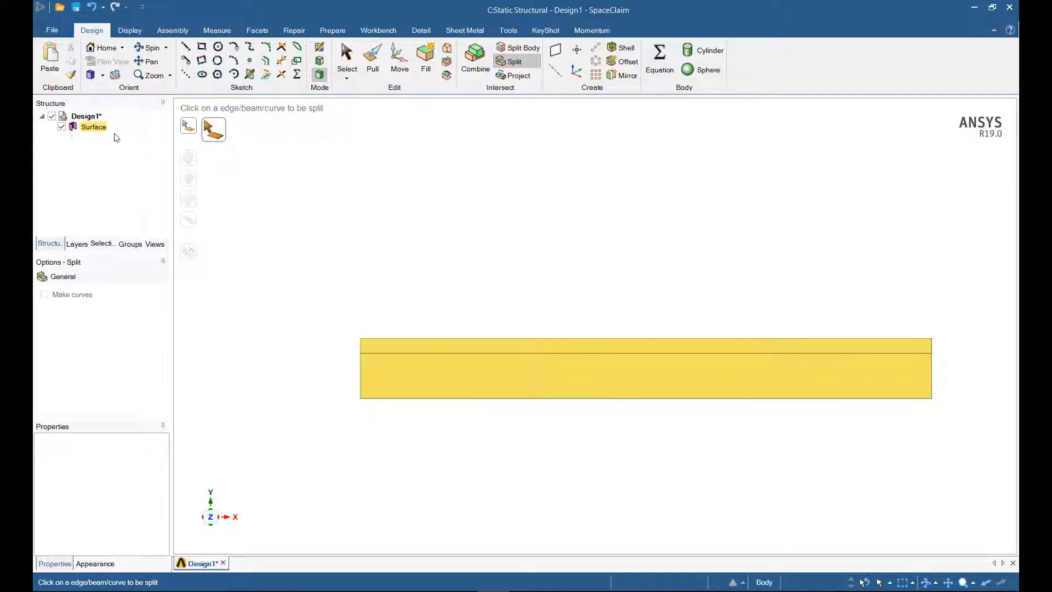
{"action": "left_click", "coordinate": [346, 53]}
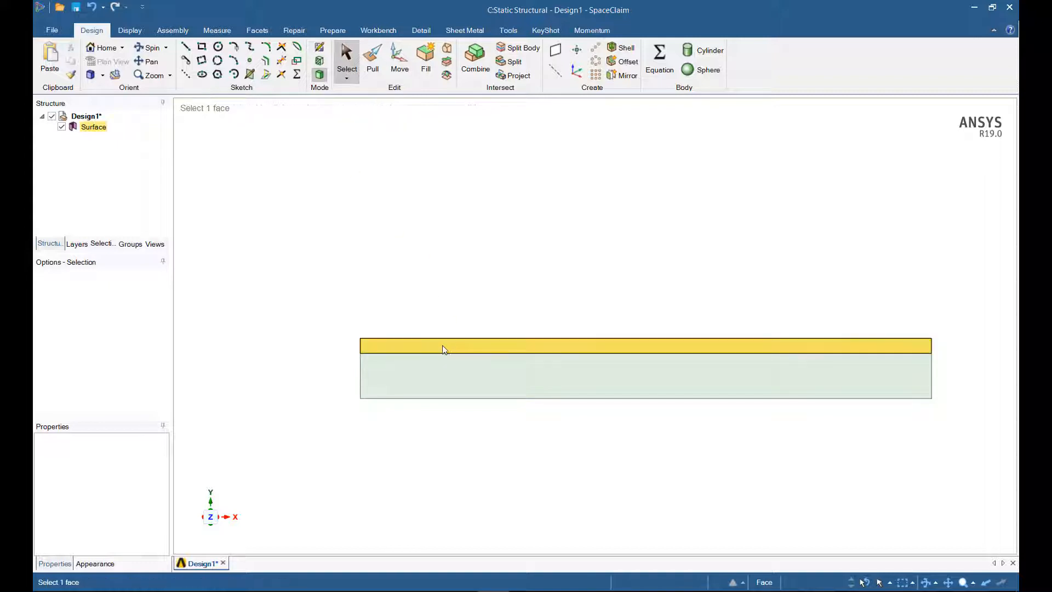
{"action": "left_click", "coordinate": [443, 346]}
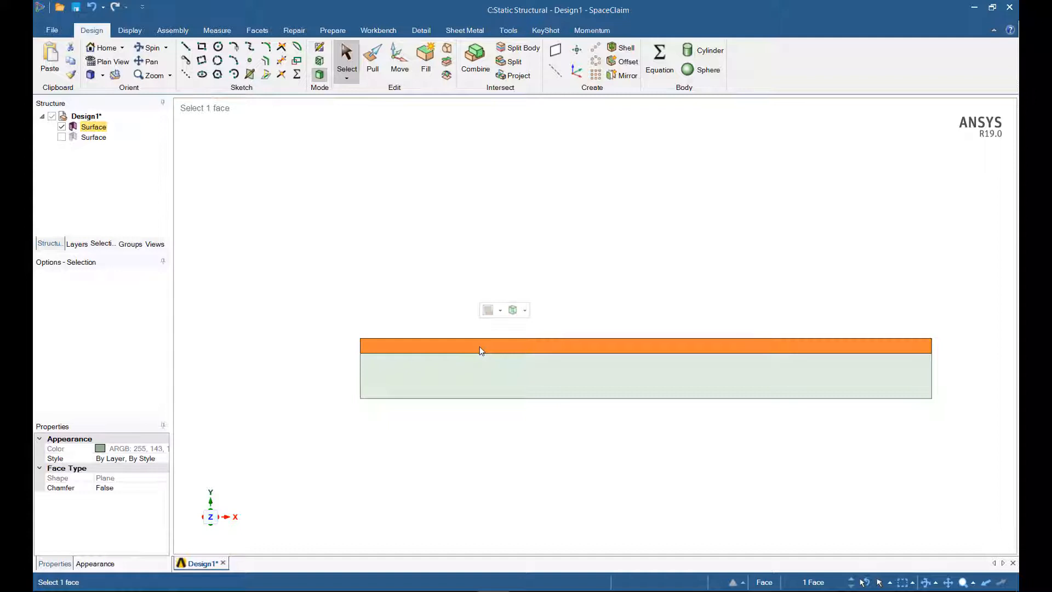
{"action": "left_click", "coordinate": [62, 137]}
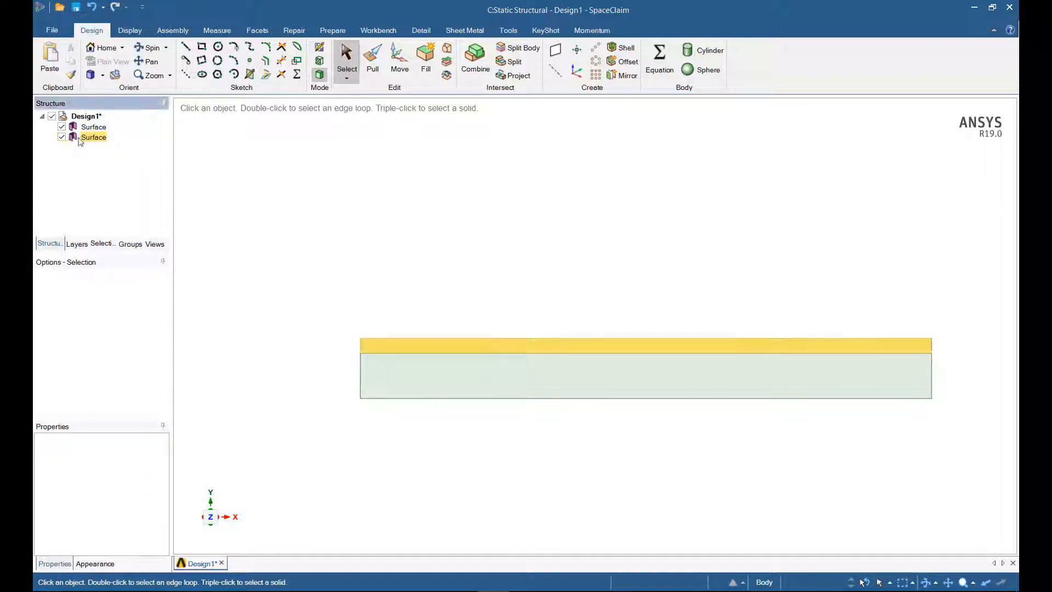
{"action": "left_click", "coordinate": [329, 264]}
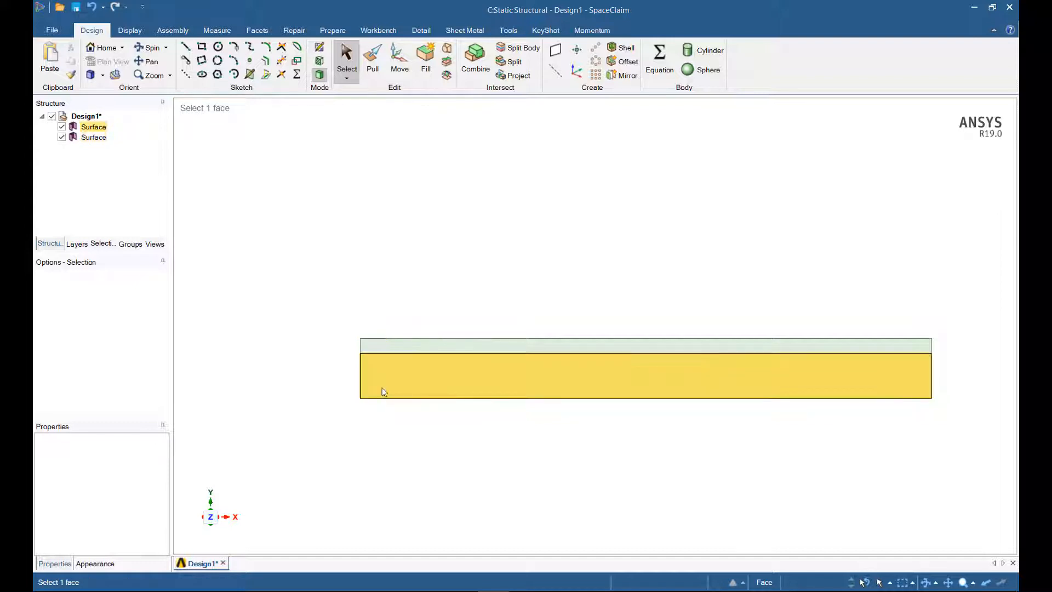
{"action": "left_click", "coordinate": [385, 231]}
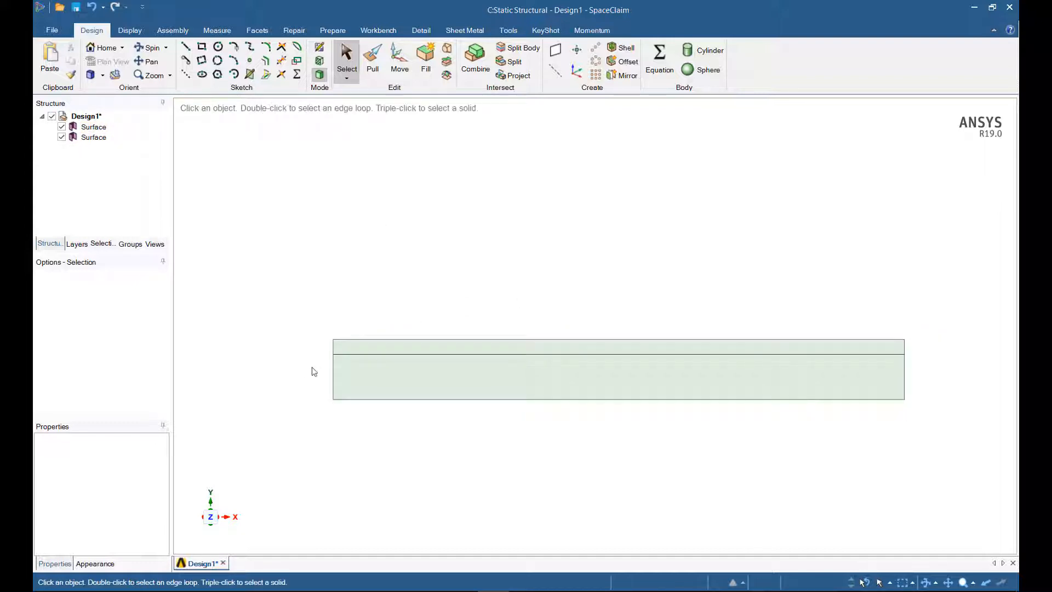
{"action": "left_click", "coordinate": [371, 353]}
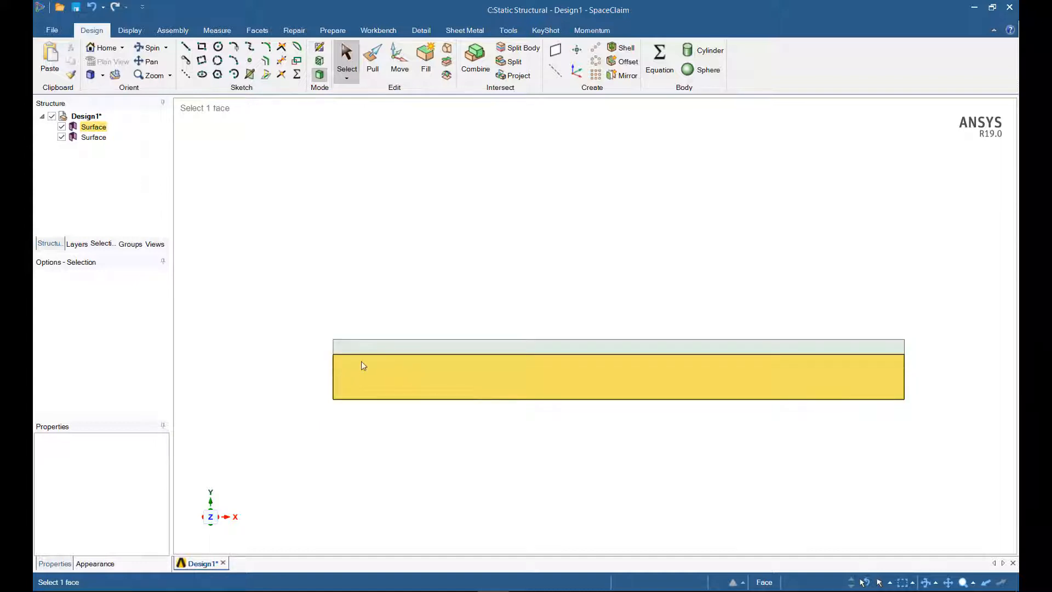
{"action": "left_click", "coordinate": [357, 354]}
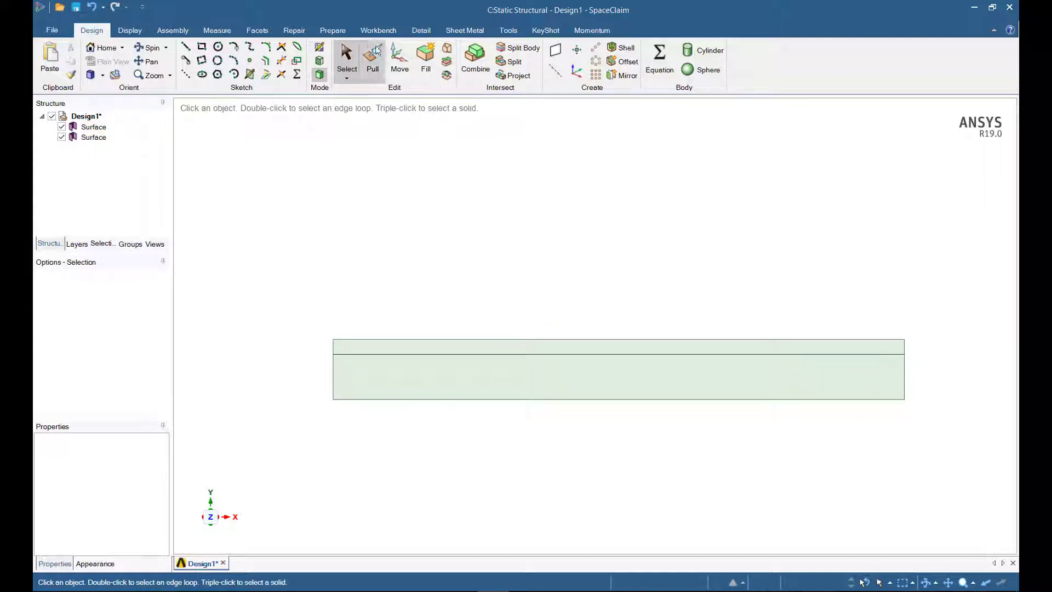
Share topology on the coincident interface edge between the upper and lower strip surfaces.
{"action": "left_click", "coordinate": [377, 30]}
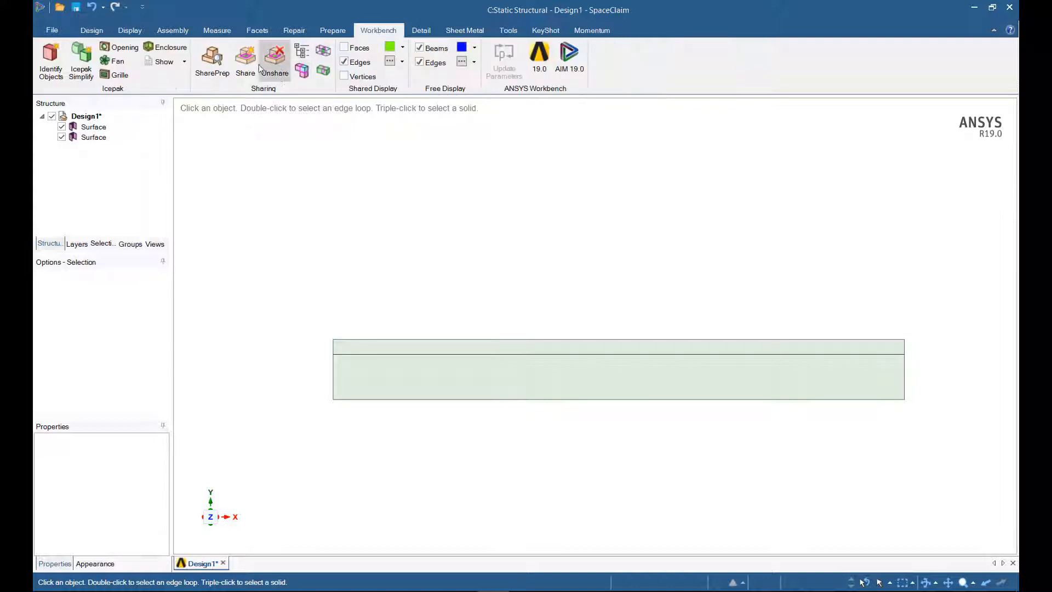
{"action": "left_click", "coordinate": [245, 59]}
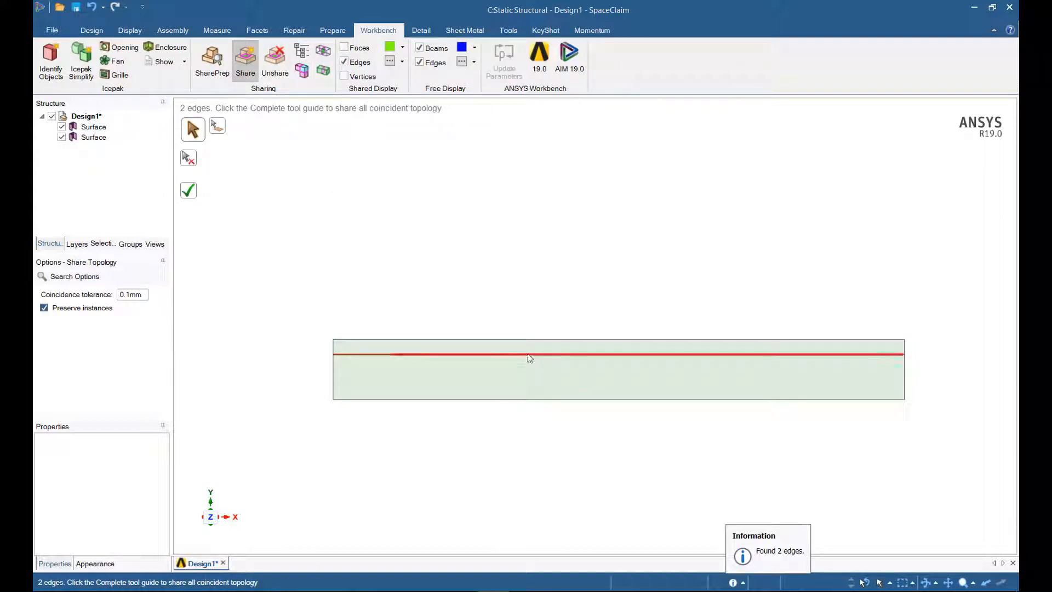
{"action": "left_click", "coordinate": [188, 190]}
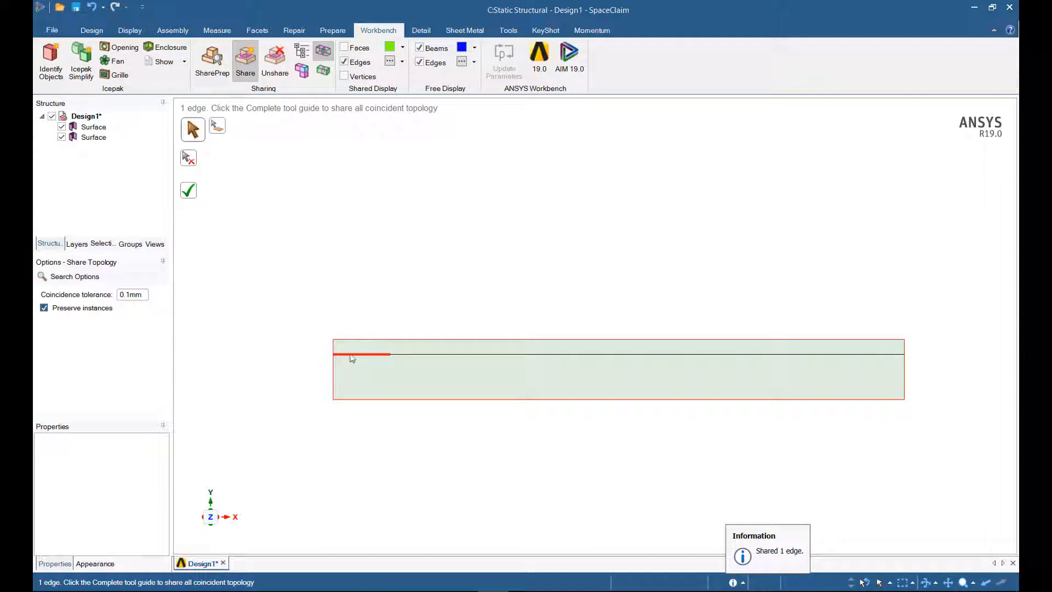
{"action": "mouse_move", "coordinate": [188, 191]}
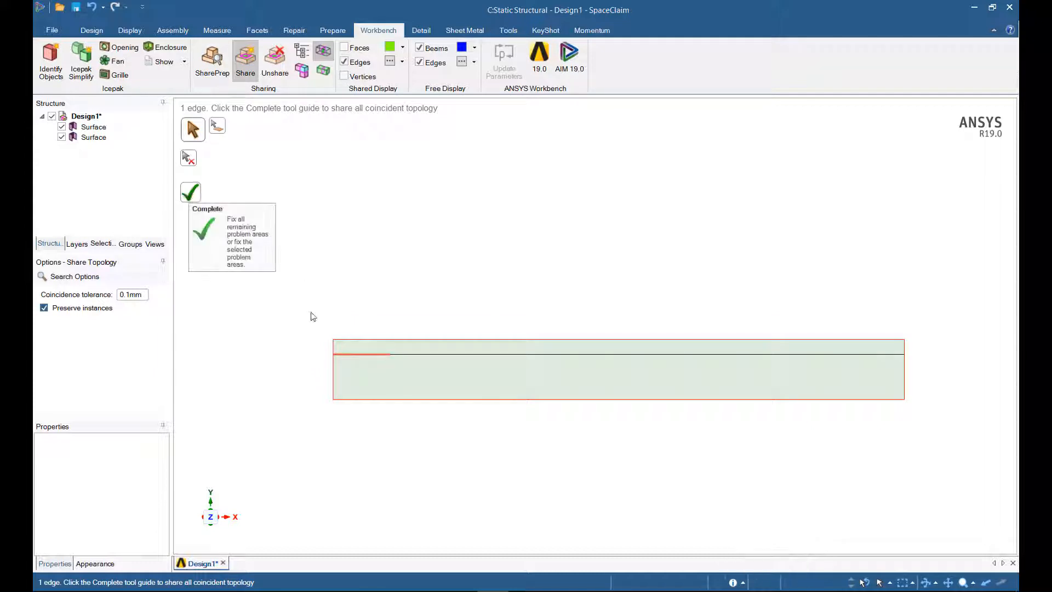
{"action": "mouse_move", "coordinate": [428, 357]}
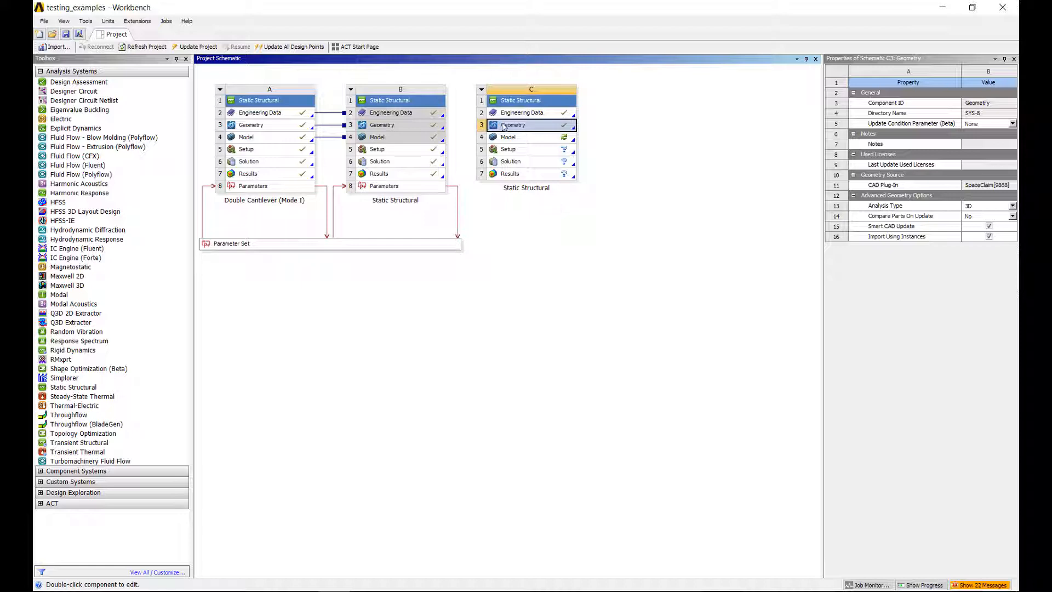
Set system C's geometry Analysis Type to 2D and open its Model in Mechanical.
{"action": "left_click", "coordinate": [1010, 206]}
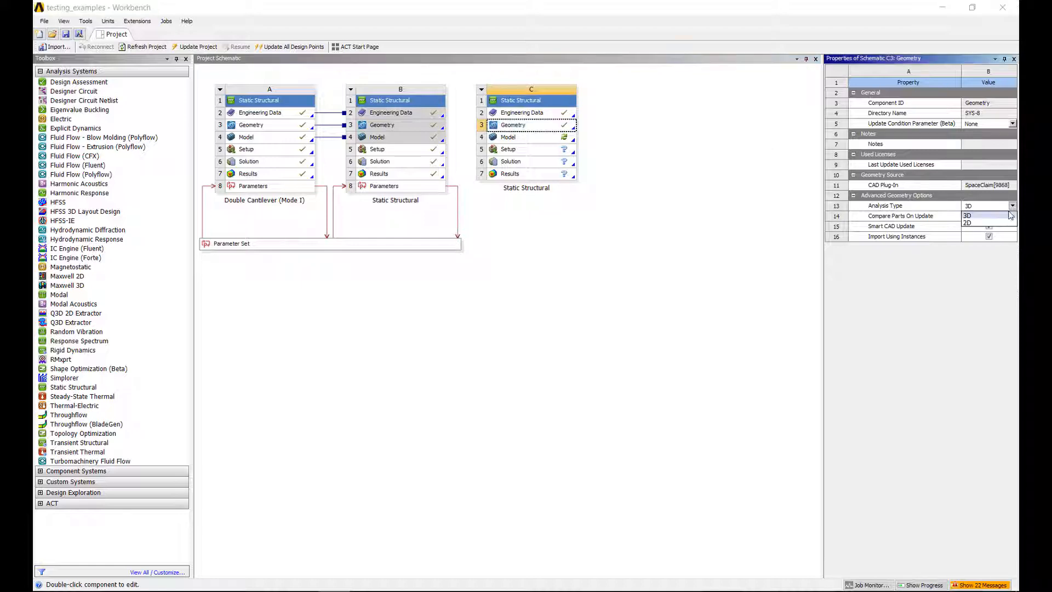
{"action": "left_click", "coordinate": [966, 223]}
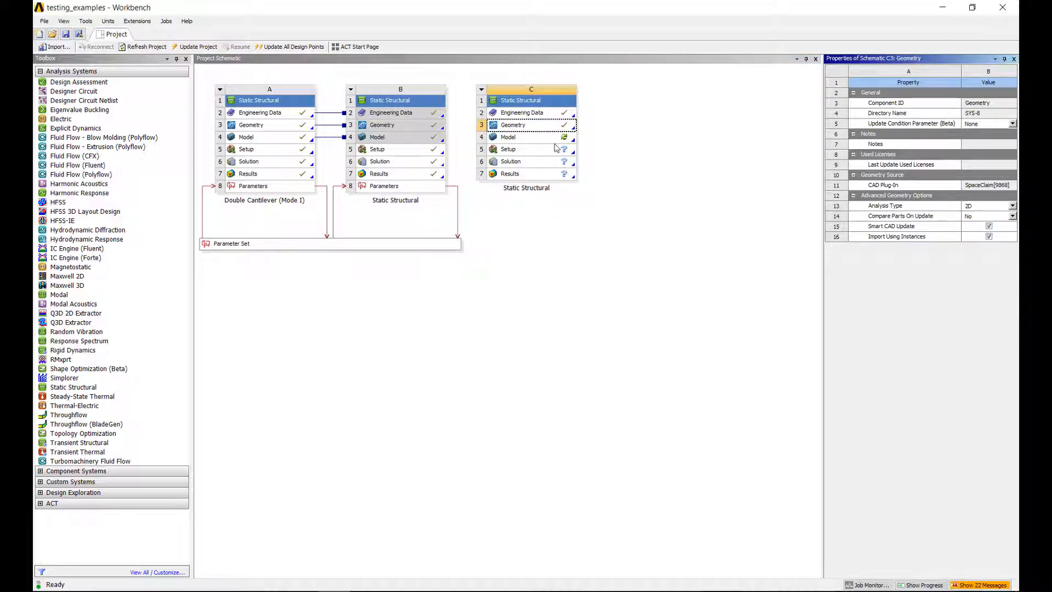
{"action": "left_click", "coordinate": [531, 137]}
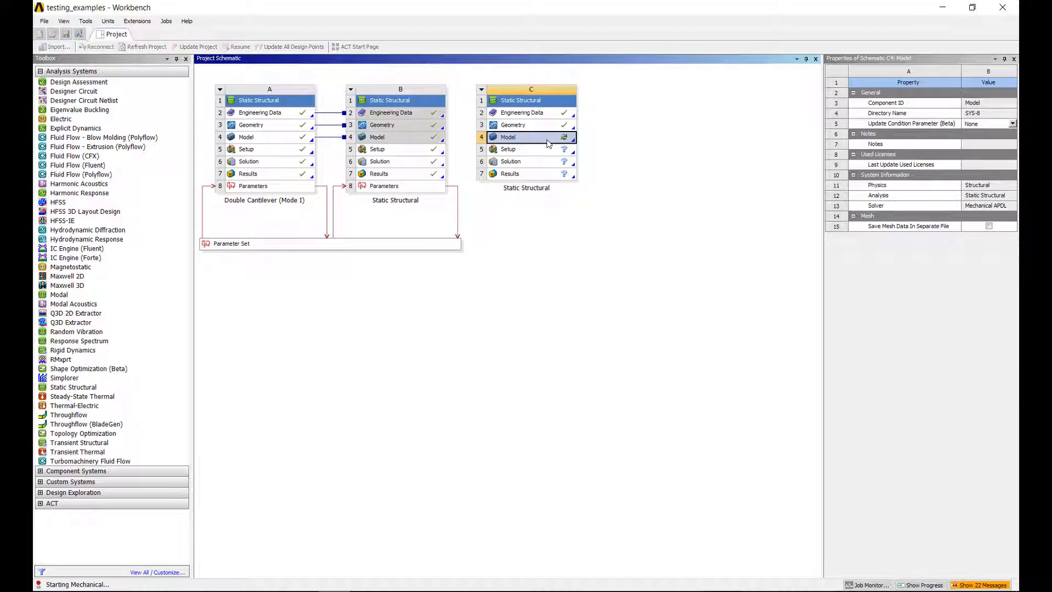
{"action": "left_click", "coordinate": [529, 137]}
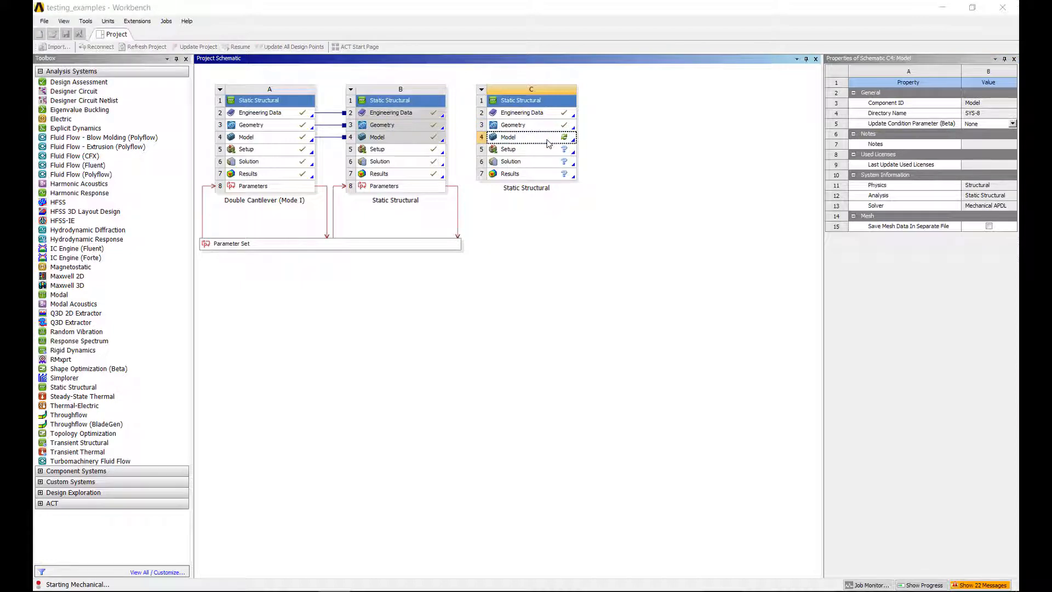
{"action": "double_click", "coordinate": [508, 138]}
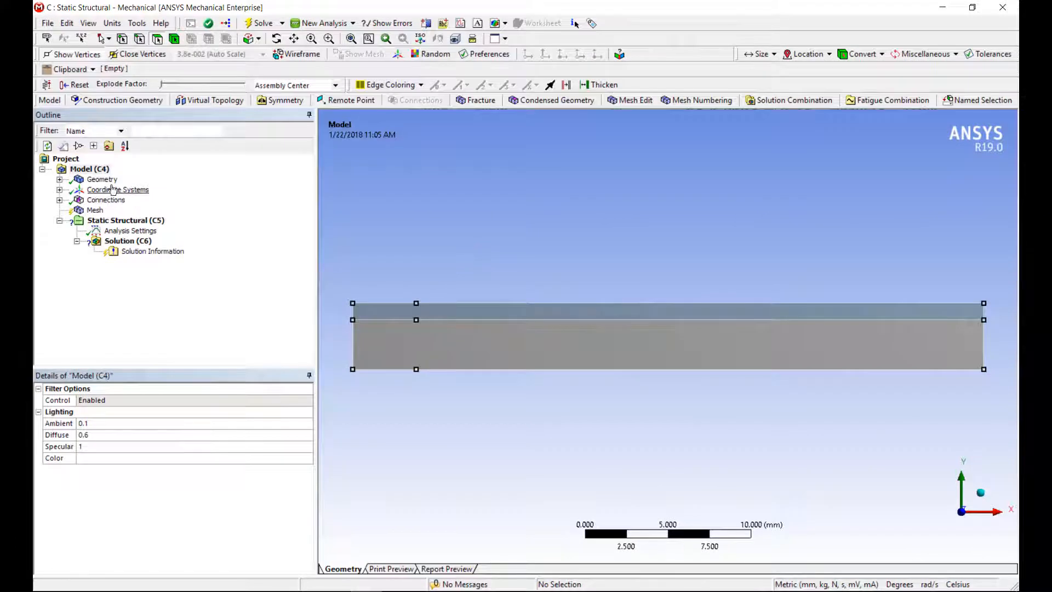
Confirm plane strain 2D behavior and suppress the automatically created bonded contact region.
{"action": "left_click", "coordinate": [102, 180]}
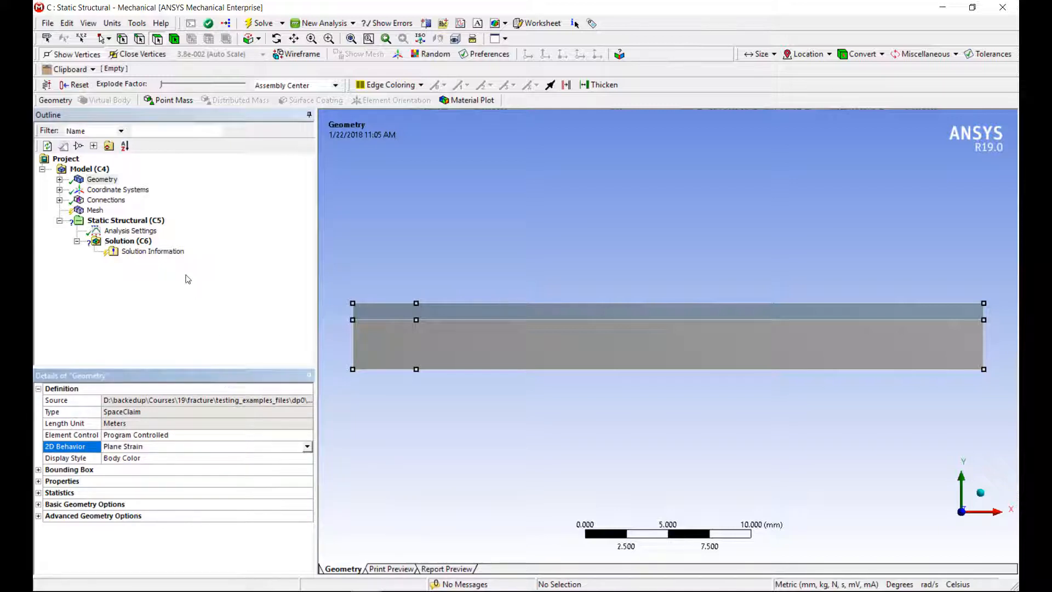
{"action": "mouse_move", "coordinate": [454, 235]}
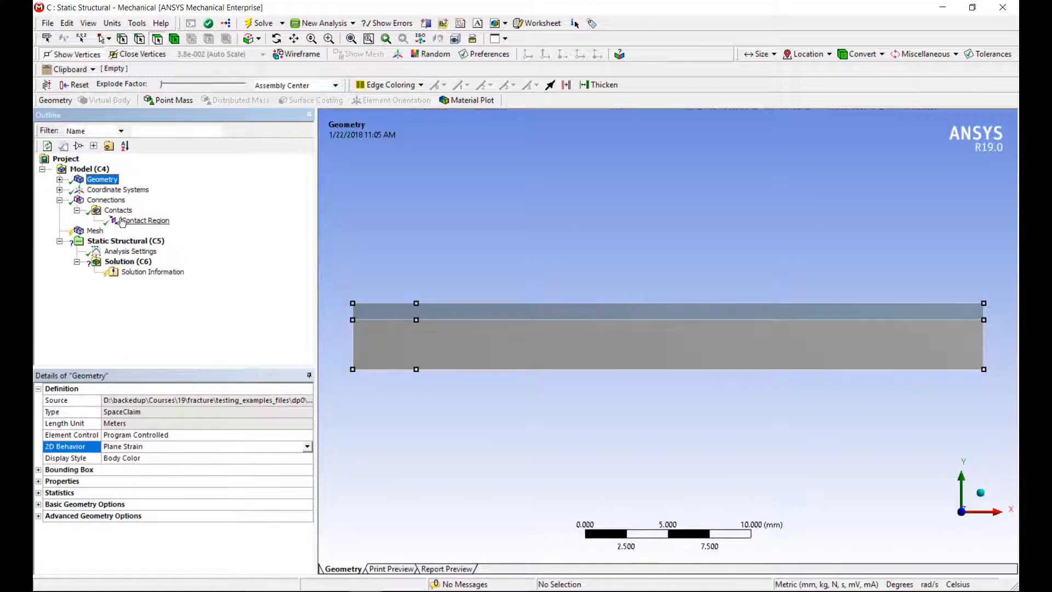
{"action": "left_click", "coordinate": [144, 220]}
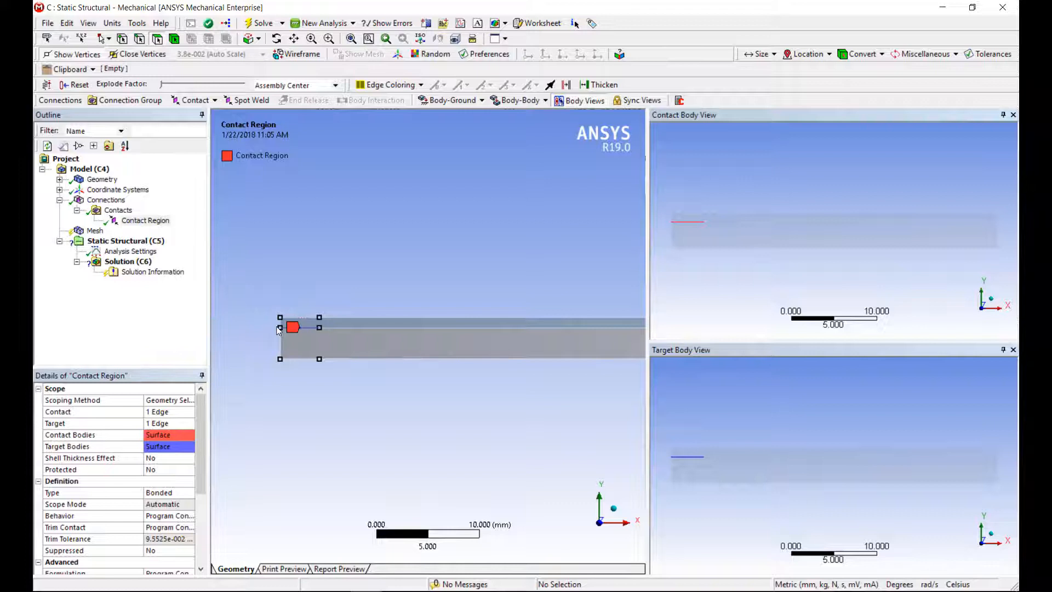
{"action": "mouse_move", "coordinate": [281, 293]}
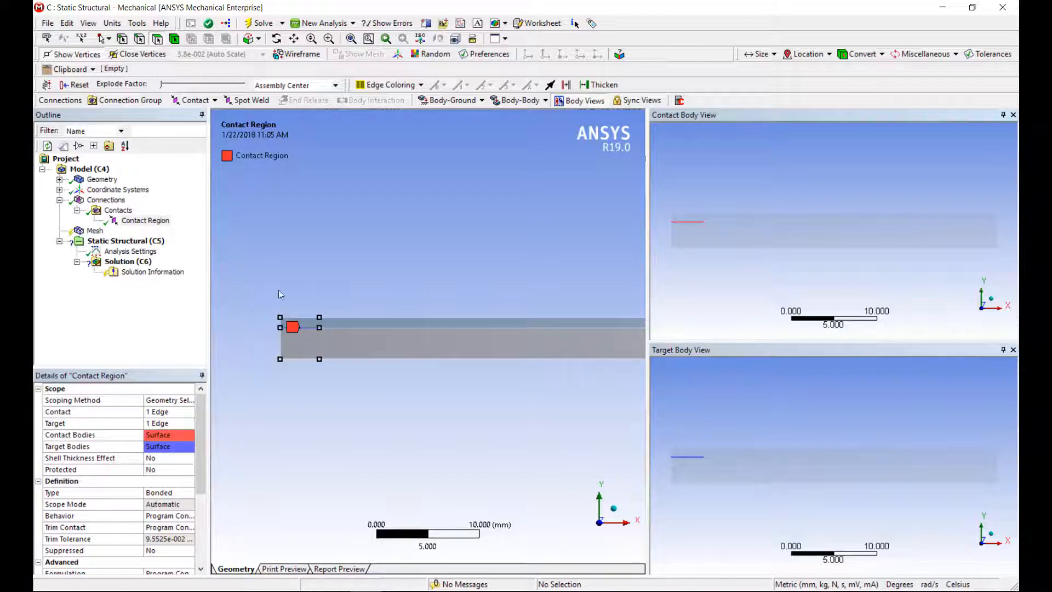
{"action": "right_click", "coordinate": [145, 220]}
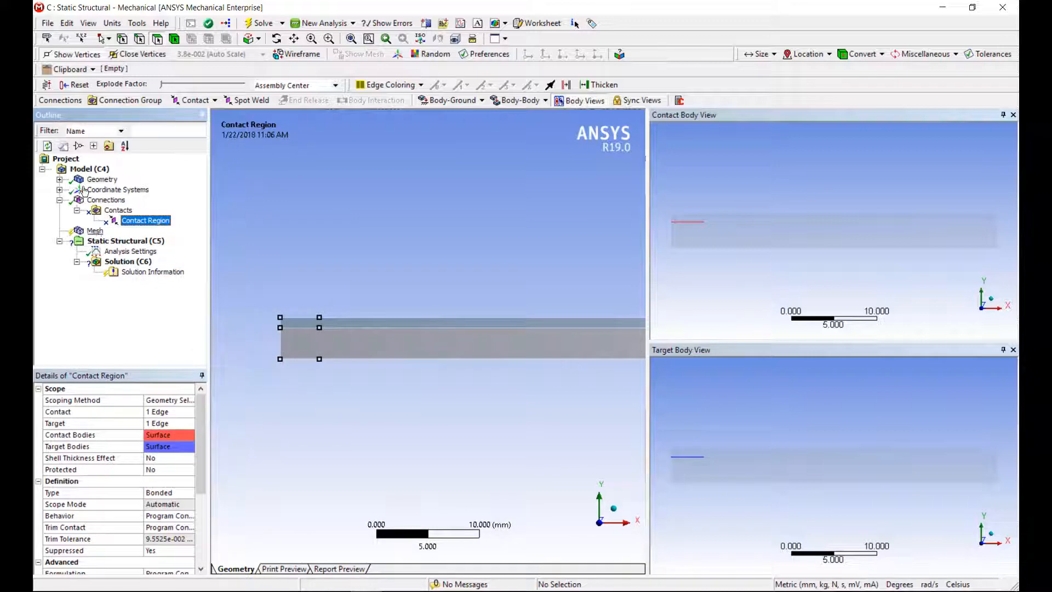
{"action": "left_click", "coordinate": [95, 230]}
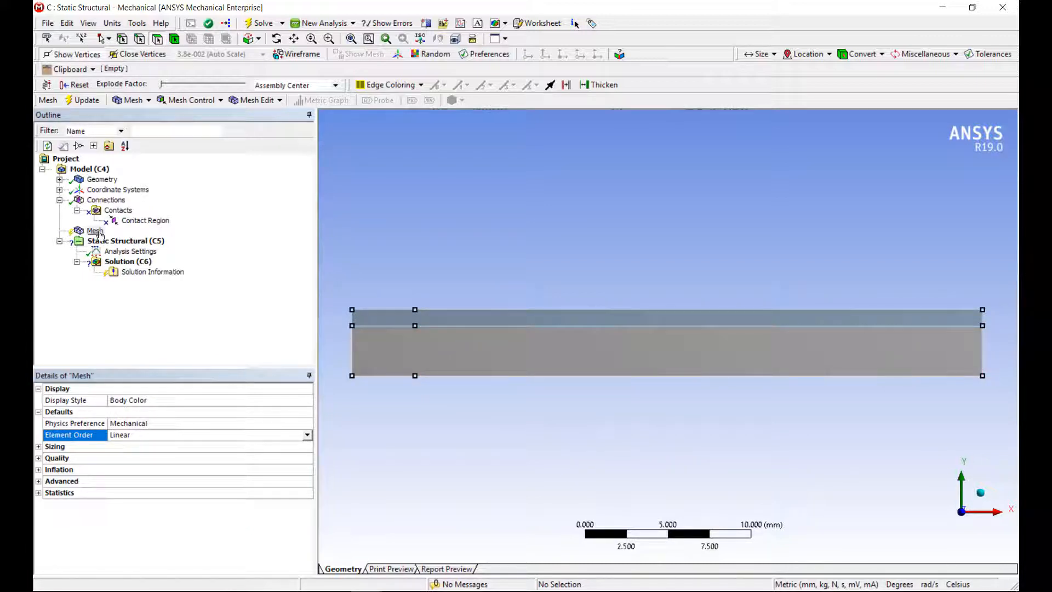
Generate a quadrilateral mesh over the two-layer steel/aluminum strip.
{"action": "right_click", "coordinate": [93, 231]}
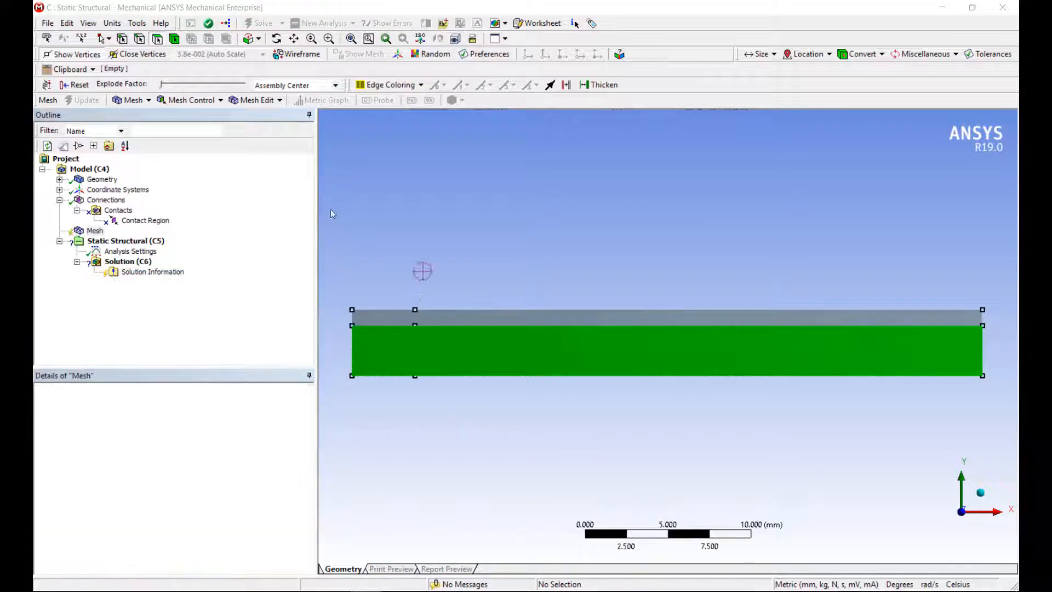
{"action": "left_click", "coordinate": [85, 99]}
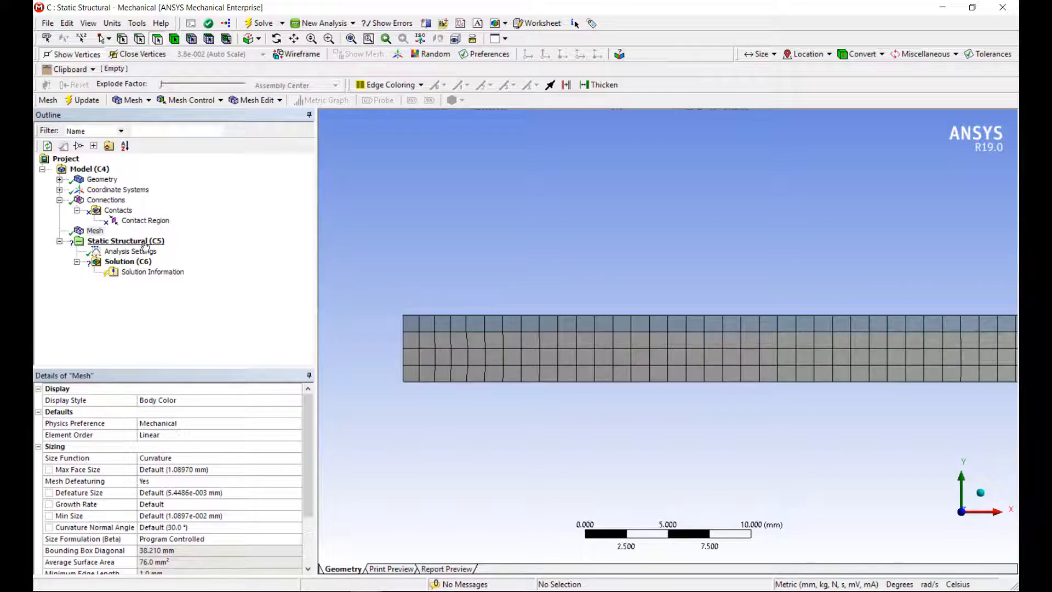
{"action": "left_click", "coordinate": [125, 239]}
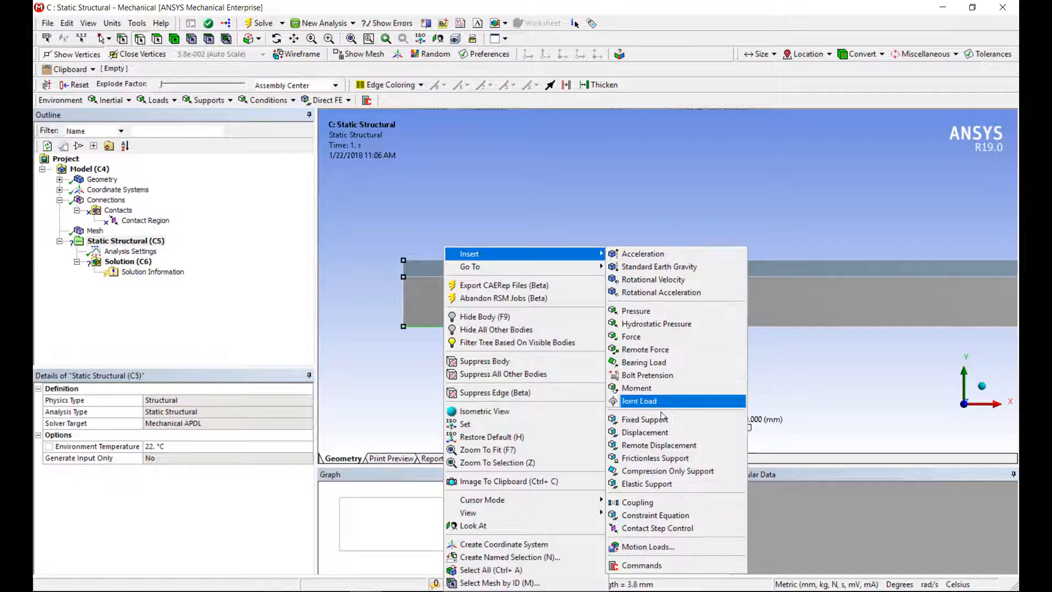
Fix the left-end bottom edge and displace the top edge 0.01 mm in Y.
{"action": "left_click", "coordinate": [644, 418]}
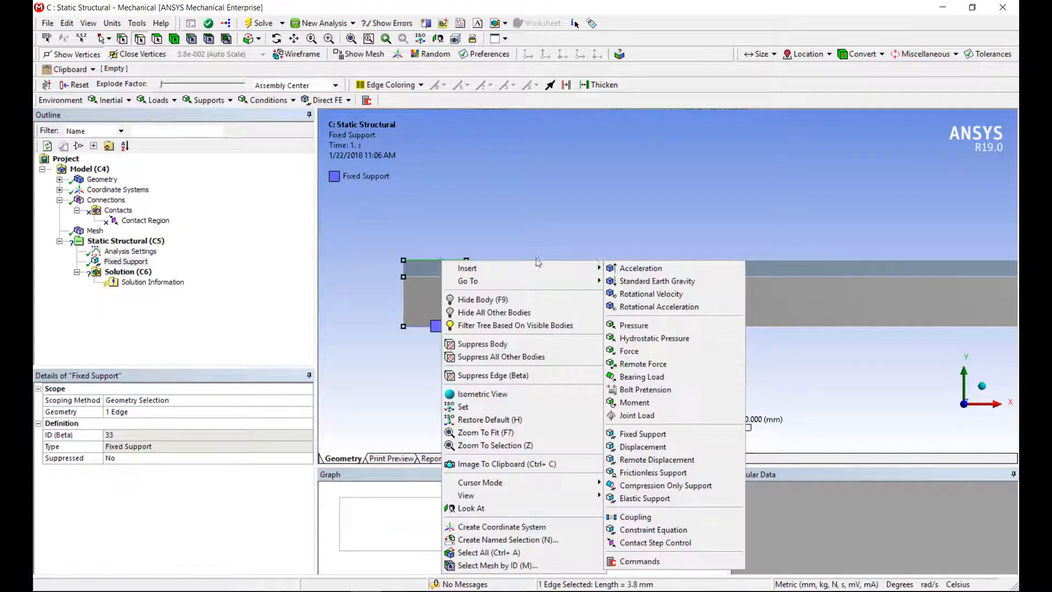
{"action": "left_click", "coordinate": [642, 446]}
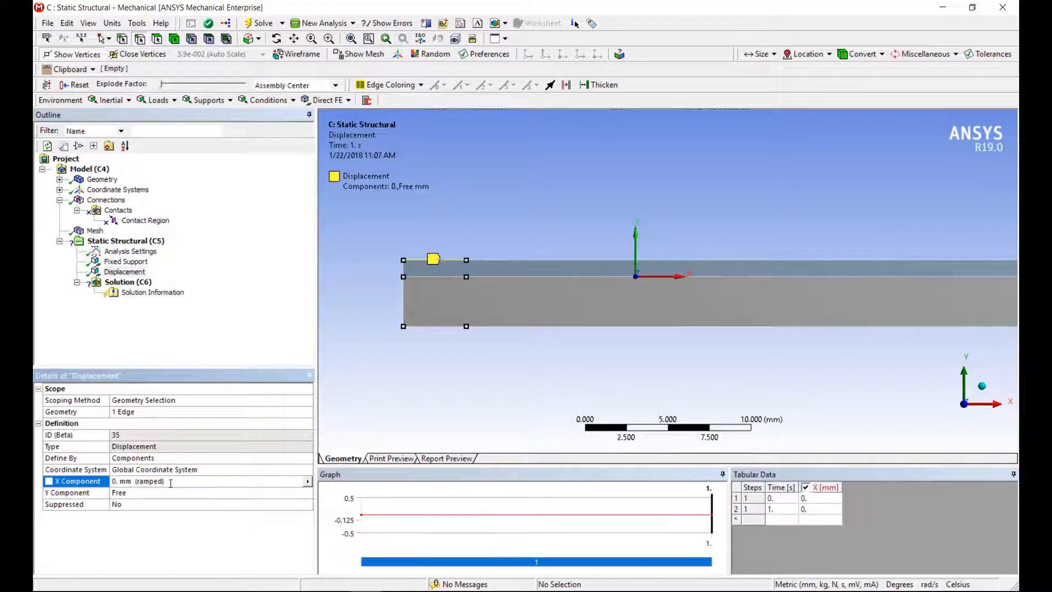
{"action": "left_click", "coordinate": [67, 493]}
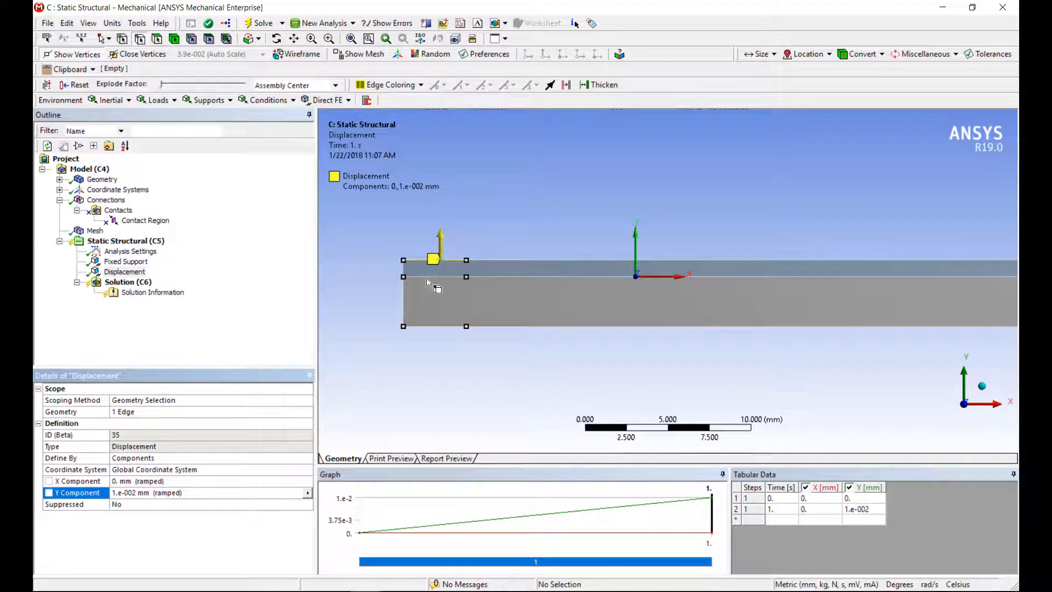
{"action": "mouse_move", "coordinate": [603, 365]}
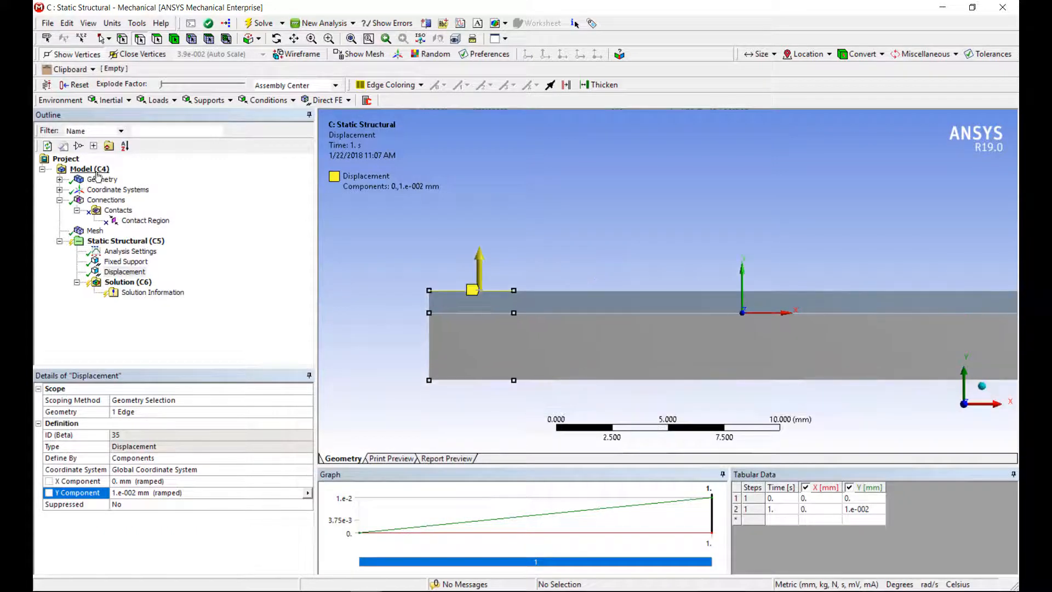
{"action": "left_click", "coordinate": [89, 168]}
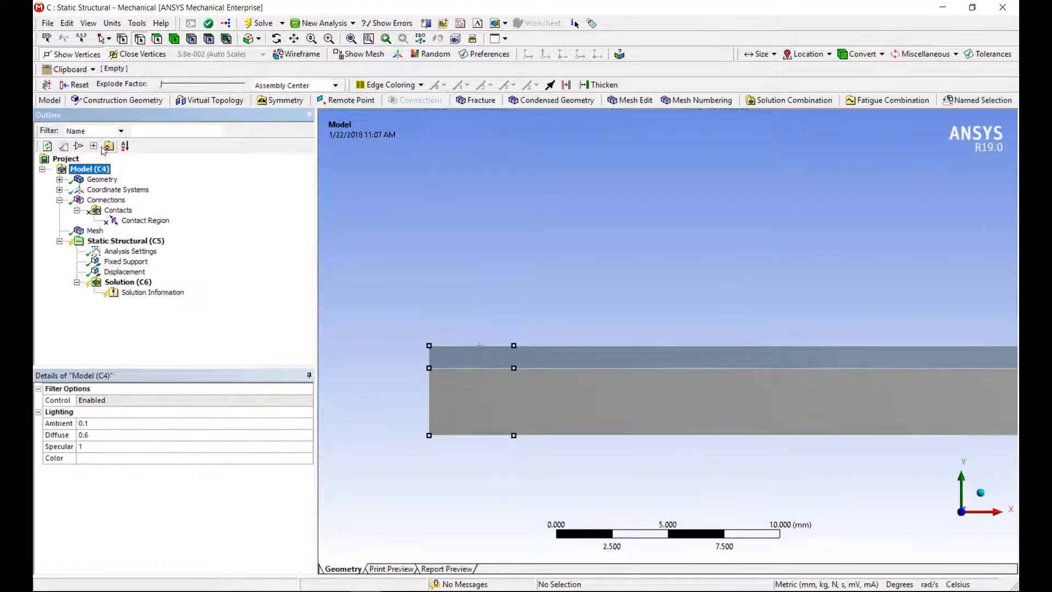
{"action": "mouse_move", "coordinate": [480, 100]}
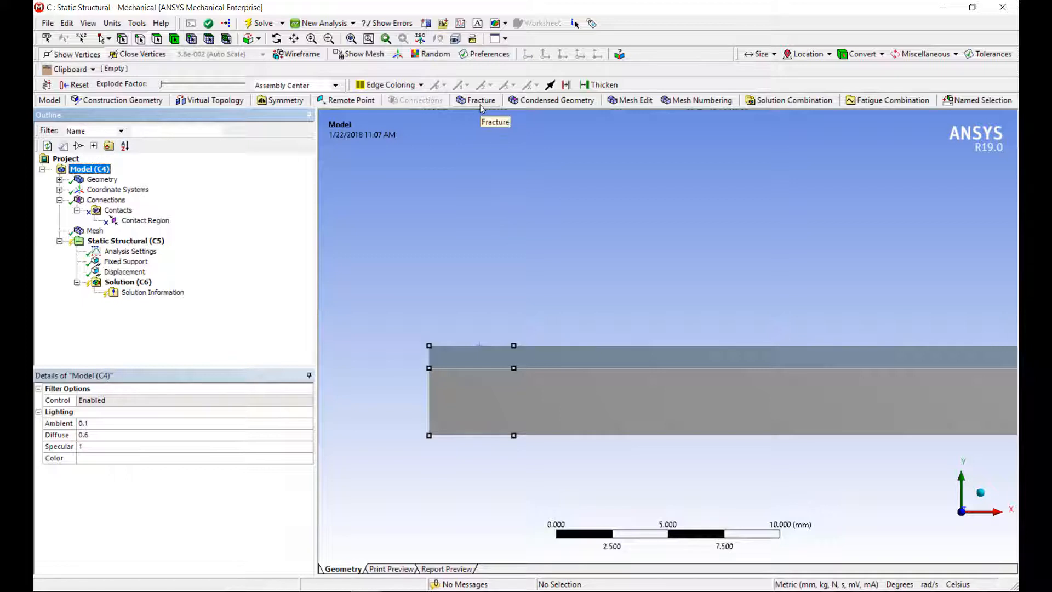
Insert a pre-meshed crack and create a named selection from the crack-tip vertex.
{"action": "left_click", "coordinate": [480, 100]}
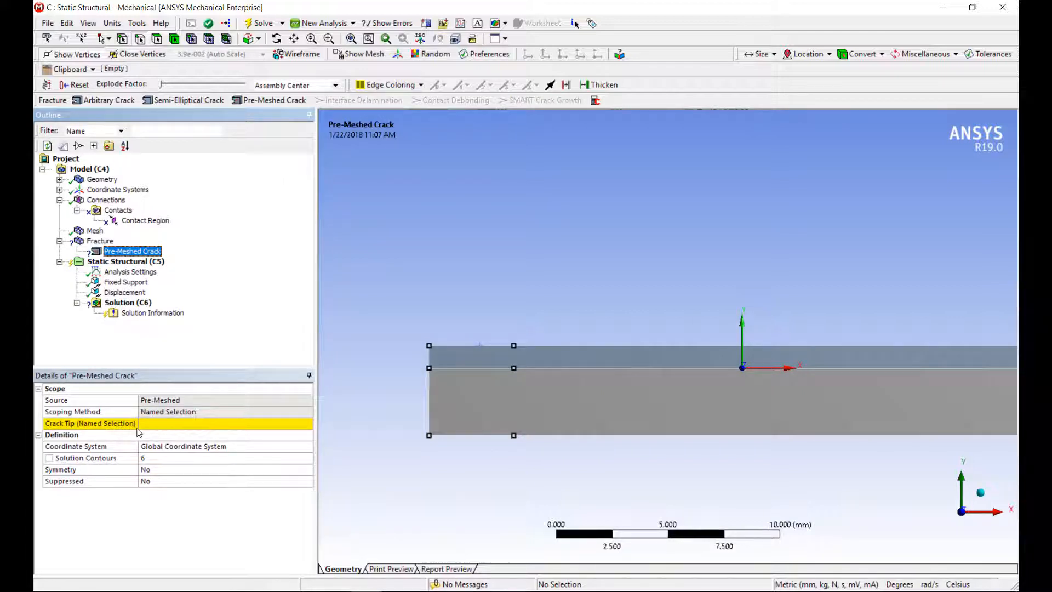
{"action": "mouse_move", "coordinate": [174, 429]}
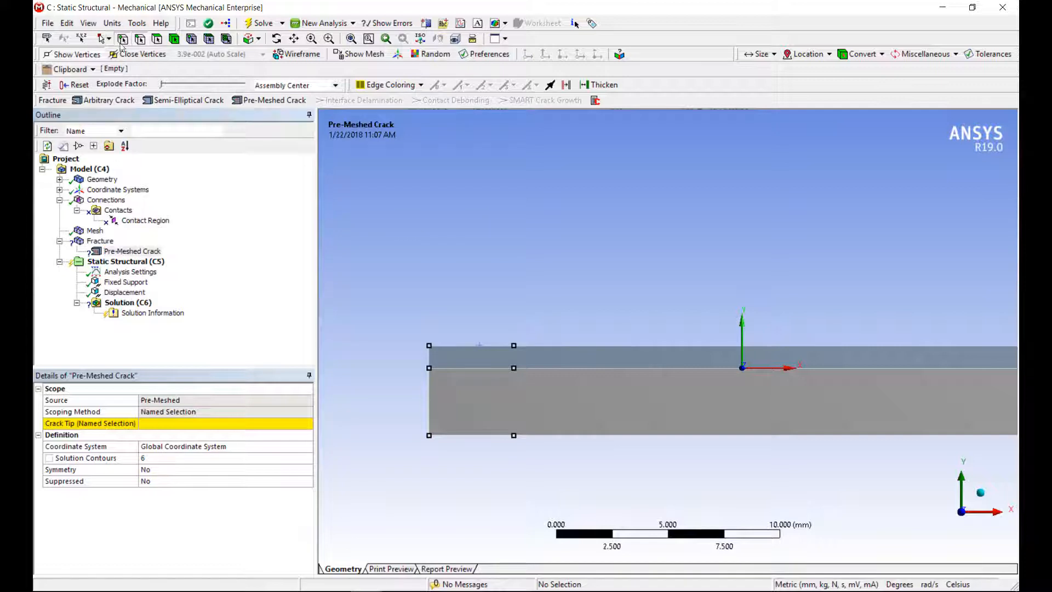
{"action": "right_click", "coordinate": [513, 368]}
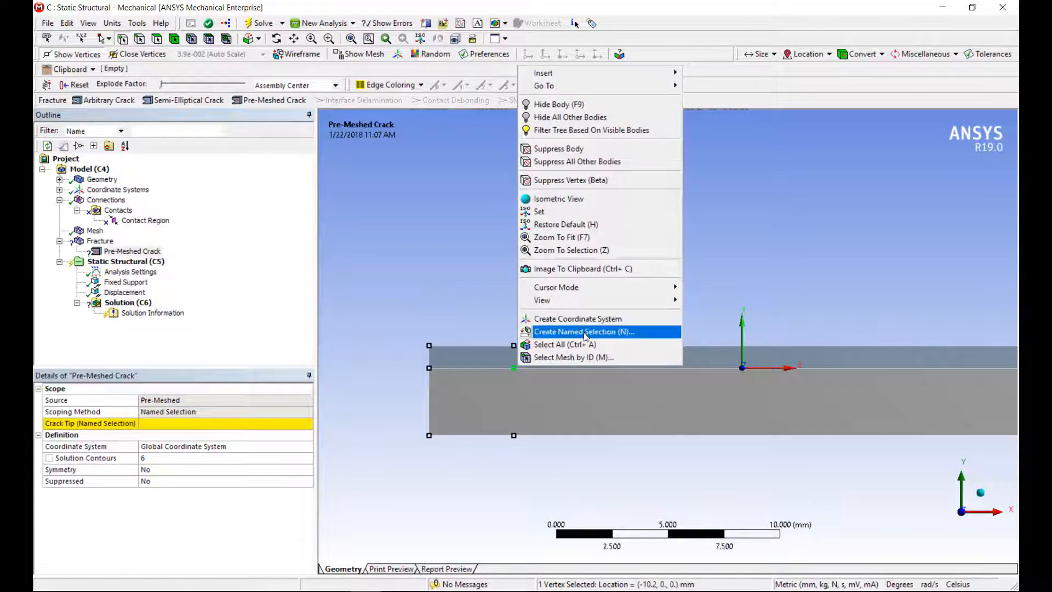
{"action": "left_click", "coordinate": [585, 331]}
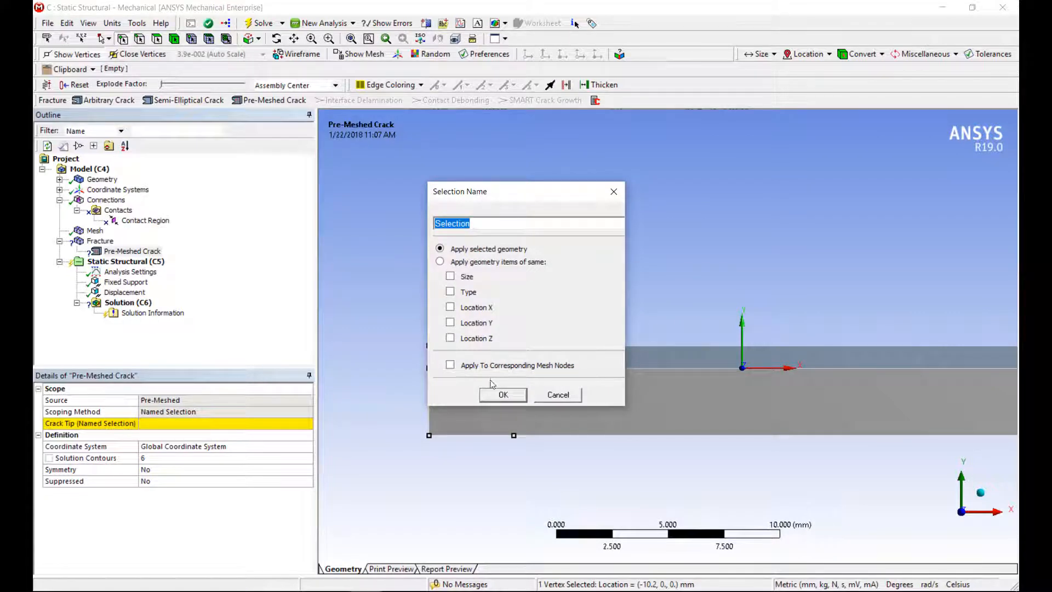
{"action": "left_click", "coordinate": [502, 394]}
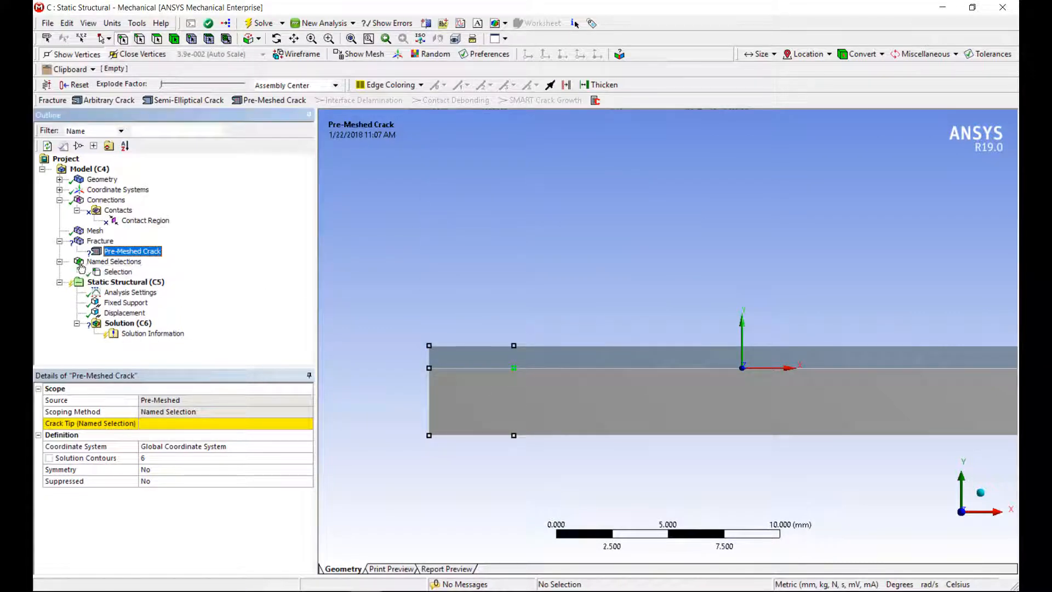
Create a nodal named selection from the crack-tip vertex selection.
{"action": "right_click", "coordinate": [118, 272]}
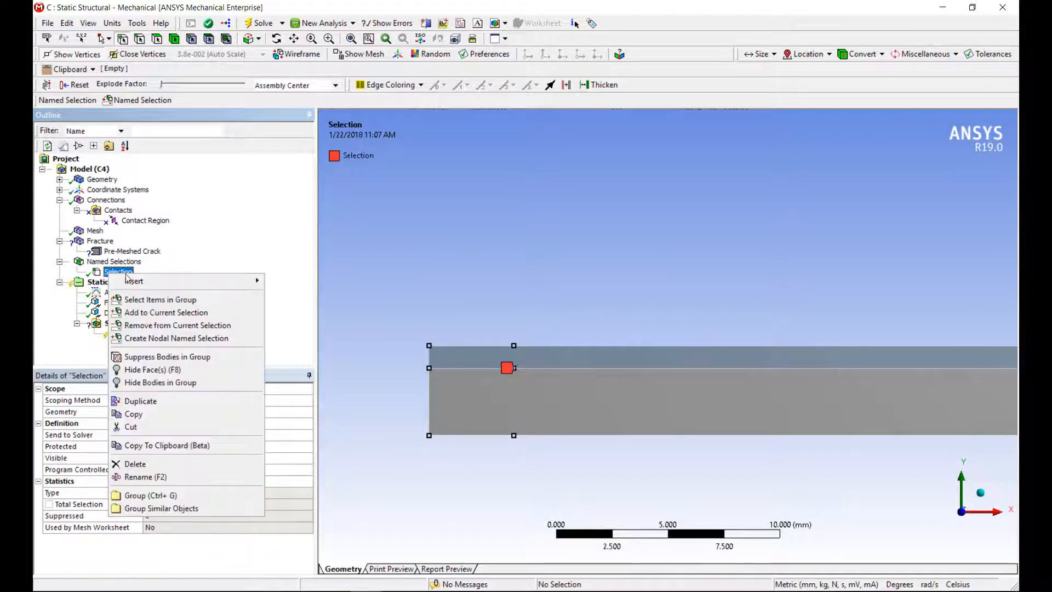
{"action": "left_click", "coordinate": [140, 401]}
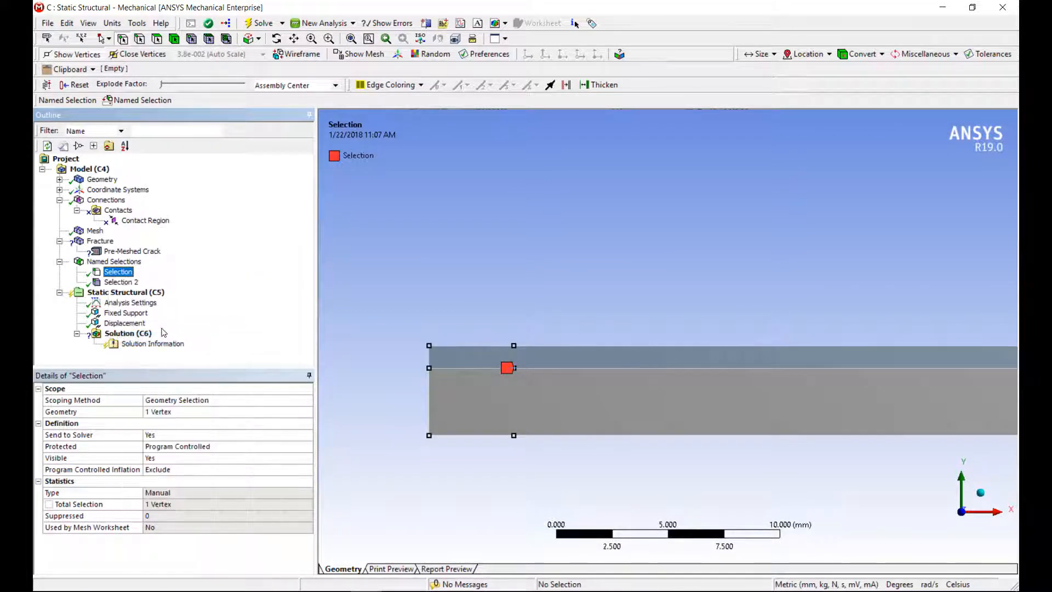
{"action": "left_click", "coordinate": [121, 282]}
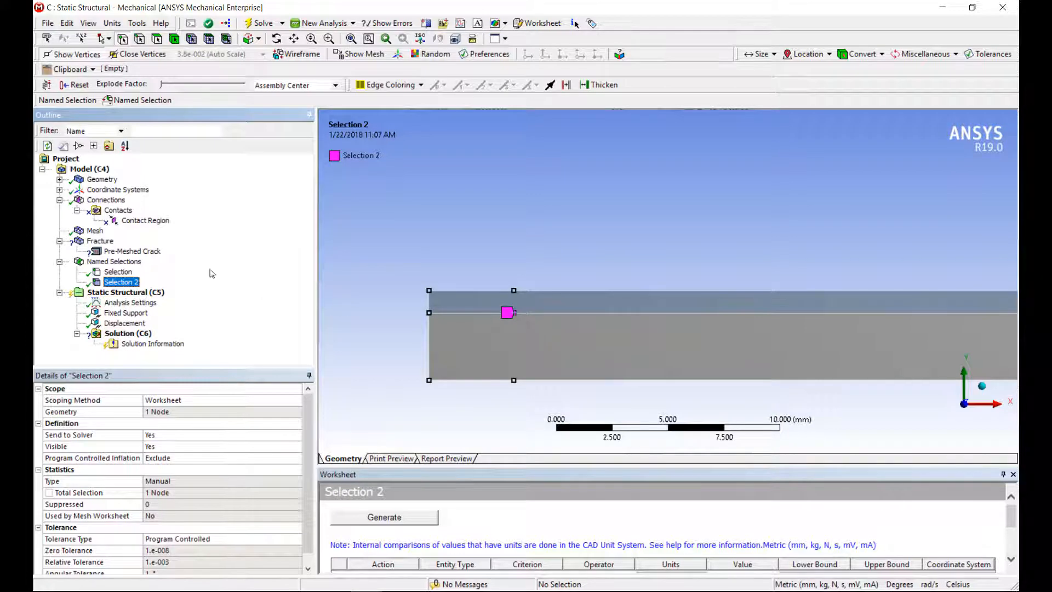
Set the crack tip to Selection 2 and add a coordinate system at the left-end vertex.
{"action": "left_click", "coordinate": [128, 251]}
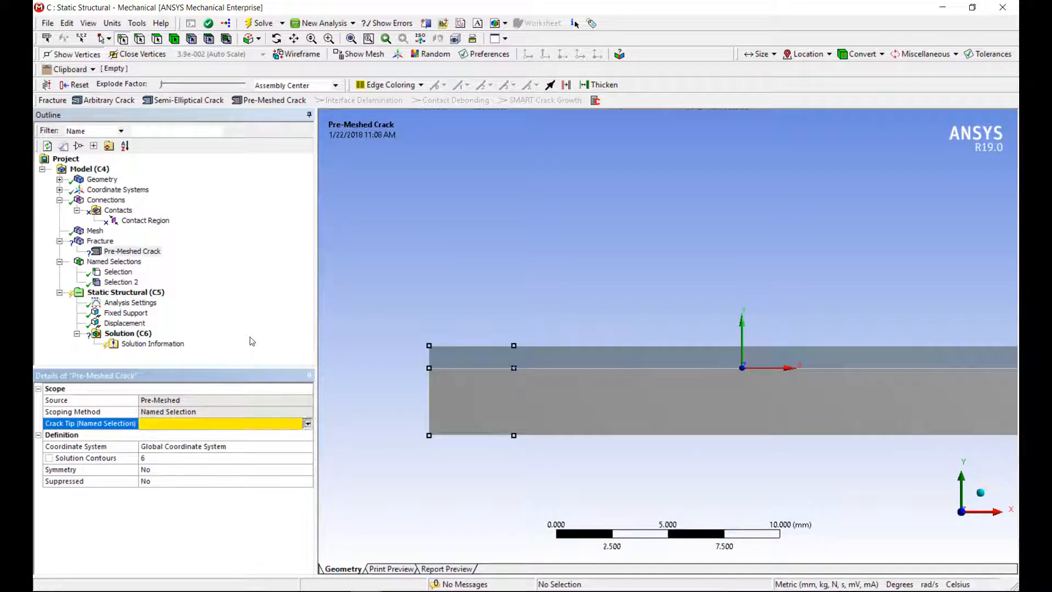
{"action": "left_click", "coordinate": [307, 422]}
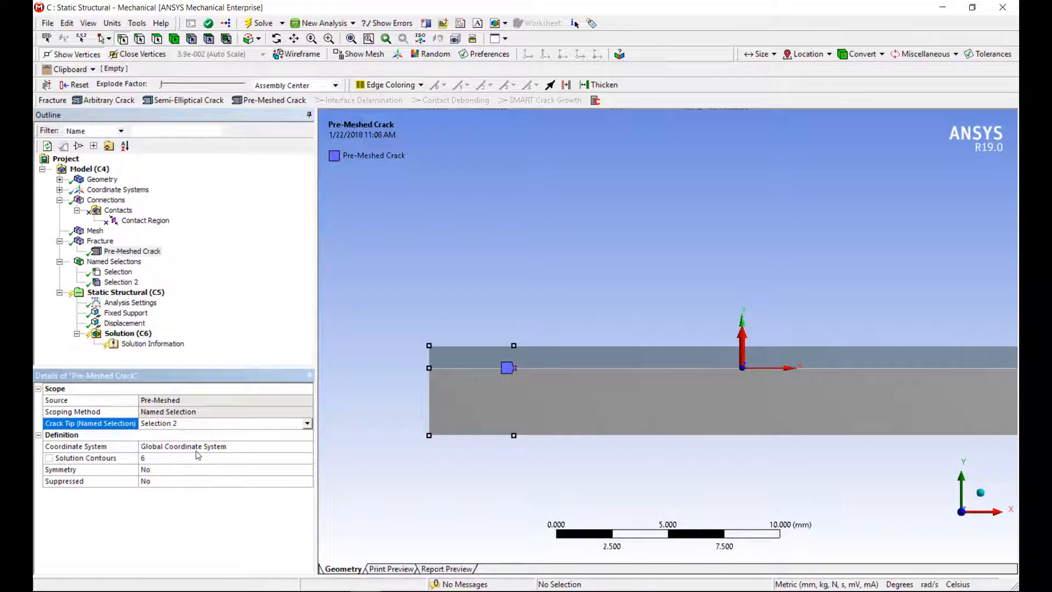
{"action": "mouse_move", "coordinate": [672, 361]}
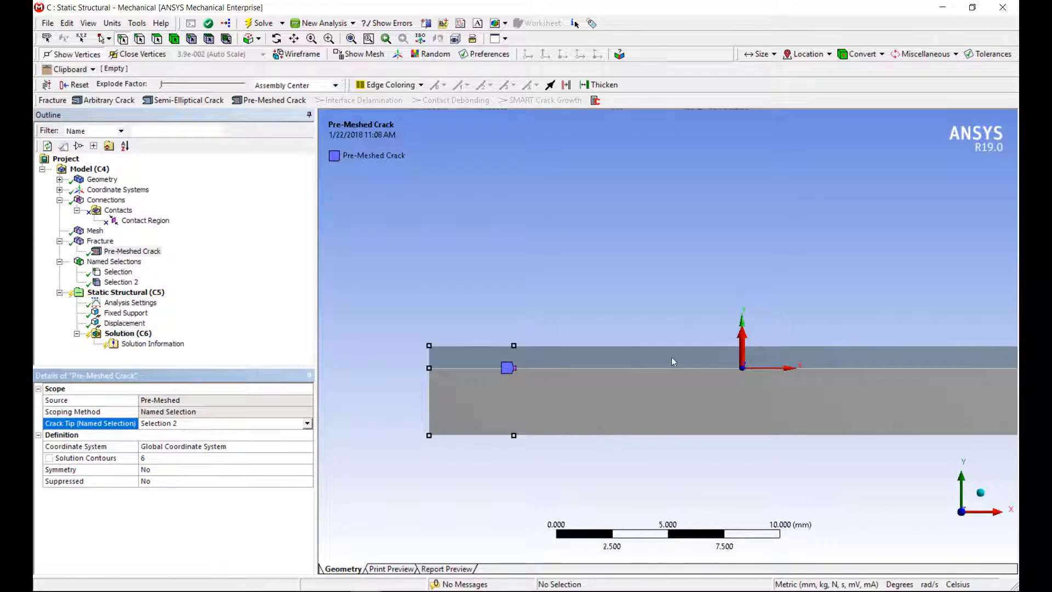
{"action": "mouse_move", "coordinate": [752, 298]}
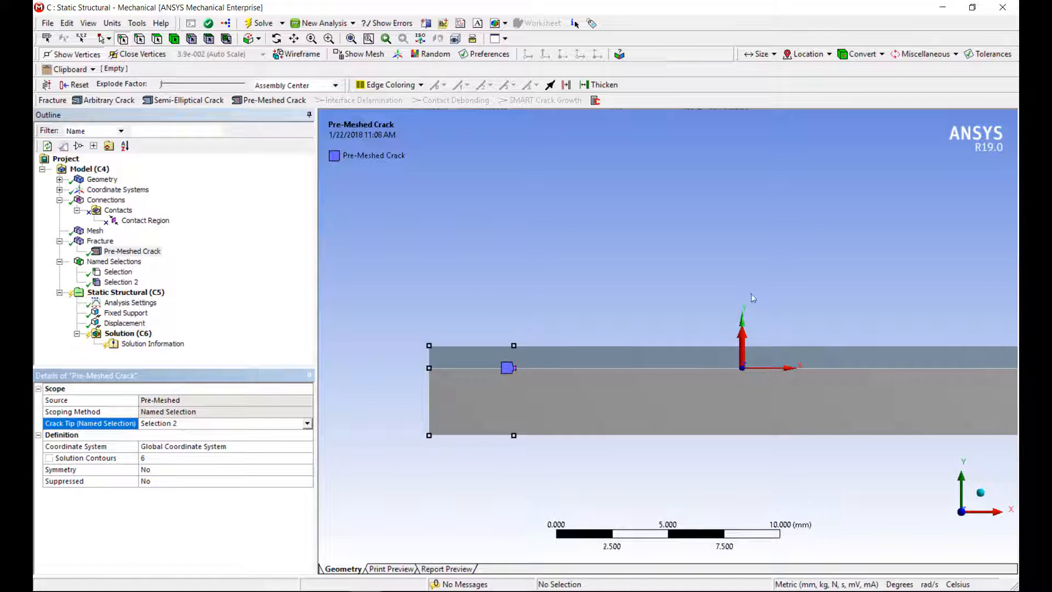
{"action": "mouse_move", "coordinate": [436, 374]}
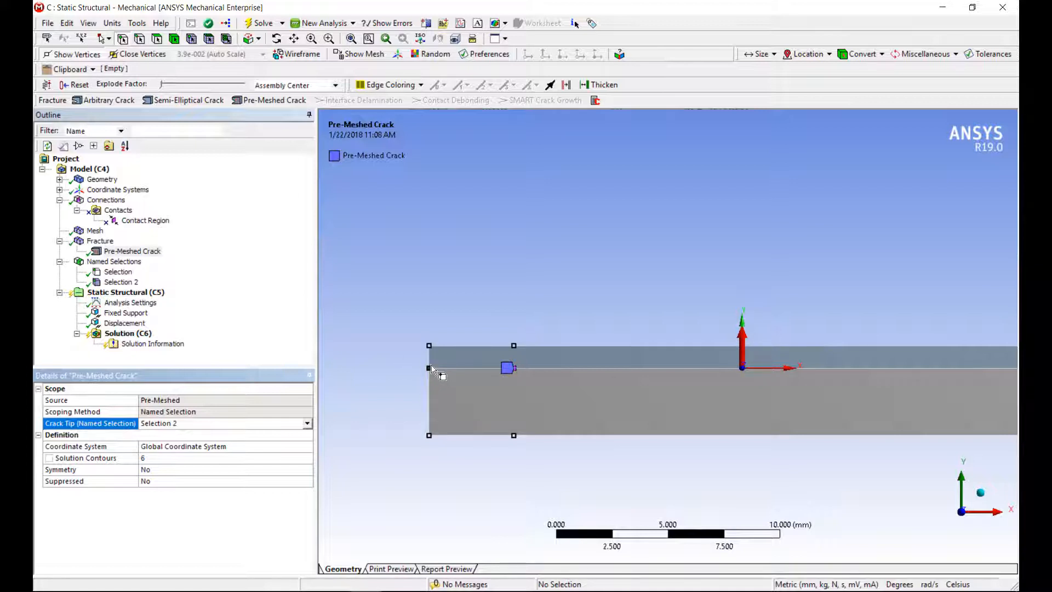
{"action": "left_click", "coordinate": [117, 189]}
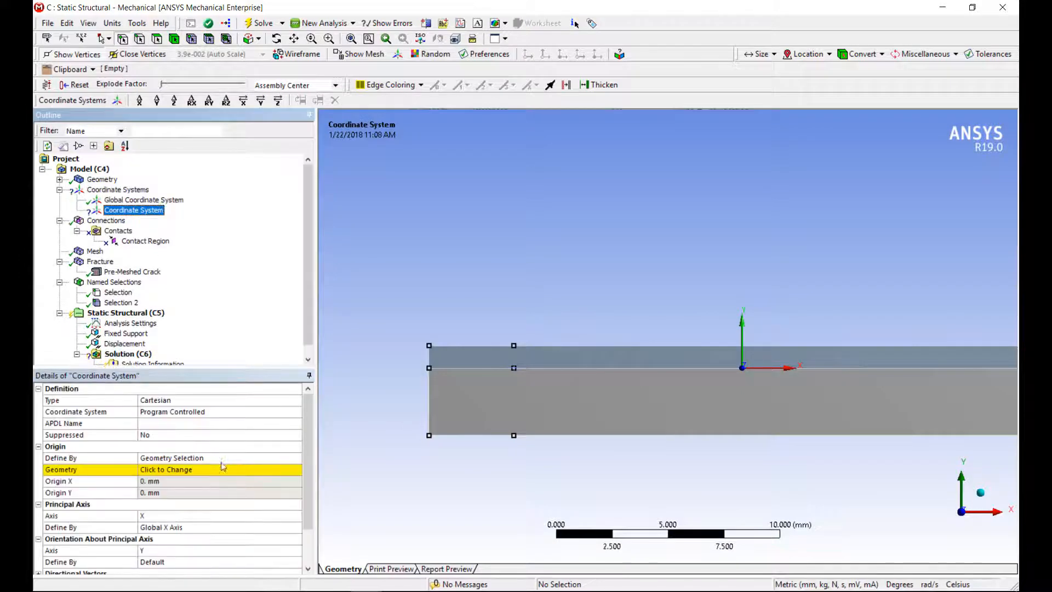
{"action": "left_click", "coordinate": [429, 368]}
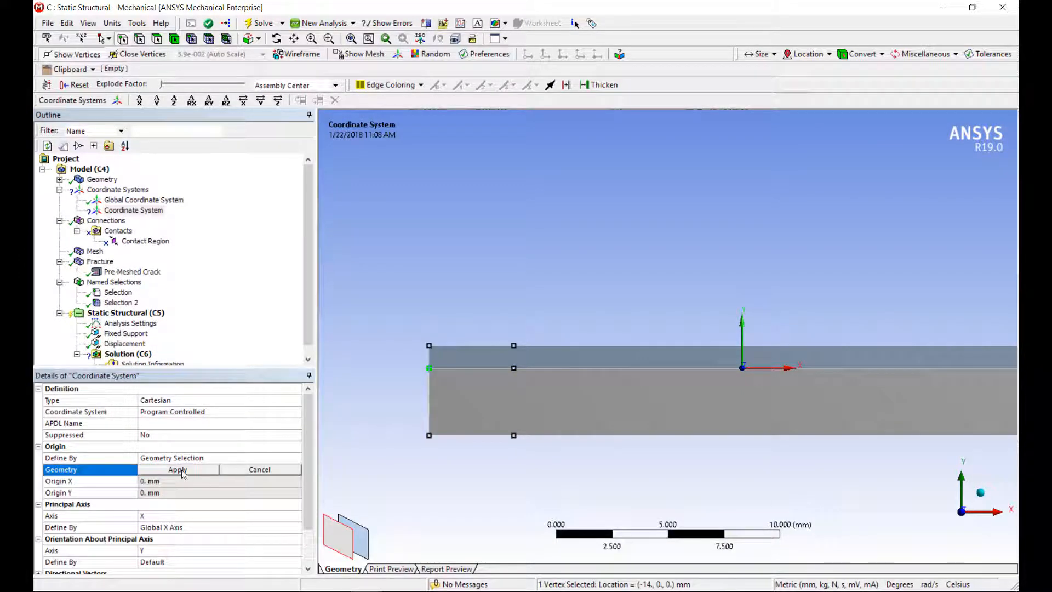
{"action": "left_click", "coordinate": [177, 469]}
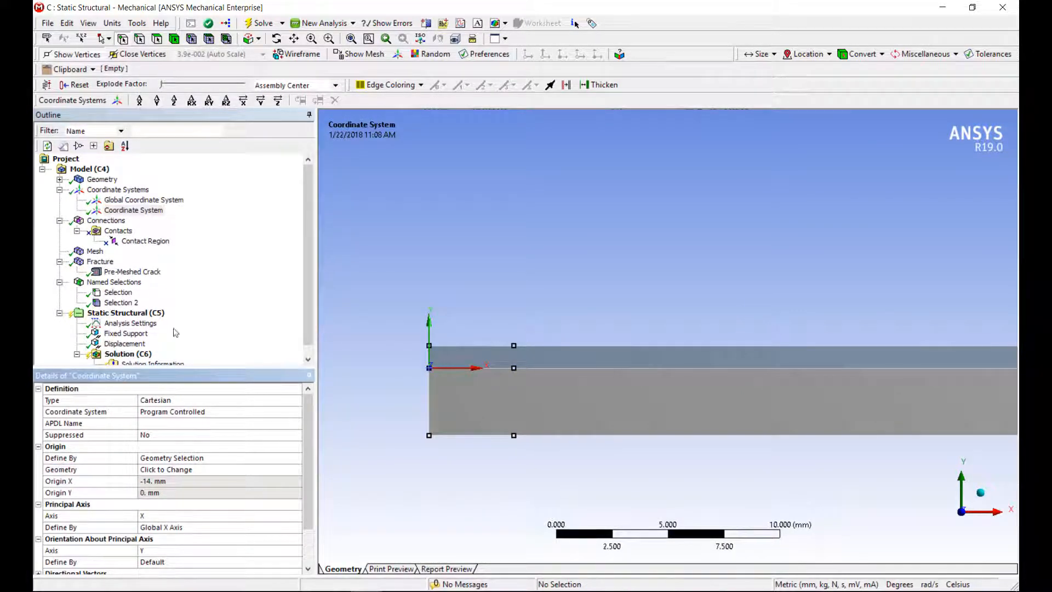
{"action": "left_click", "coordinate": [132, 272]}
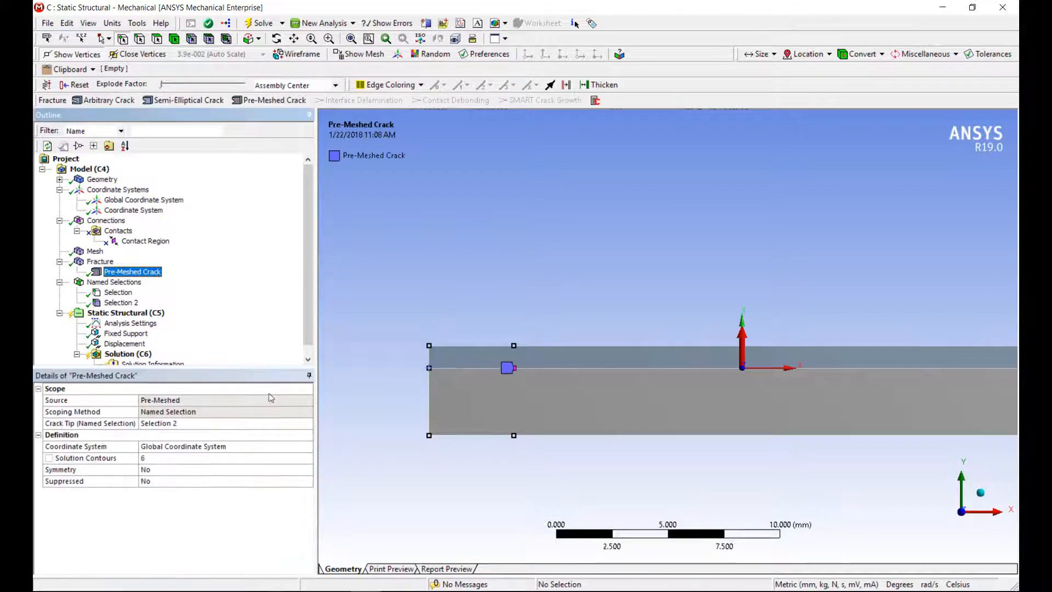
{"action": "mouse_move", "coordinate": [306, 456]}
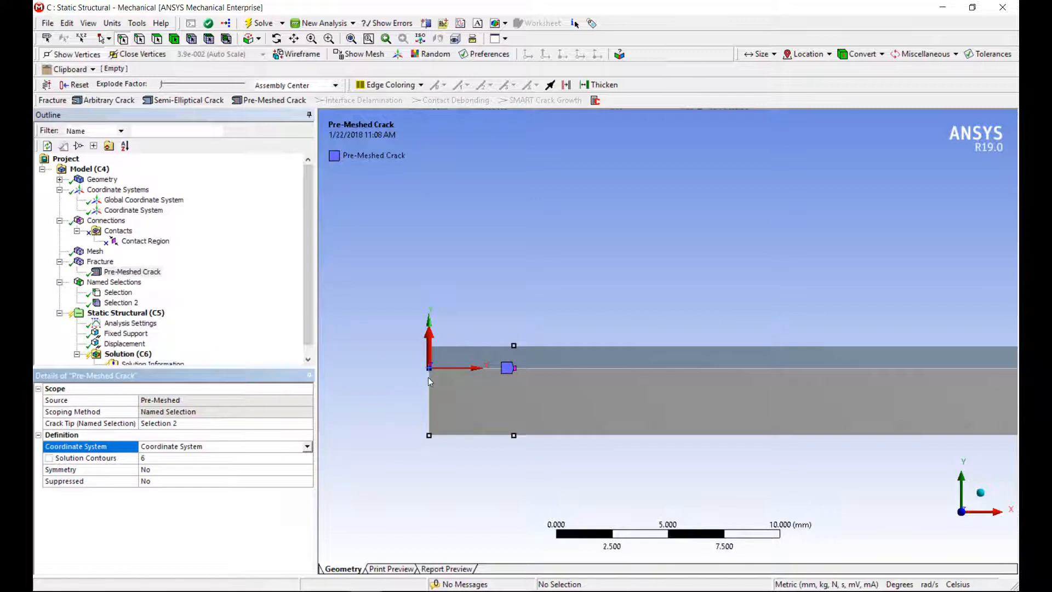
{"action": "mouse_move", "coordinate": [429, 338]}
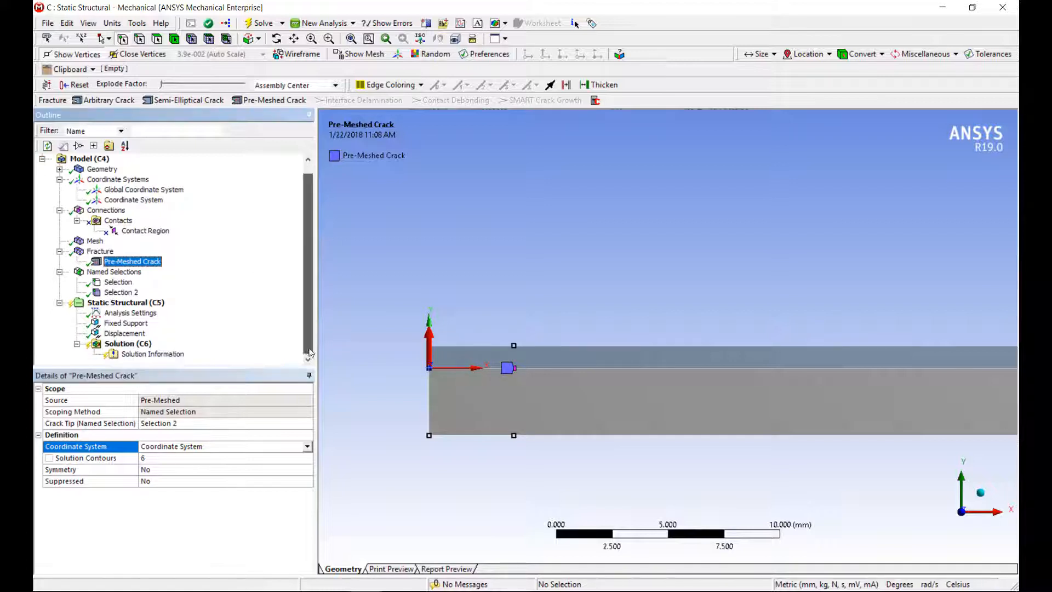
Insert a fracture tool with SIFS K1 and VCCT G1, G2, G3, GT, deleting the duplicate G1.
{"action": "right_click", "coordinate": [128, 343]}
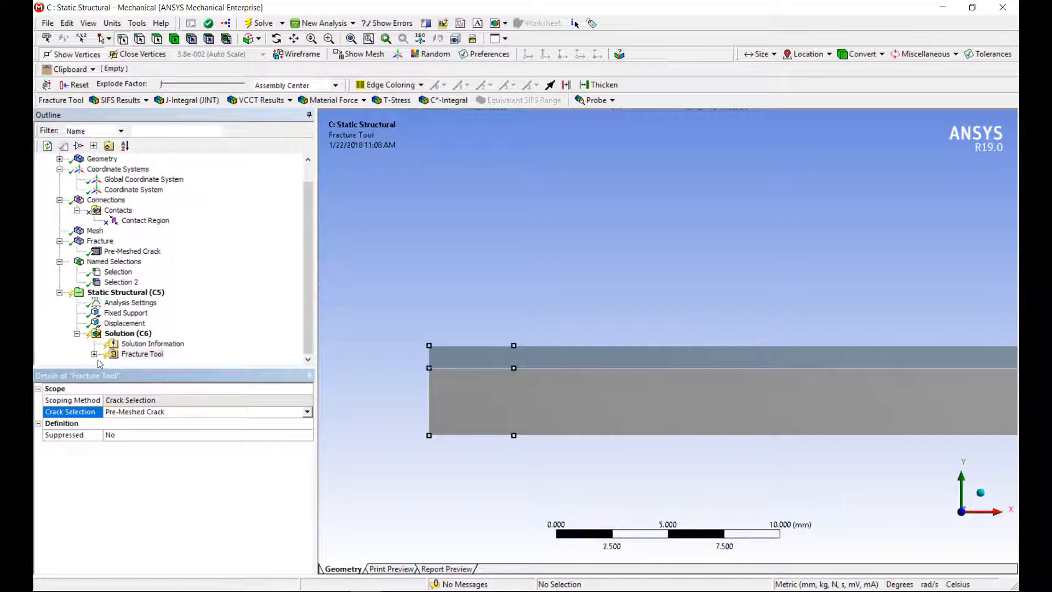
{"action": "left_click", "coordinate": [94, 353]}
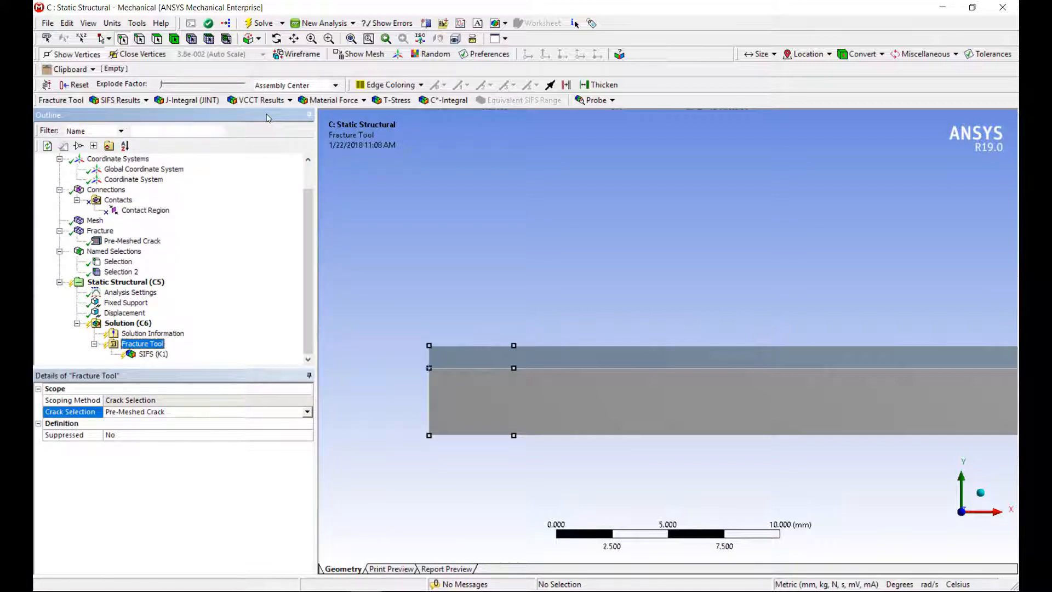
{"action": "left_click", "coordinate": [260, 100]}
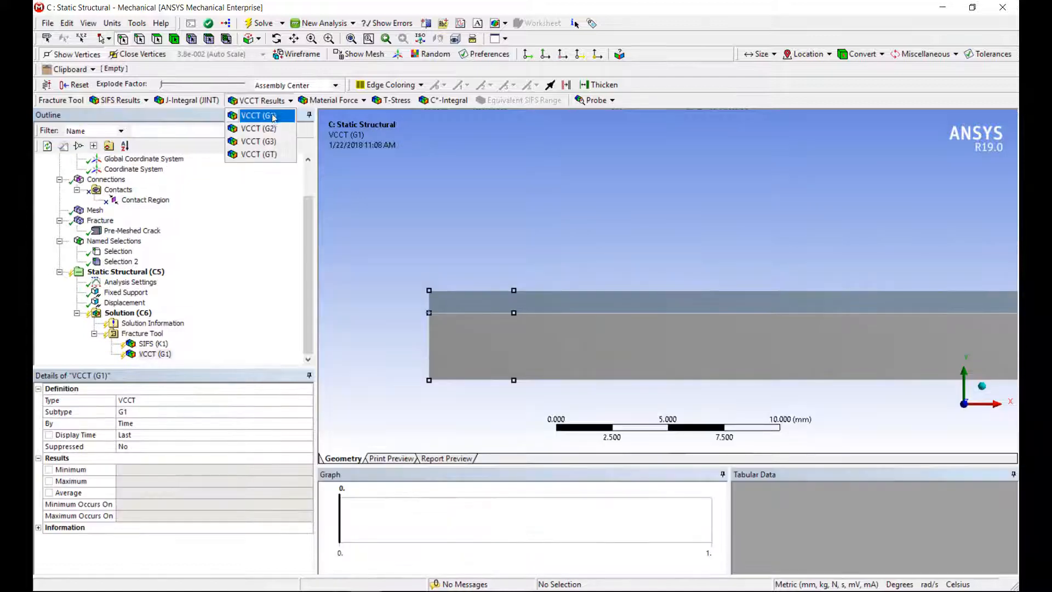
{"action": "left_click", "coordinate": [258, 116]}
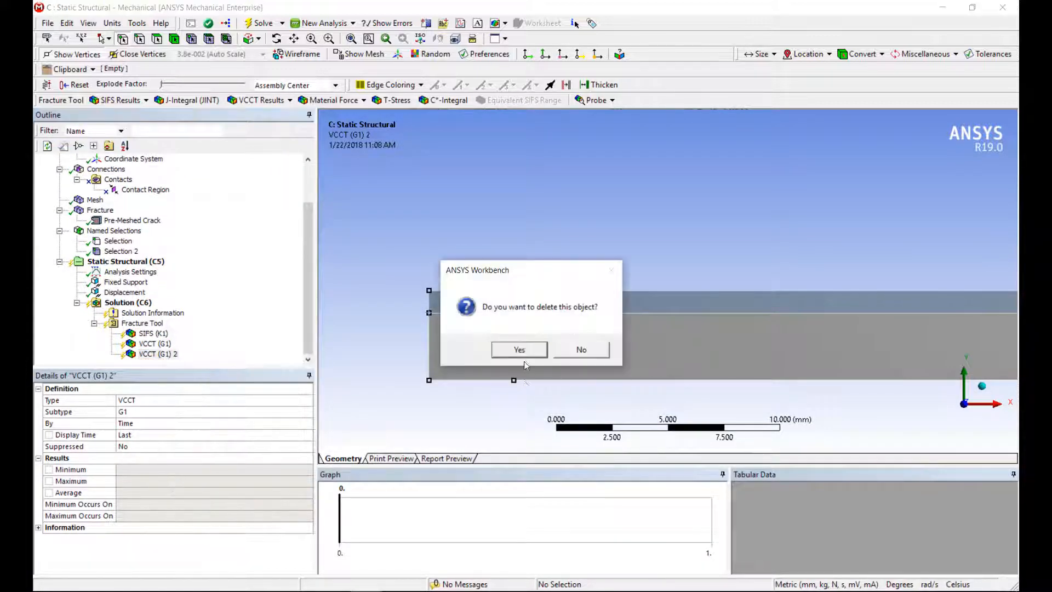
{"action": "left_click", "coordinate": [518, 349]}
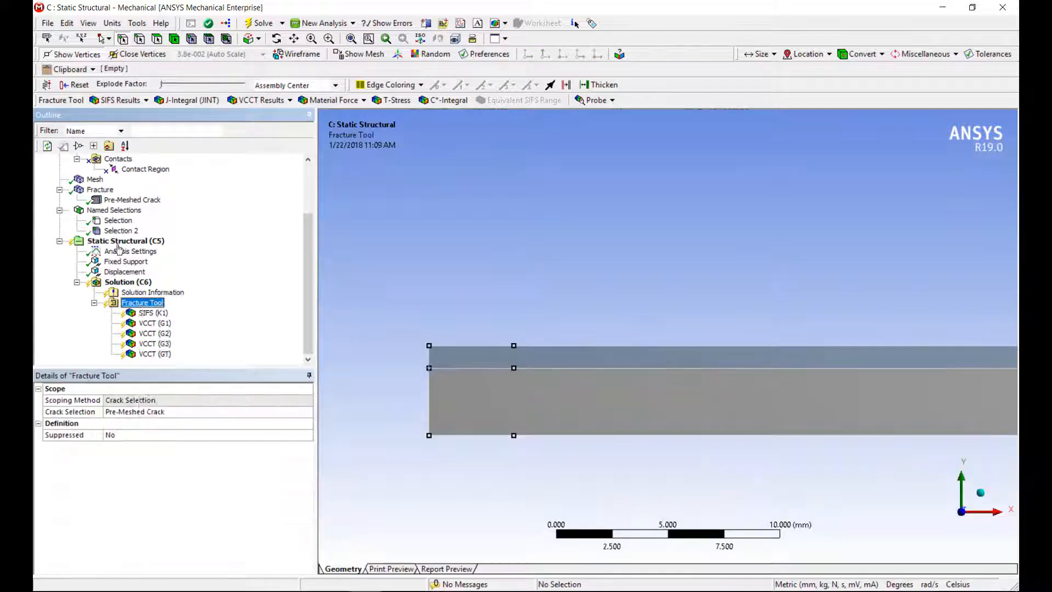
{"action": "mouse_move", "coordinate": [143, 270]}
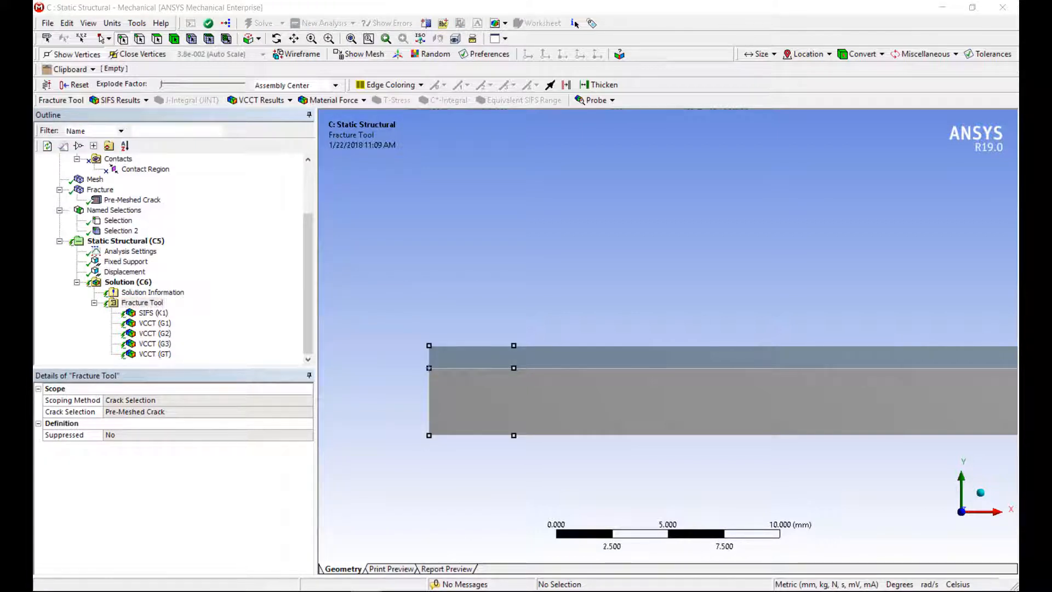
Solve and animate total deformation (max 0.017753 mm), then view K1 at 1.7753 MPa·mm^0.5.
{"action": "left_click", "coordinate": [260, 23]}
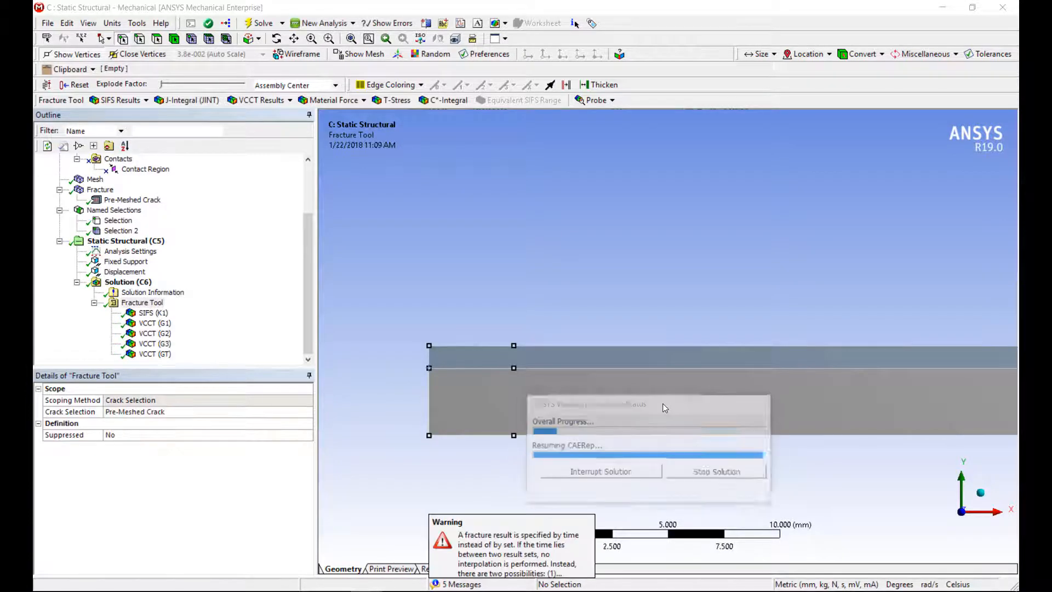
{"action": "left_click", "coordinate": [153, 313]}
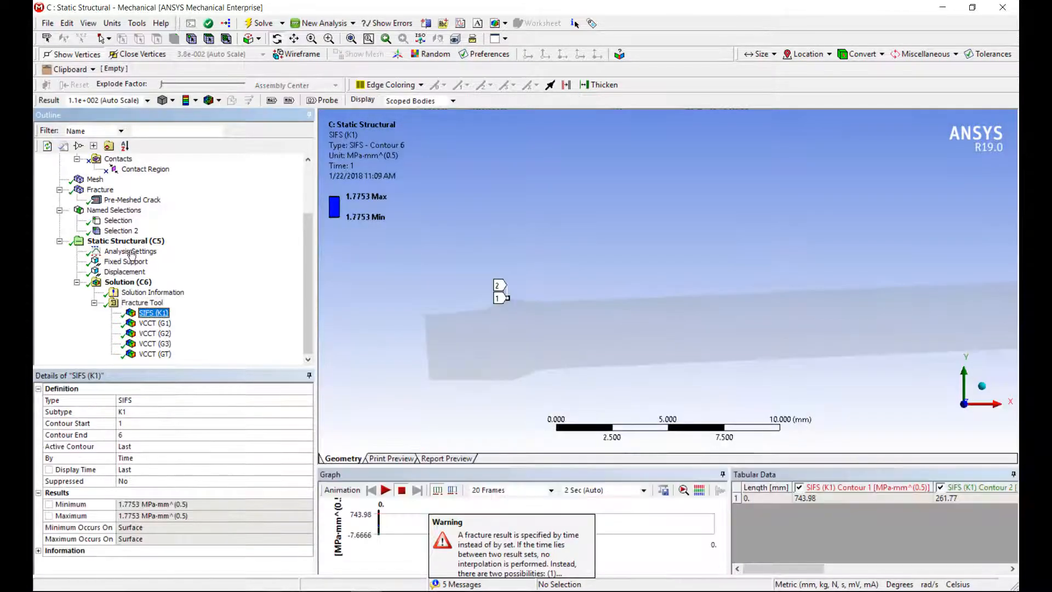
{"action": "left_click", "coordinate": [126, 281]}
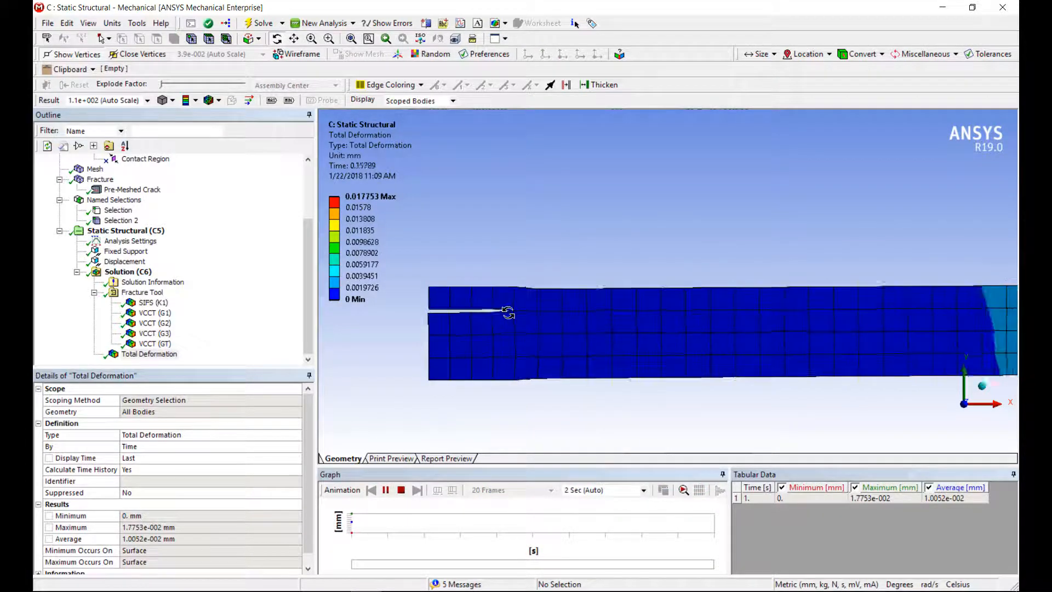
{"action": "left_click", "coordinate": [385, 490]}
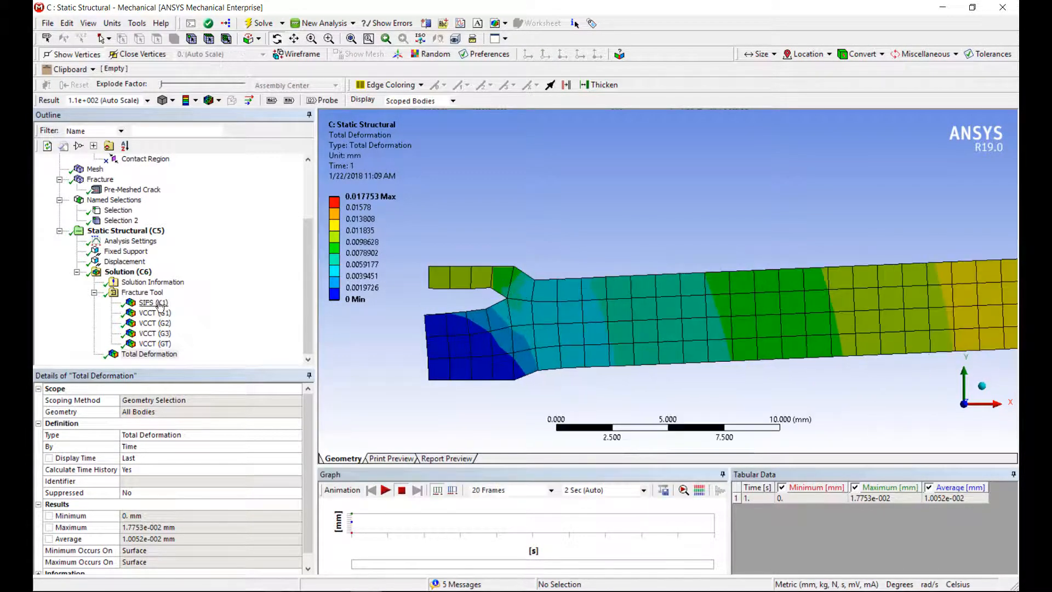
{"action": "left_click", "coordinate": [152, 303]}
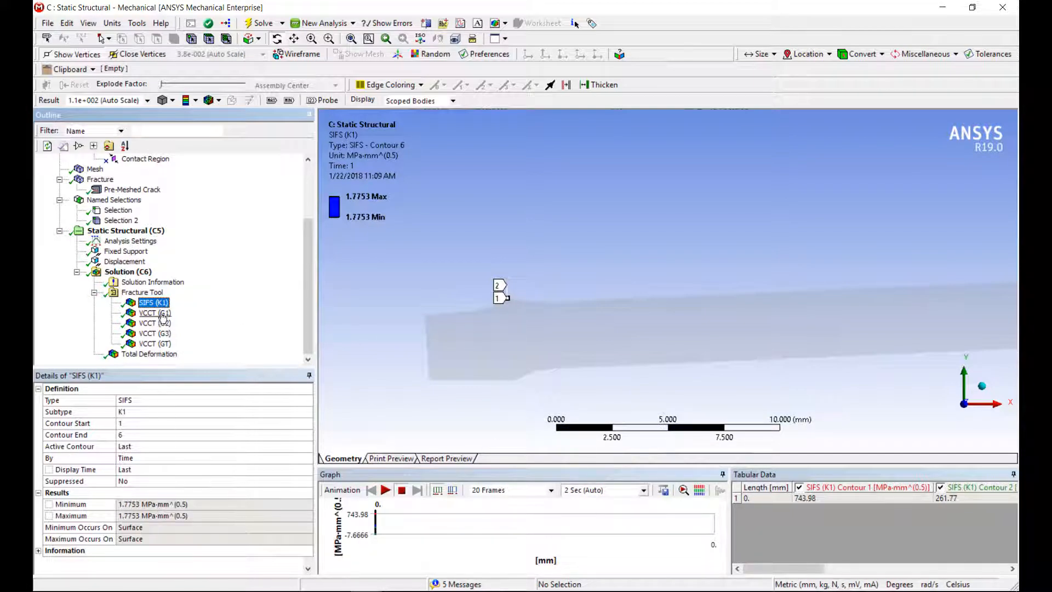
Review VCCT G2 0.026873, G3 0 and GT 2.3787, ending on G1 2.3518 mJ/mm².
{"action": "left_click", "coordinate": [155, 323]}
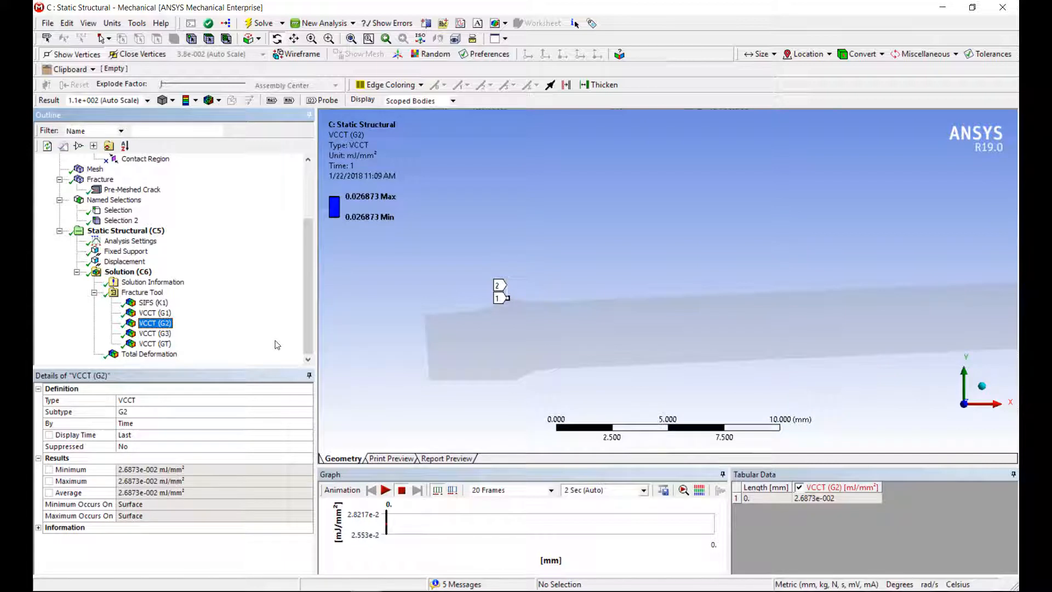
{"action": "left_click", "coordinate": [155, 312]}
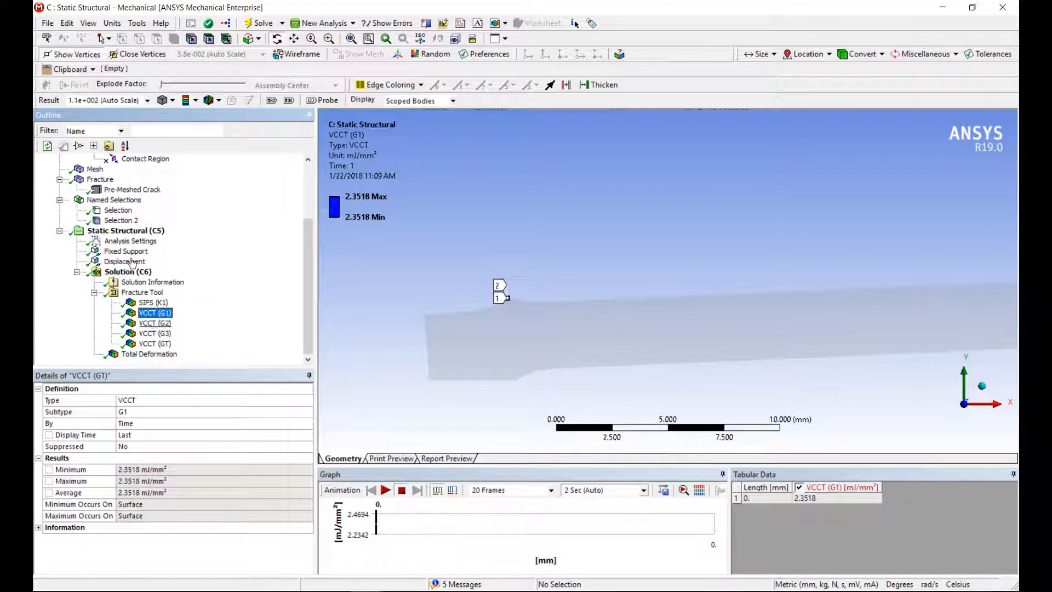
{"action": "left_click", "coordinate": [155, 333]}
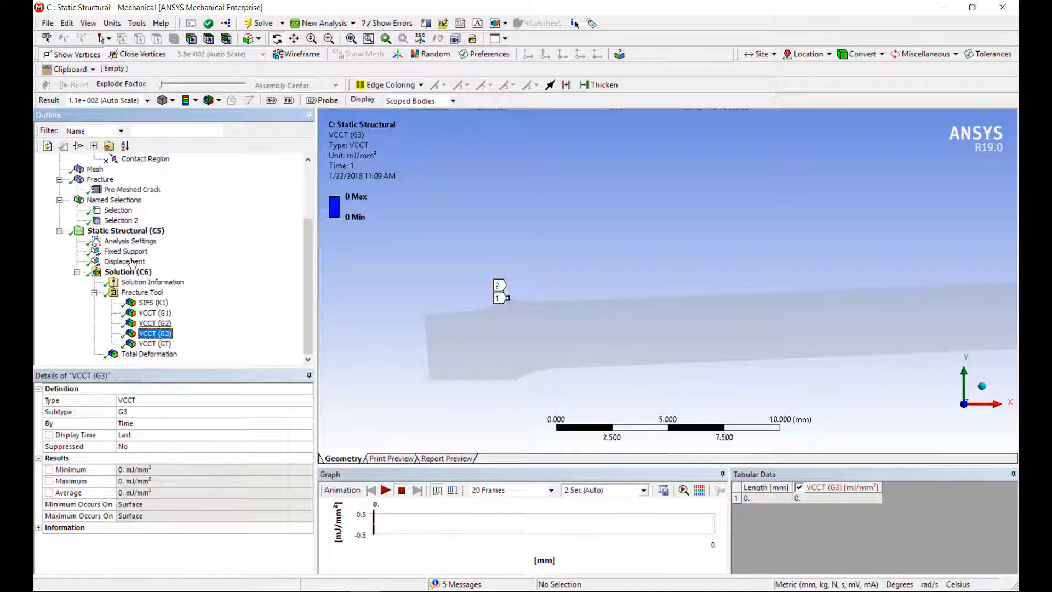
{"action": "left_click", "coordinate": [155, 344]}
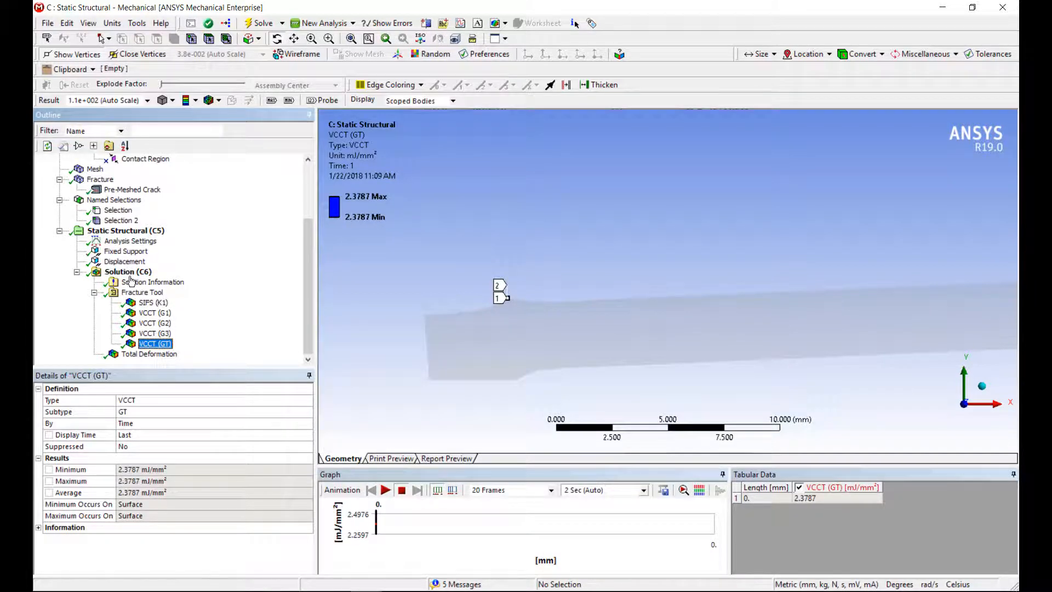
{"action": "left_click", "coordinate": [155, 313]}
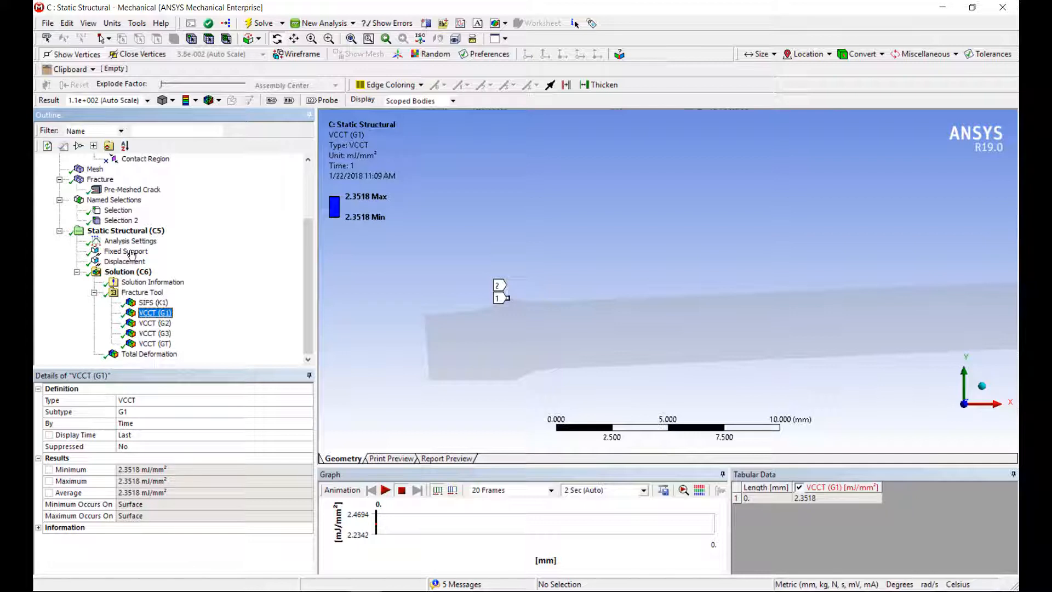
{"action": "mouse_move", "coordinate": [153, 281]}
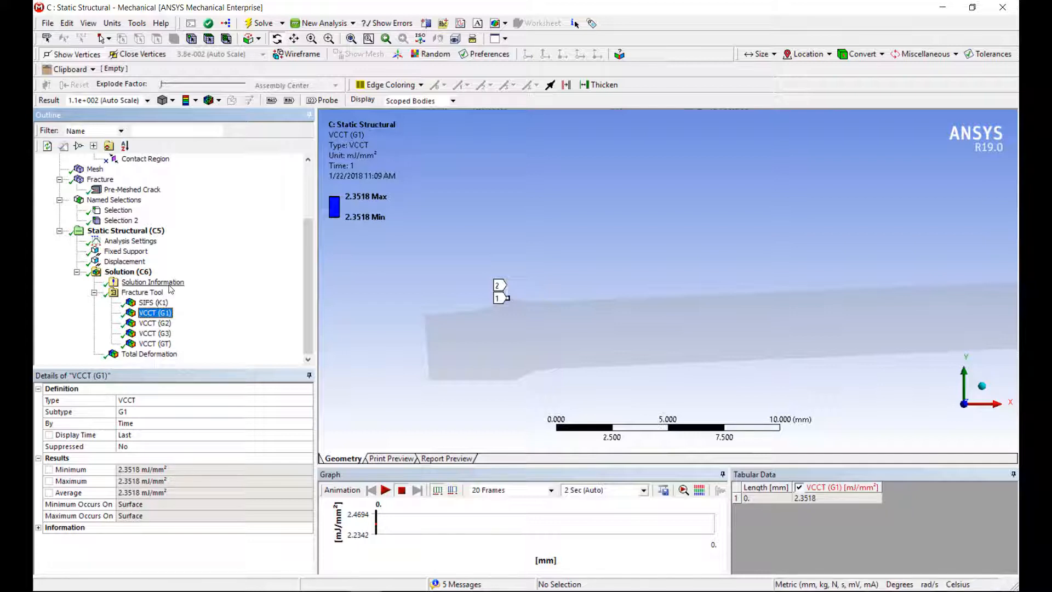
{"action": "mouse_move", "coordinate": [195, 451]}
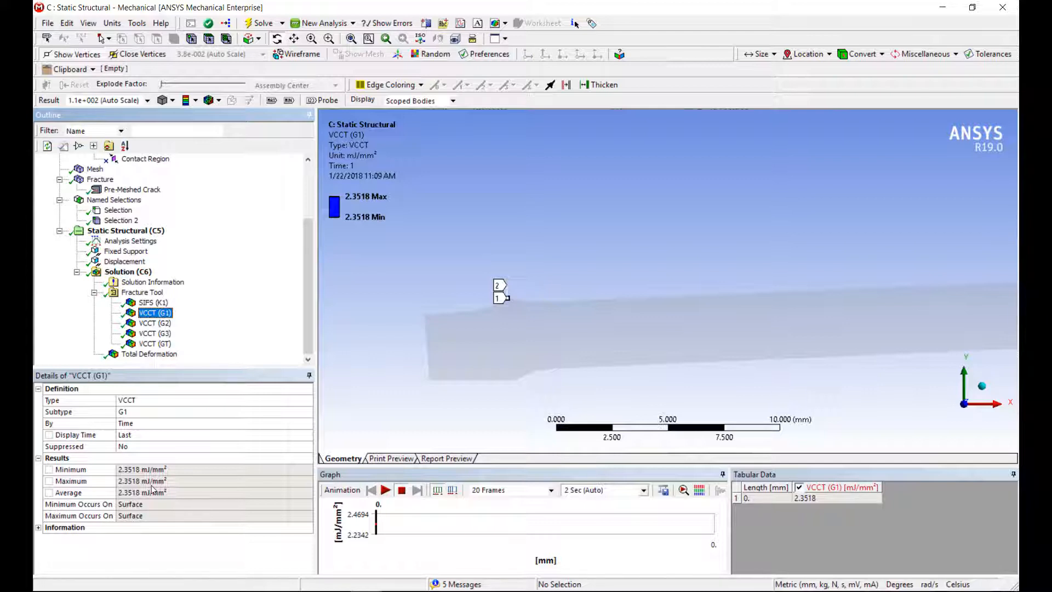
{"action": "mouse_move", "coordinate": [463, 344]}
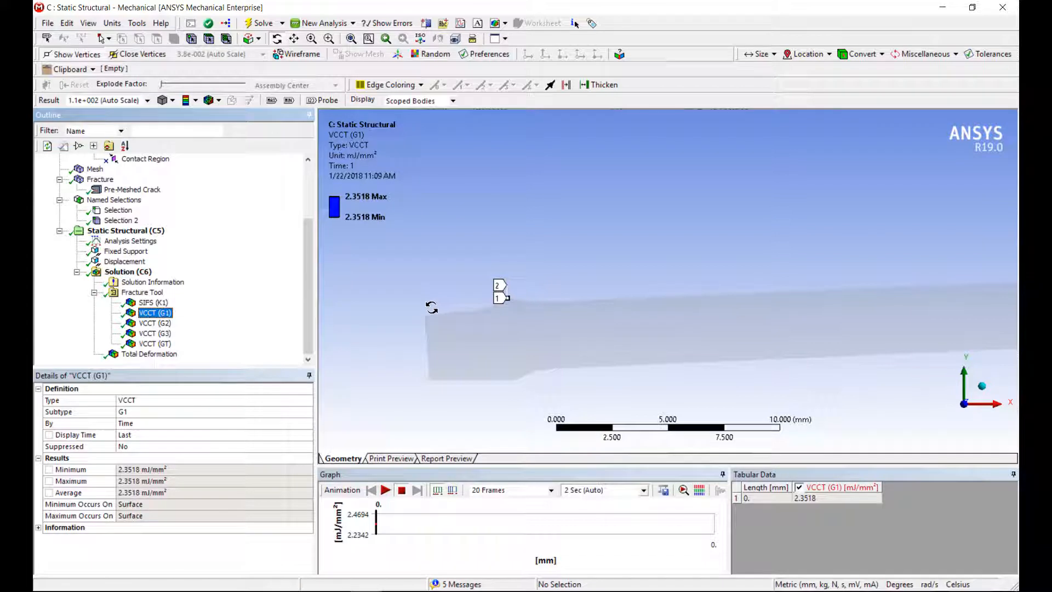
{"action": "mouse_move", "coordinate": [359, 334]}
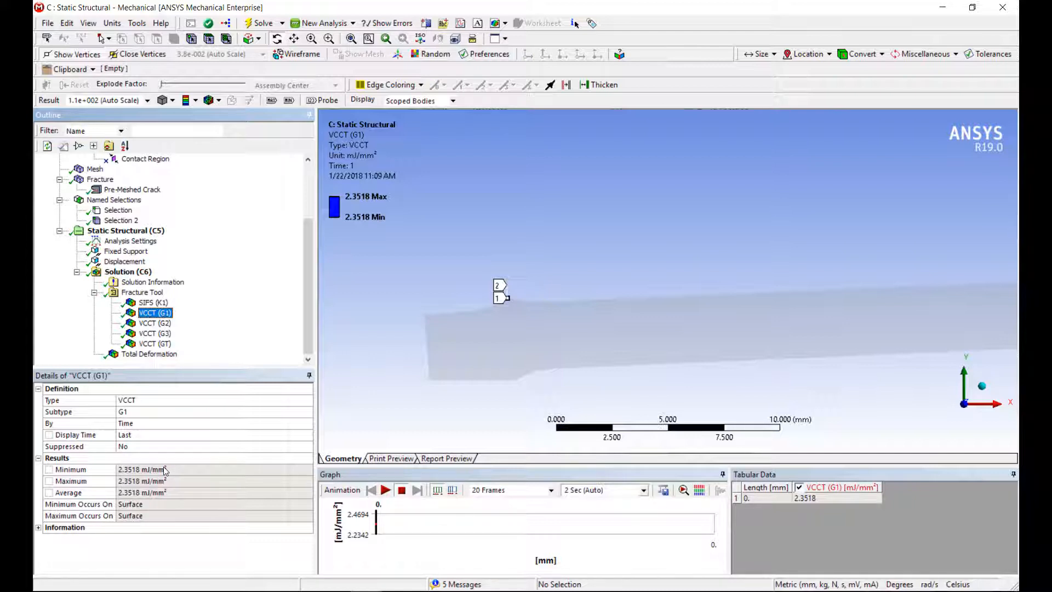
{"action": "mouse_move", "coordinate": [125, 460]}
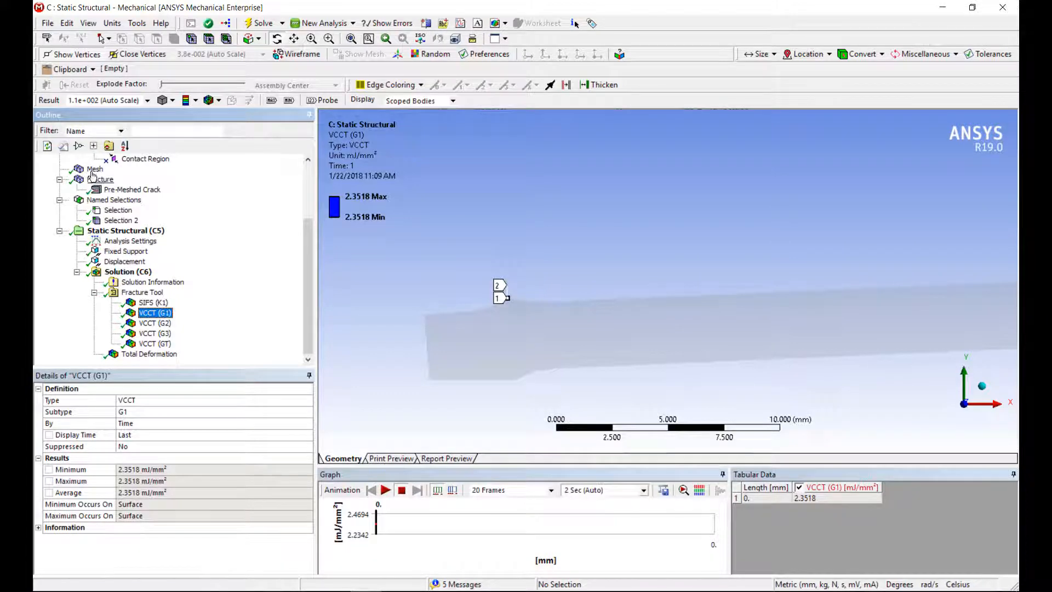
Add crack-tip vertex sizing with 0.5 mm sphere radius and 0.1 mm elements, then remesh.
{"action": "left_click", "coordinate": [95, 168]}
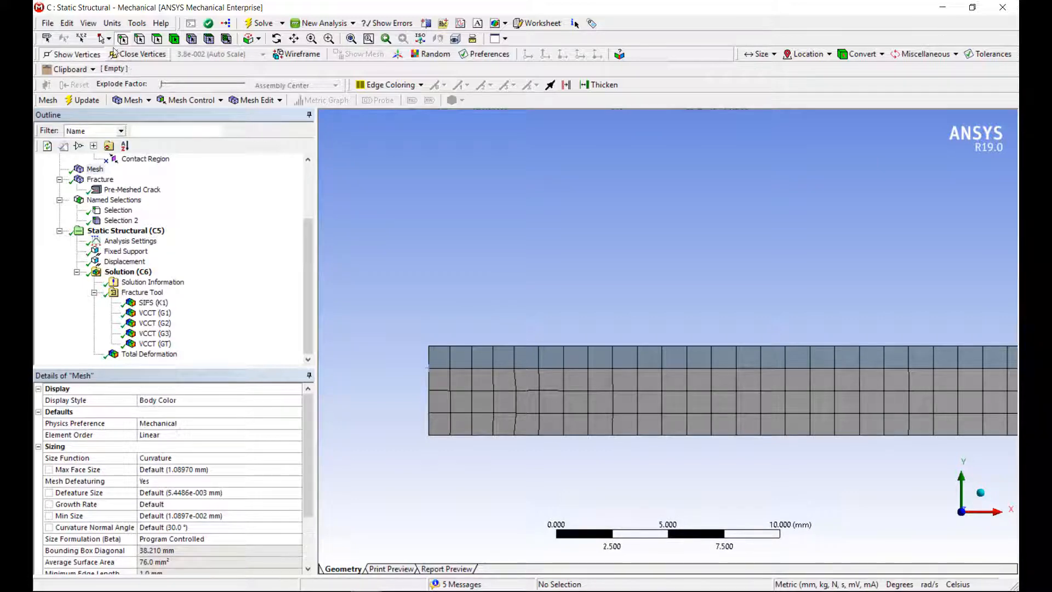
{"action": "right_click", "coordinate": [513, 368]}
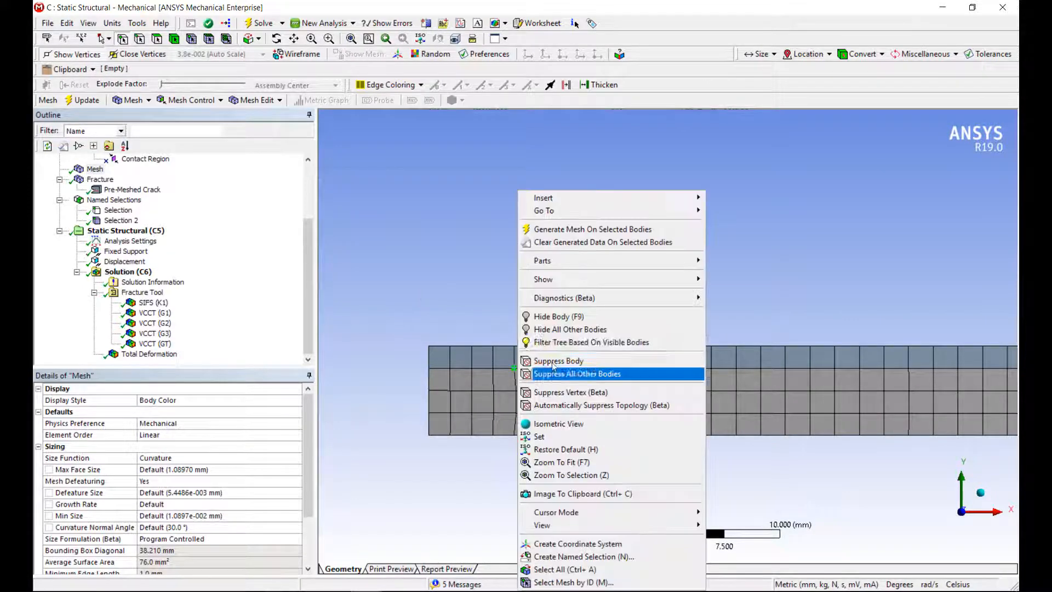
{"action": "mouse_move", "coordinate": [561, 161]}
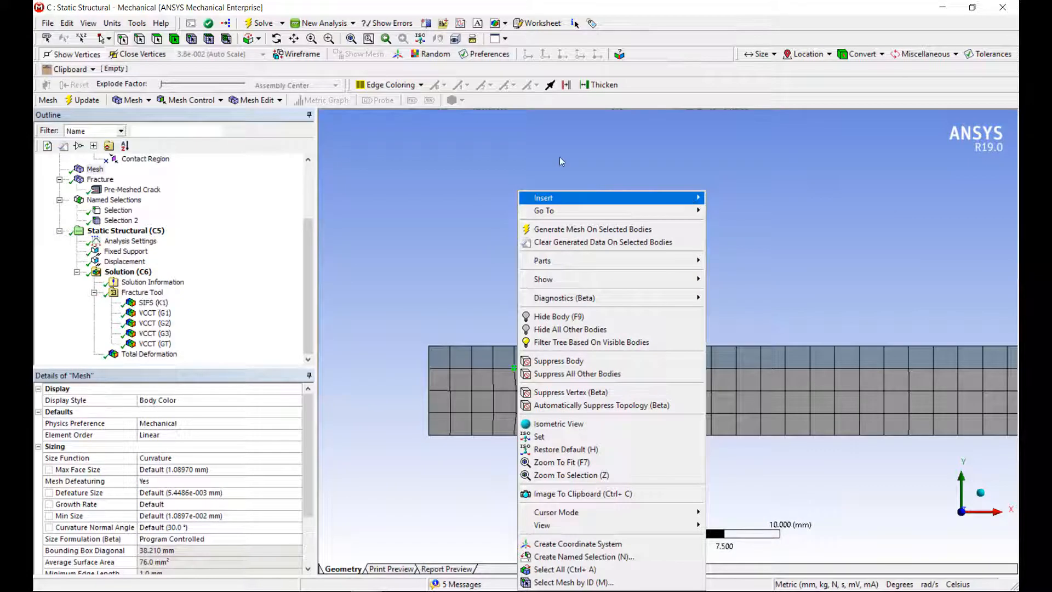
{"action": "left_click", "coordinate": [543, 197]}
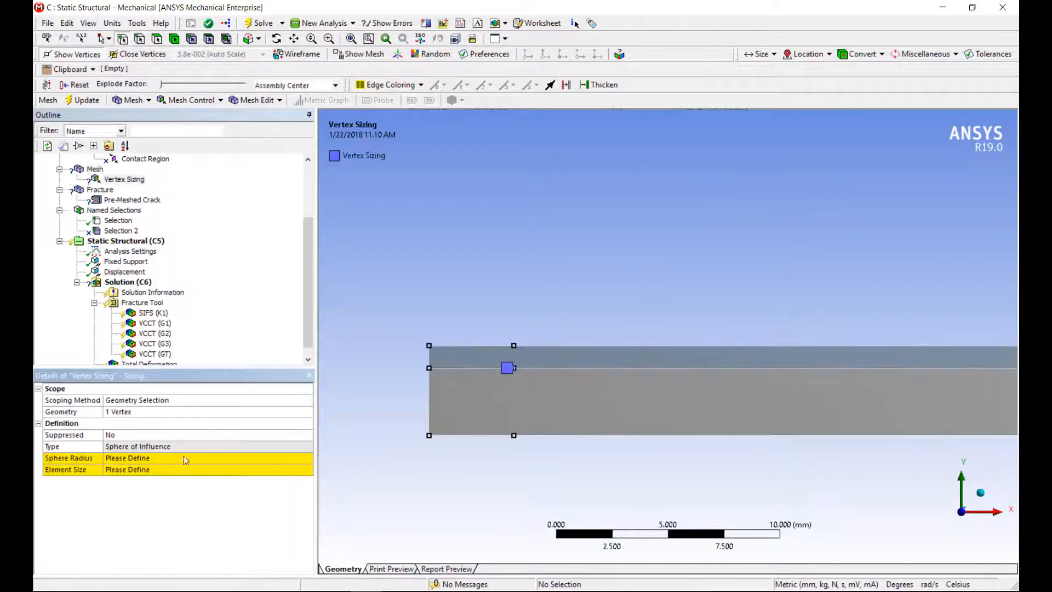
{"action": "left_click", "coordinate": [128, 457]}
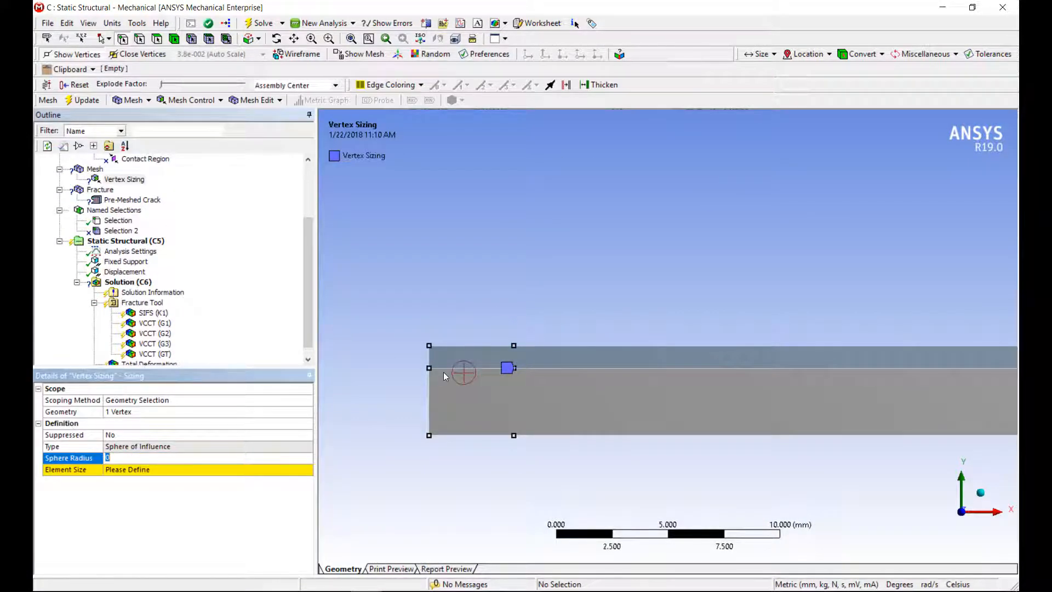
{"action": "type", "text": "1.0"}
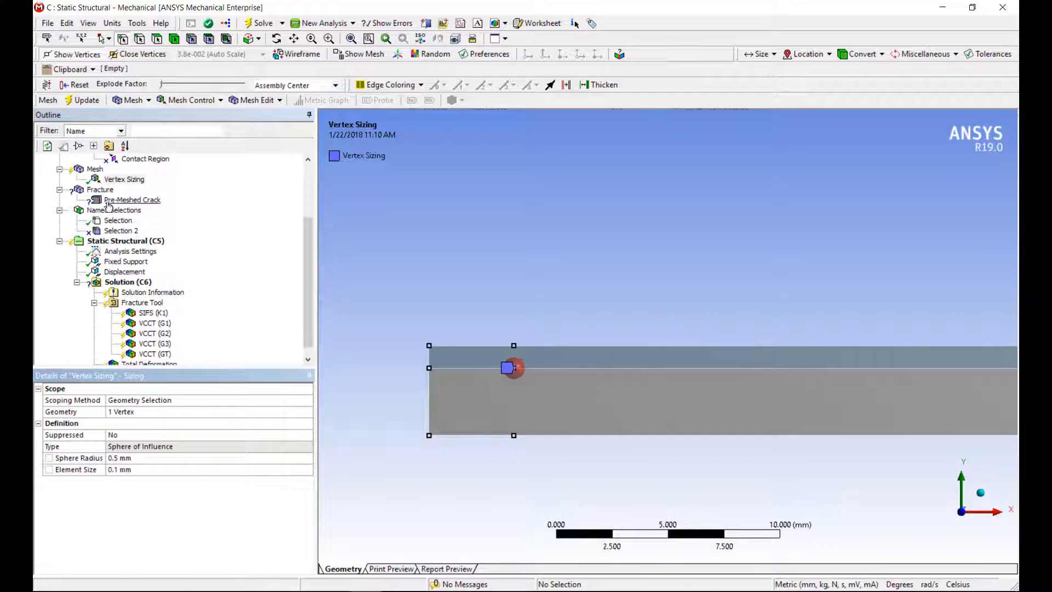
{"action": "right_click", "coordinate": [96, 168]}
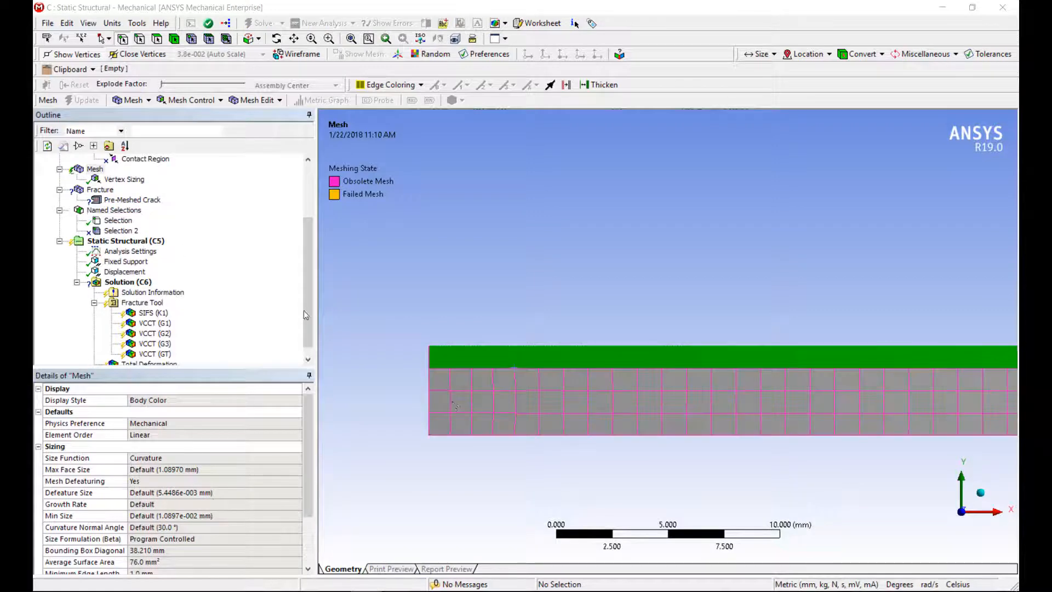
Regenerate the mesh and re-solve, giving refined crack-tip VCCT G1 of 2.3535 mJ/mm².
{"action": "left_click", "coordinate": [81, 99]}
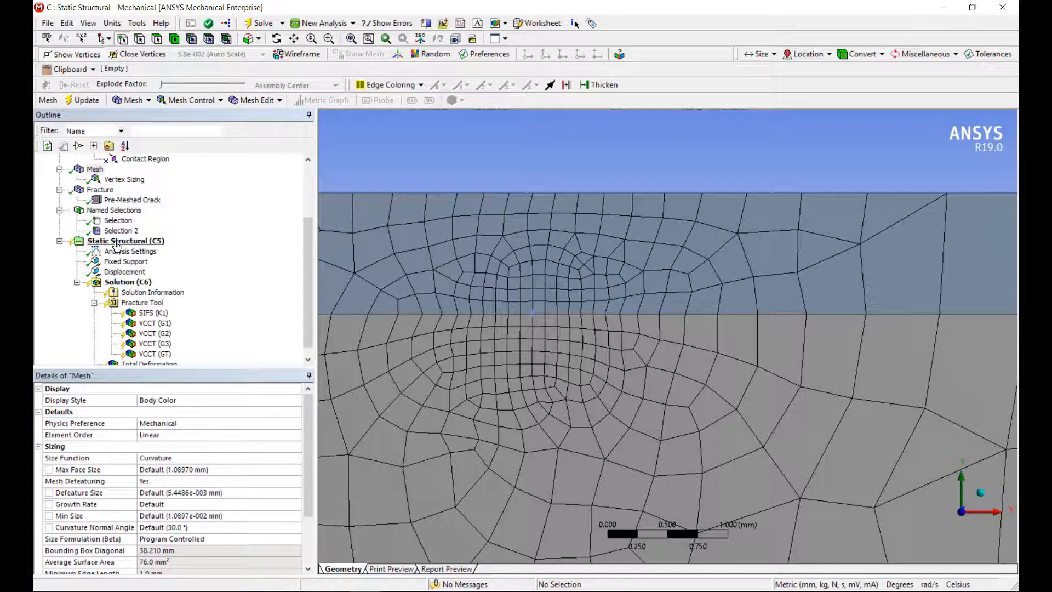
{"action": "left_click", "coordinate": [261, 23]}
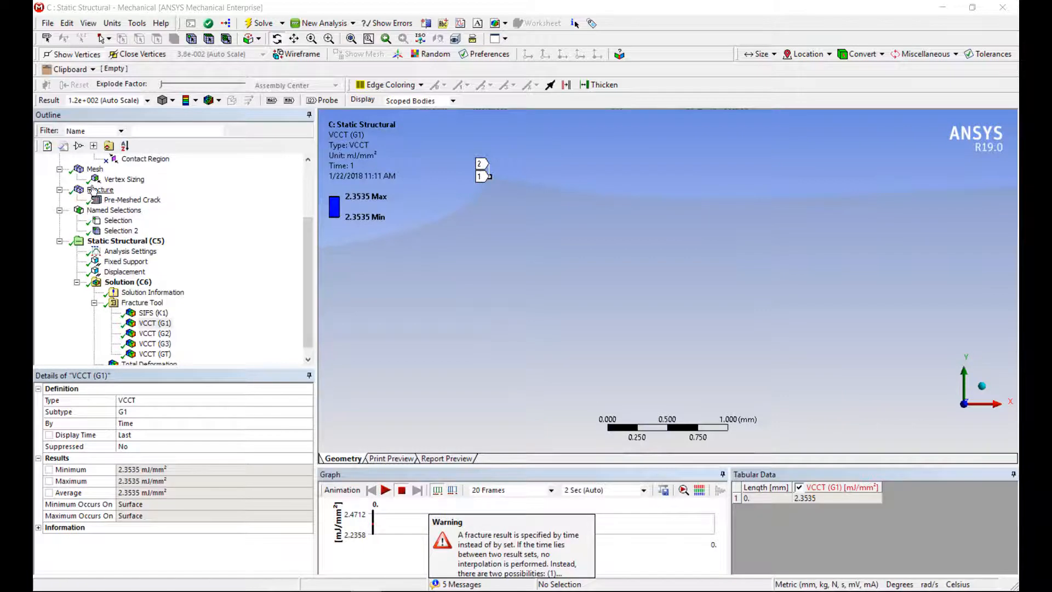
{"action": "left_click", "coordinate": [94, 168]}
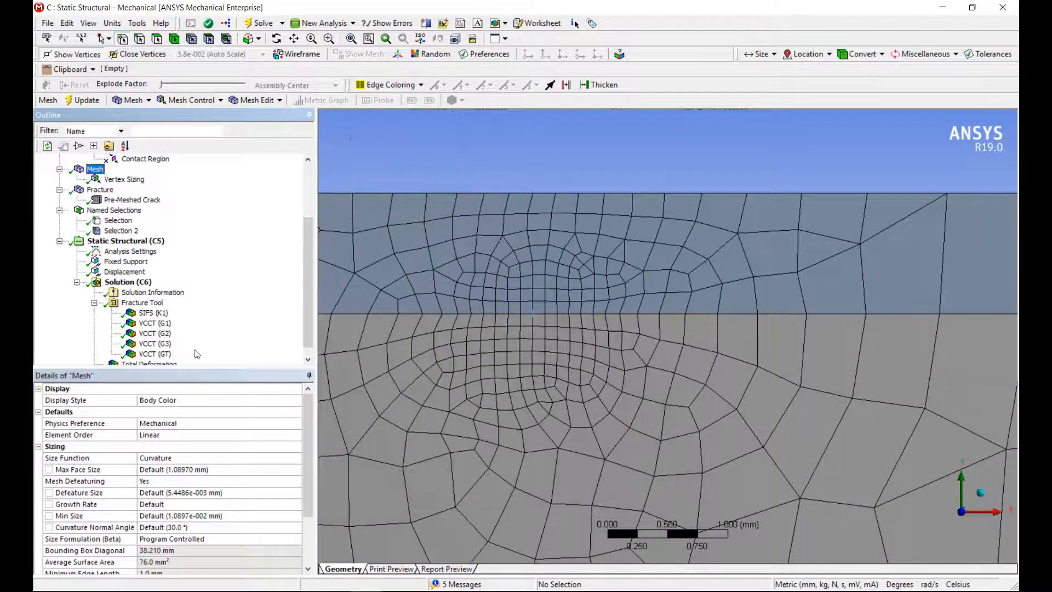
{"action": "left_click", "coordinate": [155, 323]}
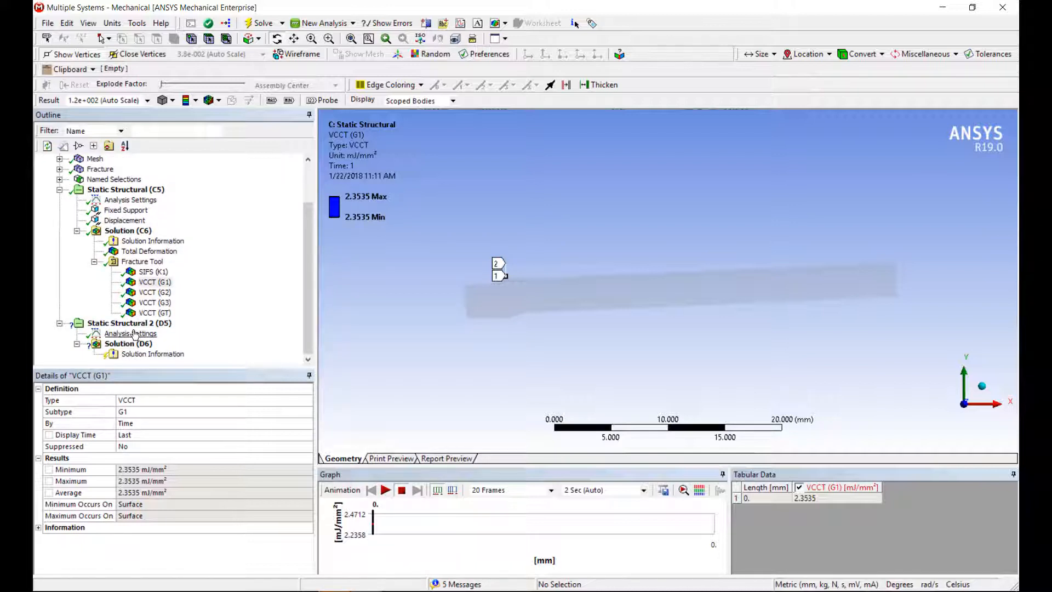
Apply a 100 °C thermal condition to both bodies in Static Structural 2.
{"action": "left_click", "coordinate": [129, 322]}
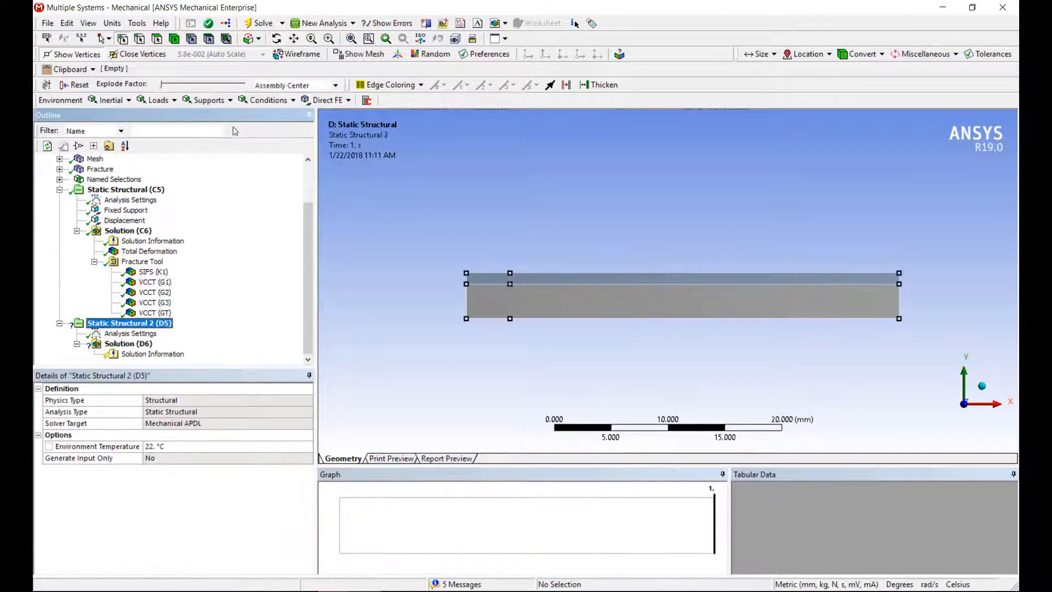
{"action": "left_click", "coordinate": [159, 99]}
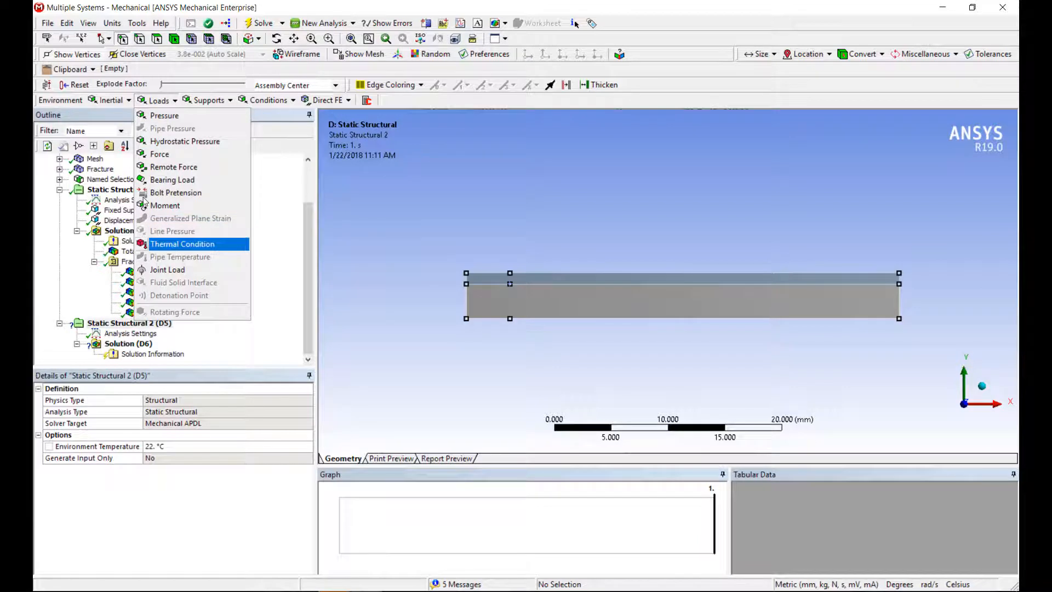
{"action": "left_click", "coordinate": [183, 243]}
{"action": "type", "text": "1000"}
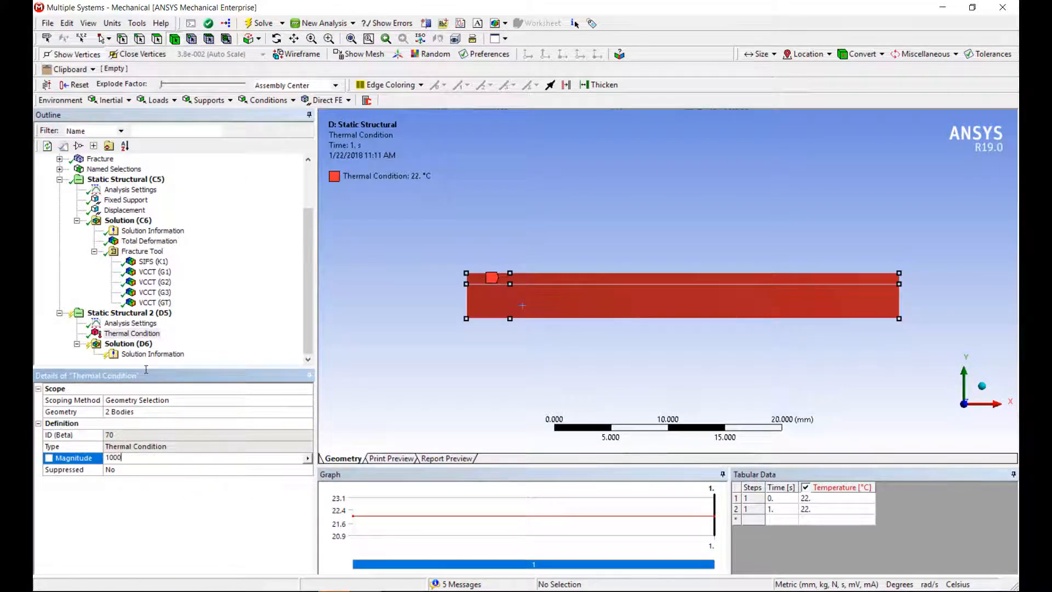
{"action": "key", "text": "Return"}
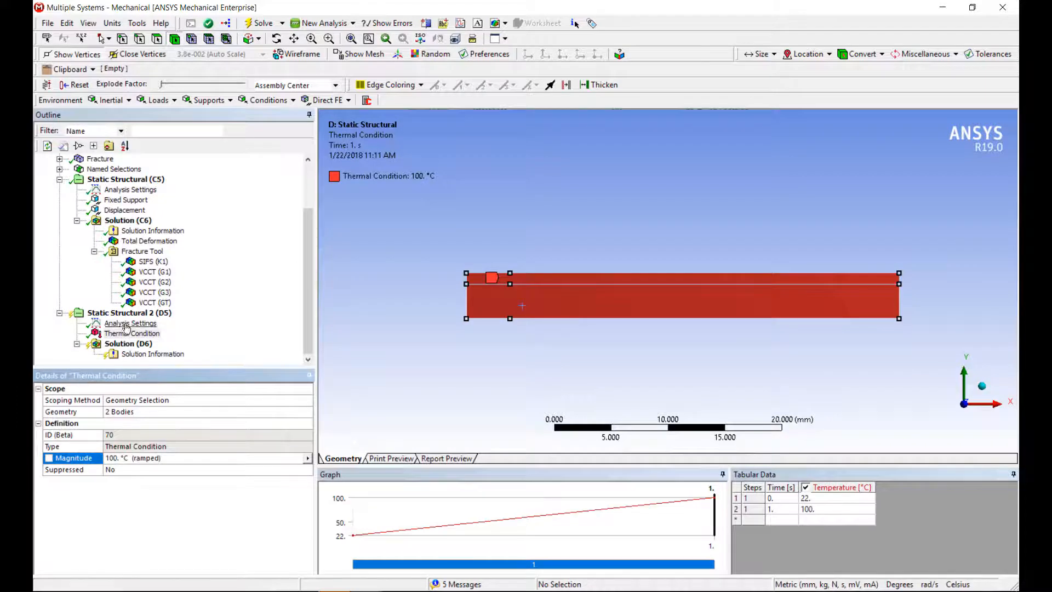
Turn on weak springs and copy Total Deformation and Fracture Tool into Solution (D6).
{"action": "left_click", "coordinate": [130, 323]}
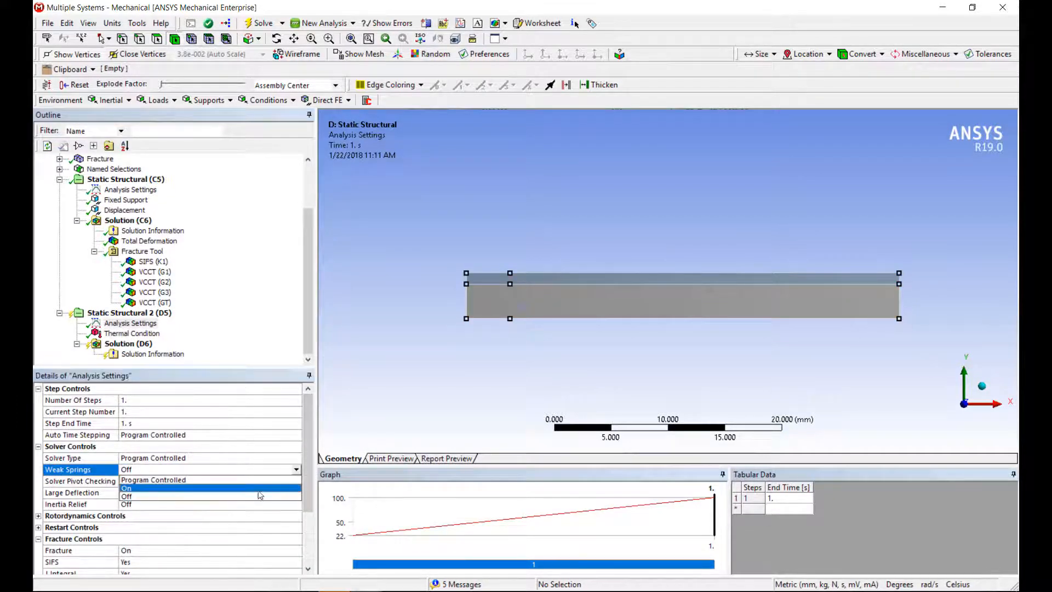
{"action": "left_click", "coordinate": [126, 488]}
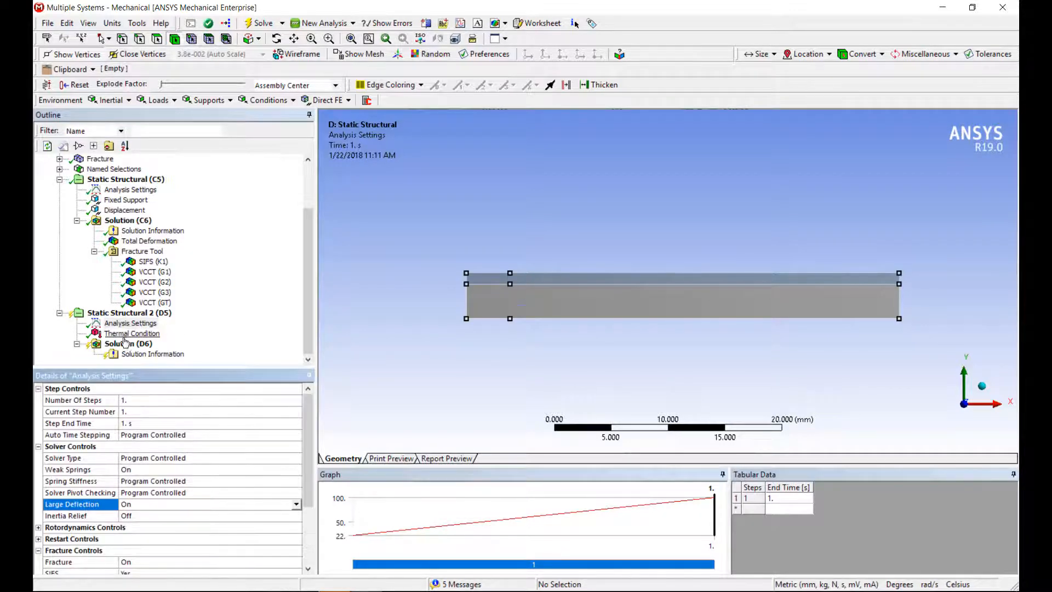
{"action": "left_click", "coordinate": [141, 250]}
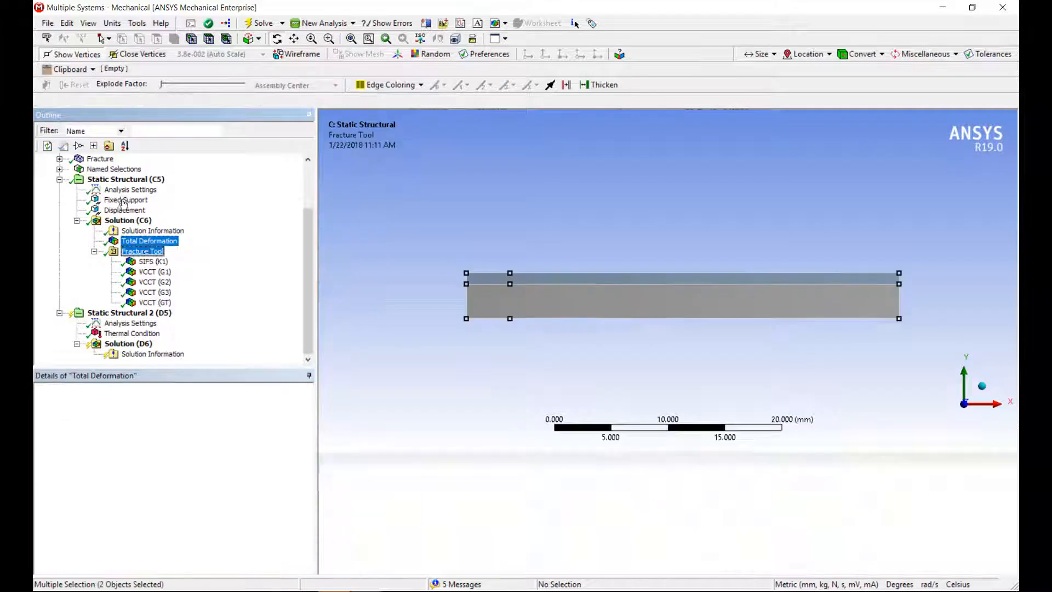
{"action": "left_click", "coordinate": [123, 353]}
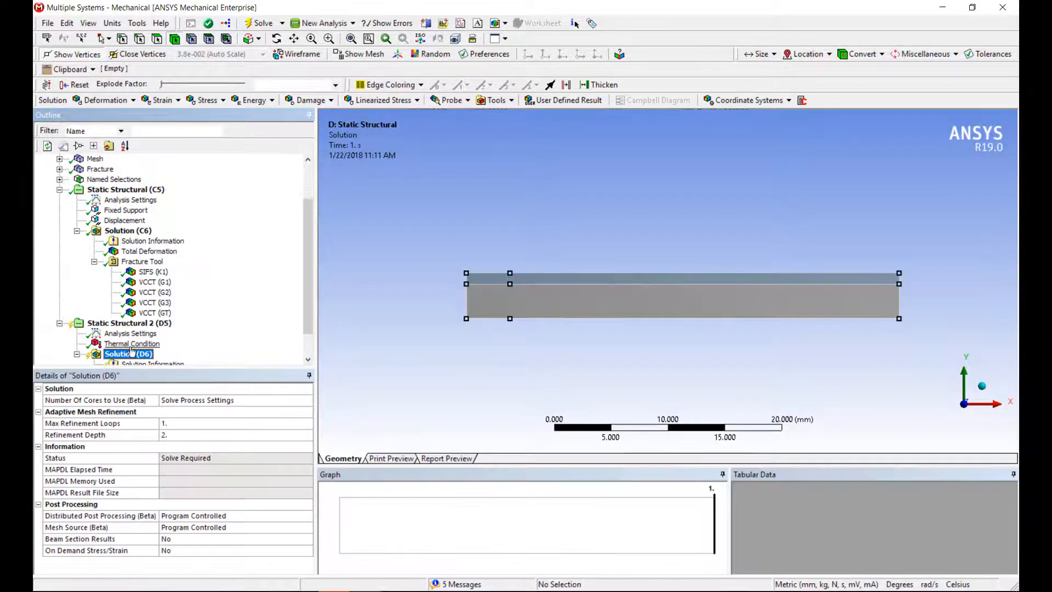
{"action": "left_click", "coordinate": [134, 200]}
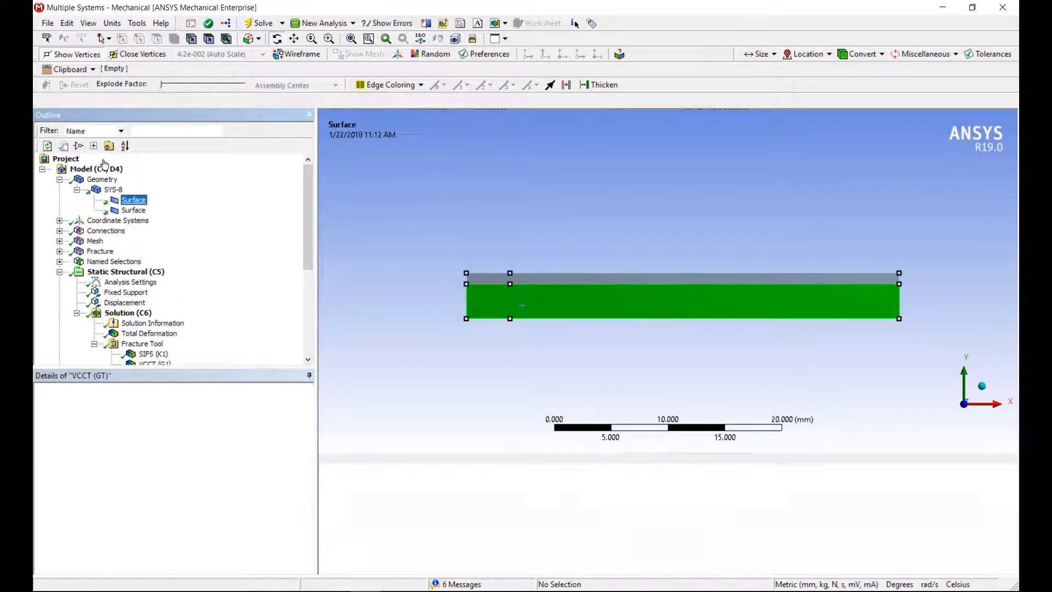
Assign Aluminum Alloy to the thin upper surface strip.
{"action": "left_click", "coordinate": [134, 200]}
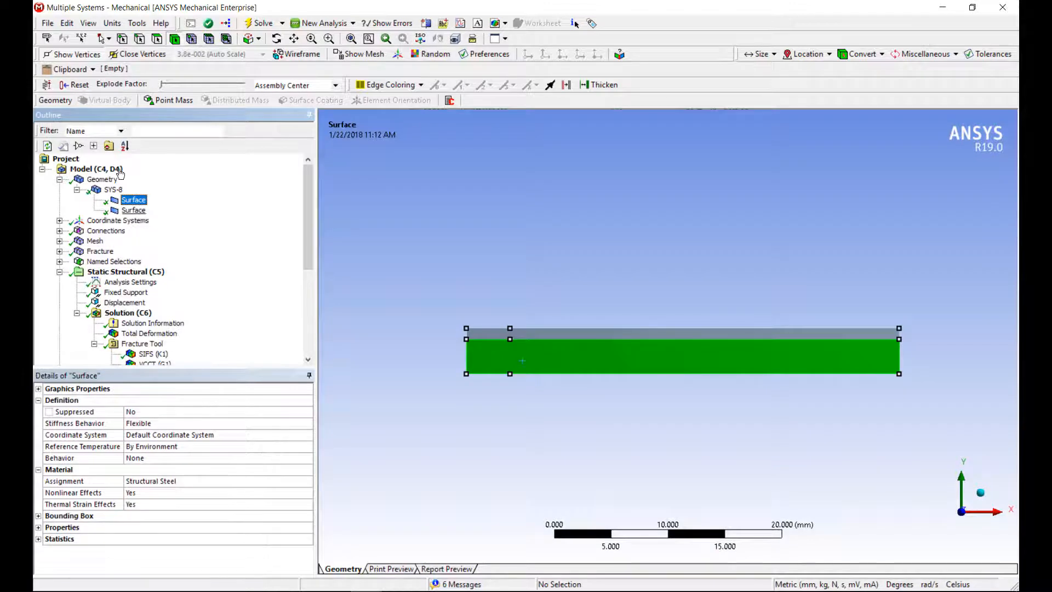
{"action": "left_click", "coordinate": [305, 481]}
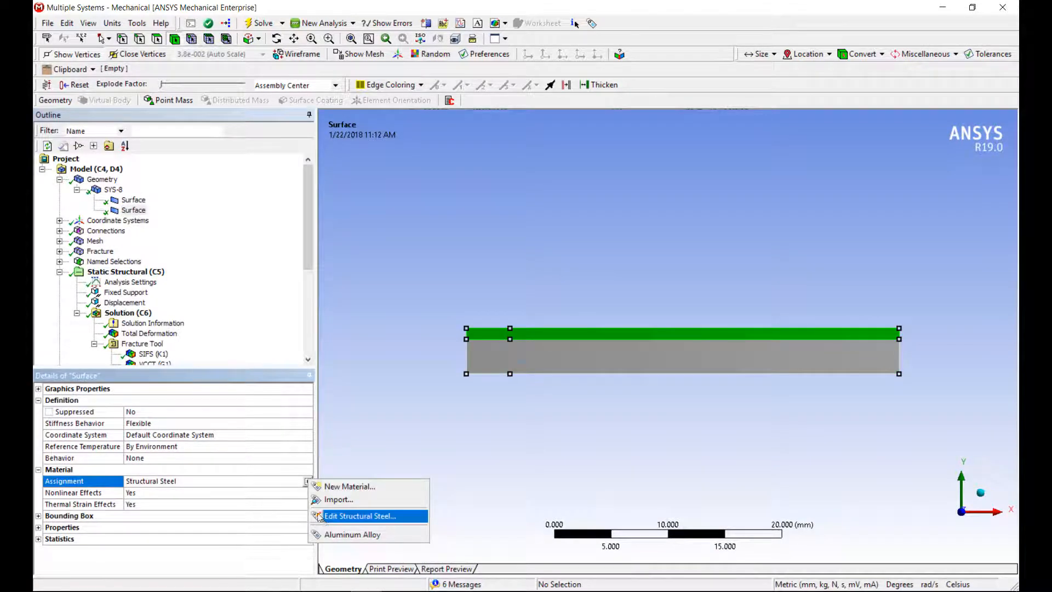
{"action": "left_click", "coordinate": [353, 534]}
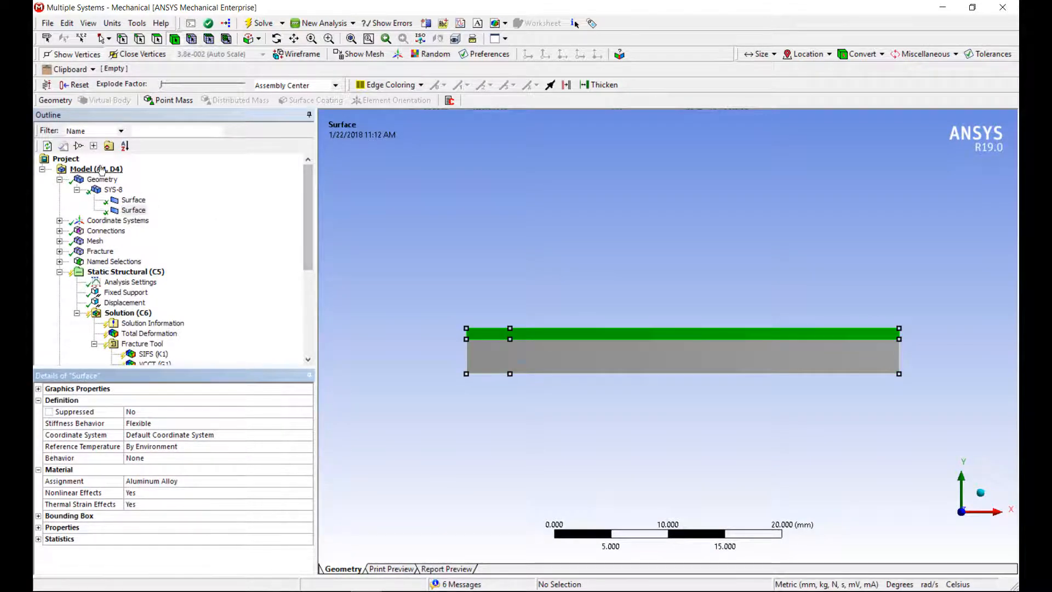
Solve both analyses and show the thermal total deformation, peaking at 0.041699 mm.
{"action": "left_click", "coordinate": [95, 169]}
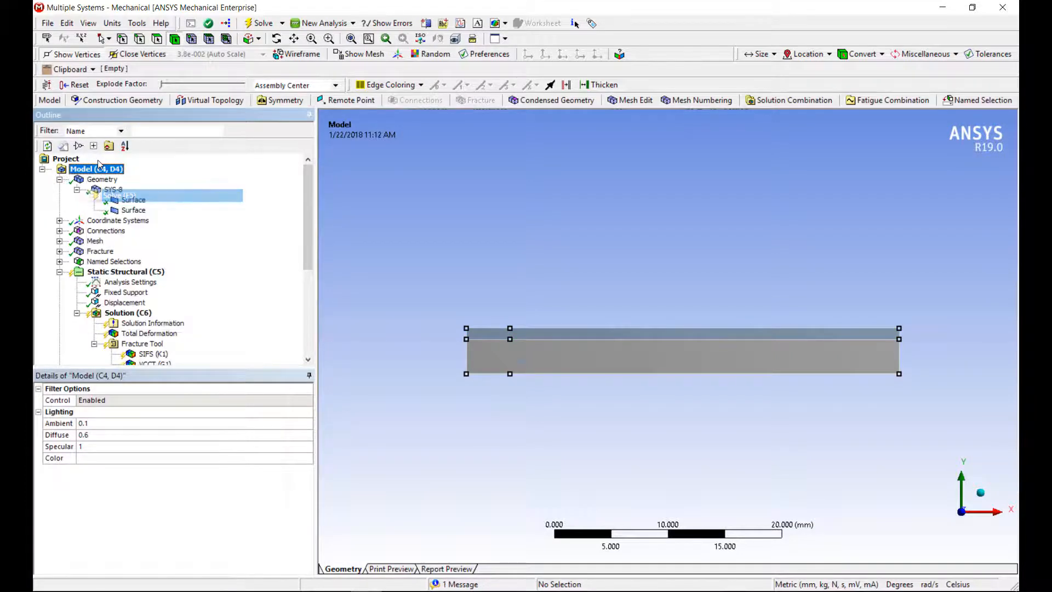
{"action": "left_click", "coordinate": [261, 22]}
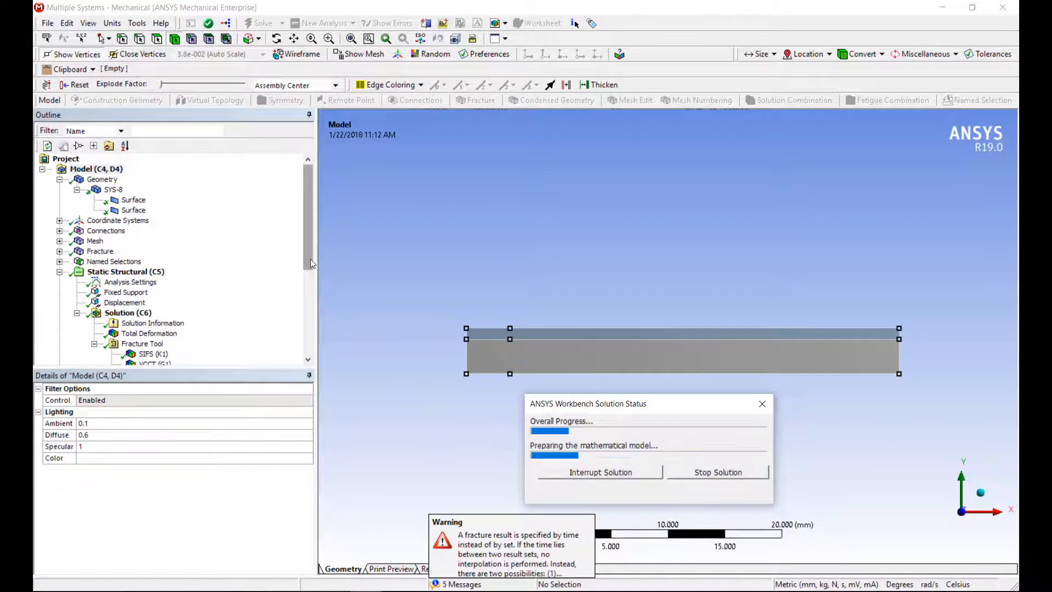
{"action": "scroll", "scroll_direction": "down", "scroll_amount": 3}
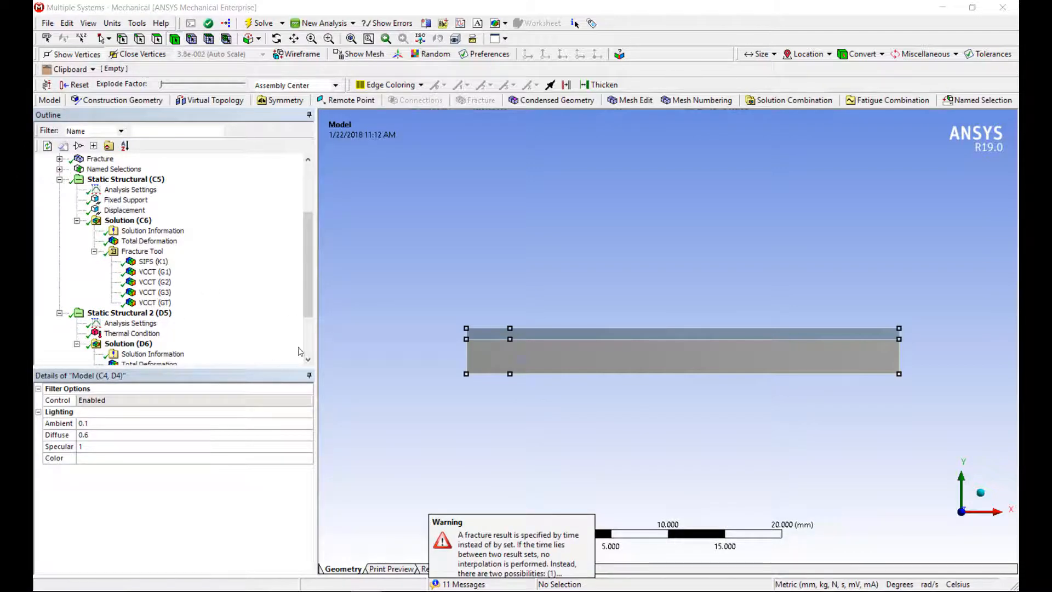
{"action": "left_click", "coordinate": [149, 302]}
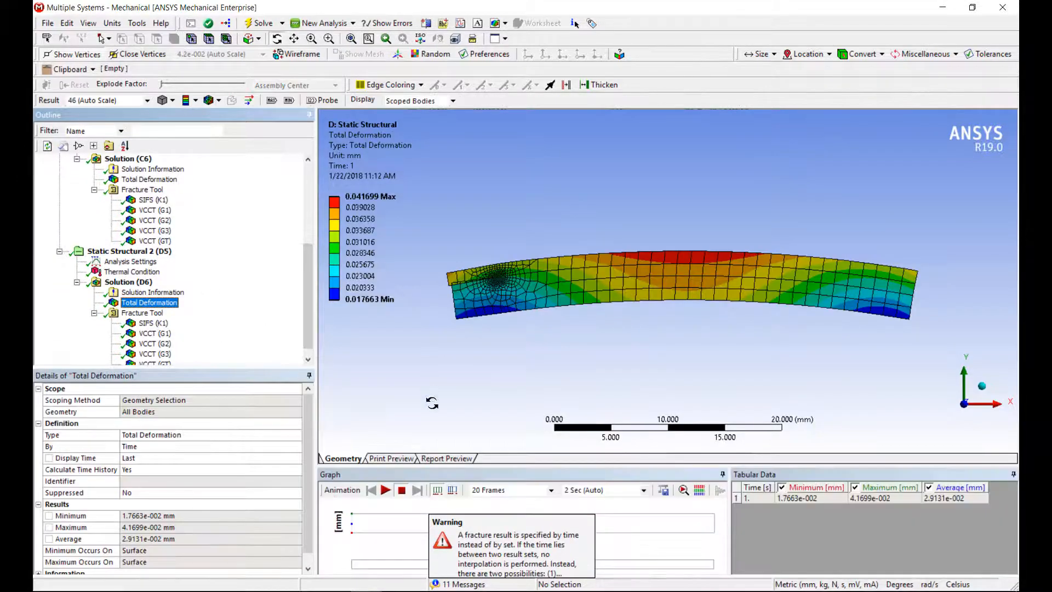
Zoom in on the crack tip and display VCCT (GT) of 0.030775 mJ/mm².
{"action": "left_click", "coordinate": [384, 489]}
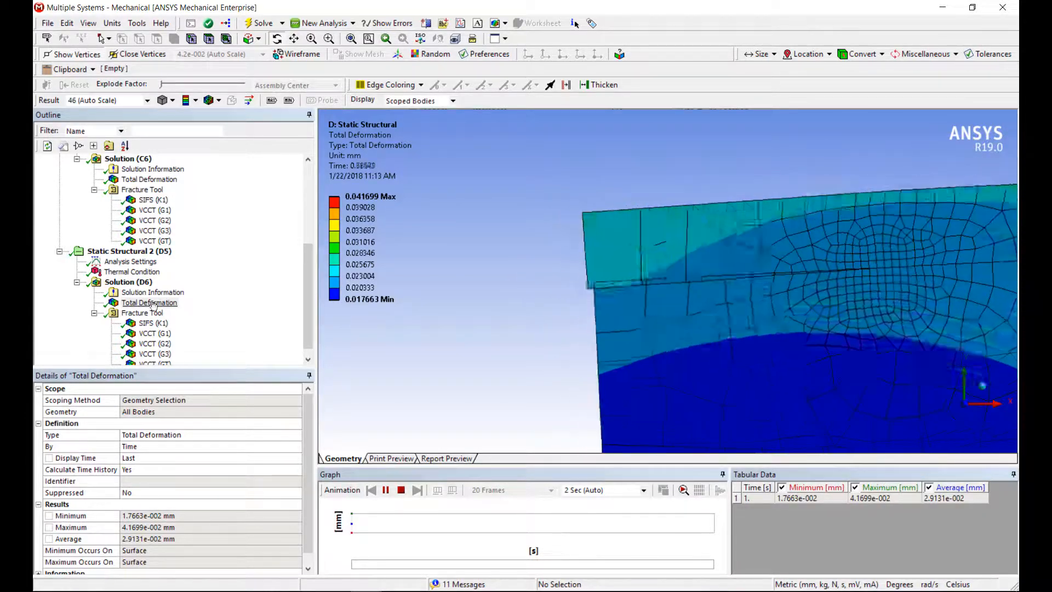
{"action": "left_click", "coordinate": [150, 292]}
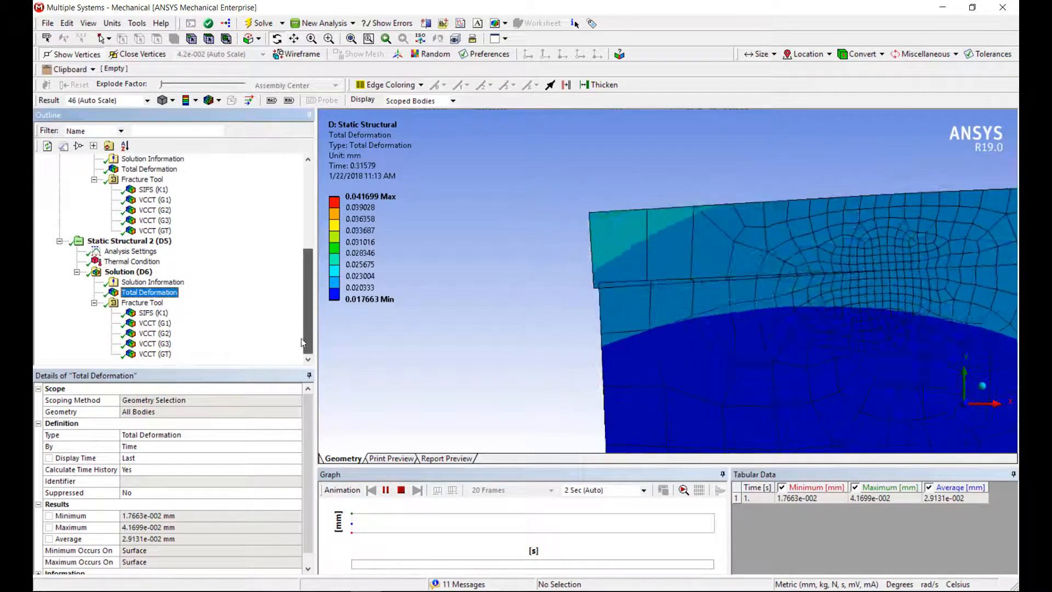
{"action": "left_click", "coordinate": [155, 353]}
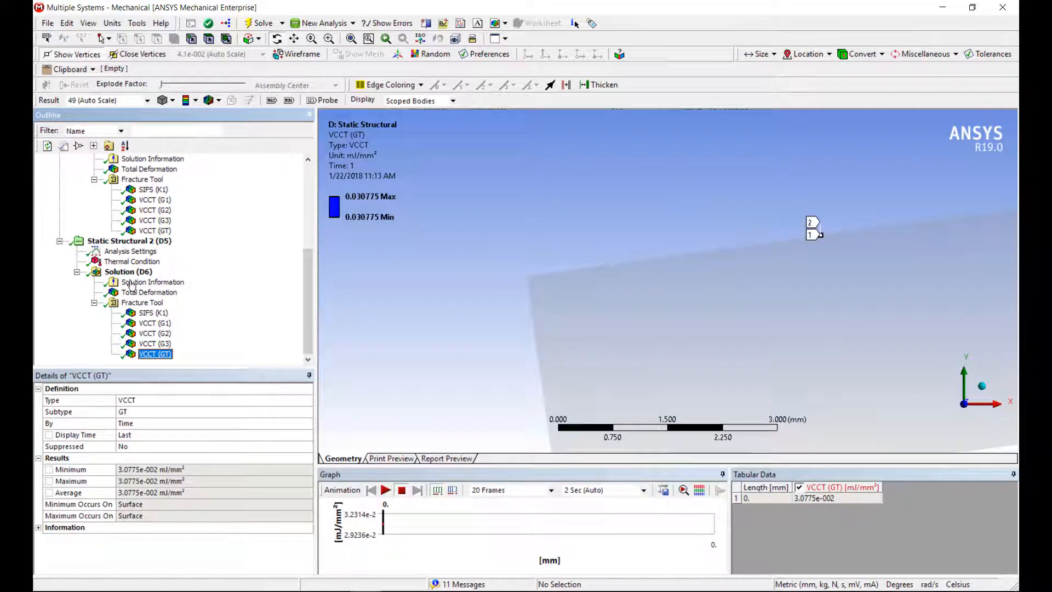
Compare VCCT G1 (0.013801), G2 (0.016974) and G3 (0 mJ/mm²), ending on G2.
{"action": "left_click", "coordinate": [155, 322]}
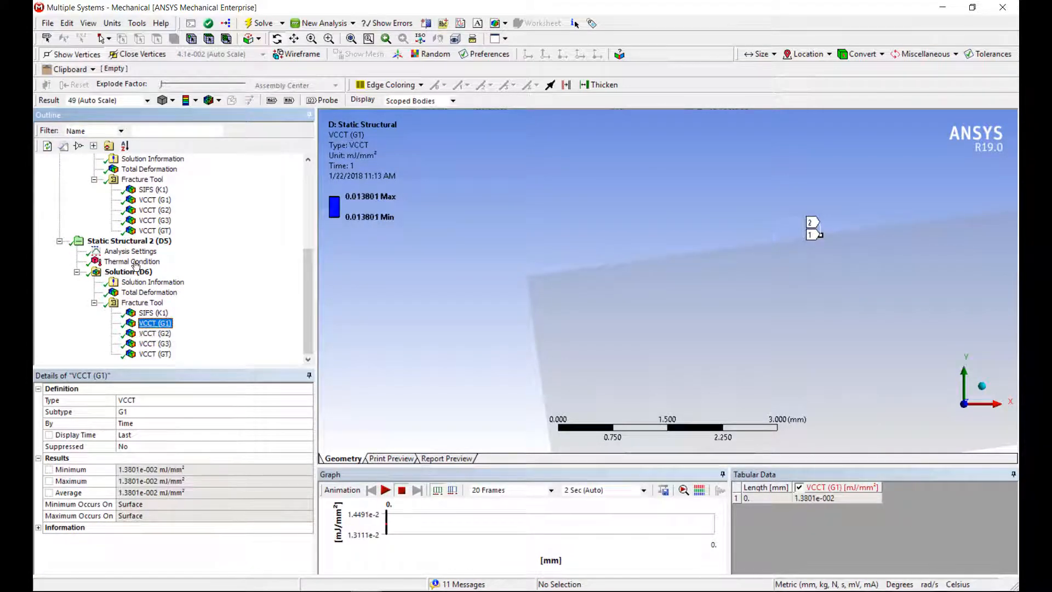
{"action": "left_click", "coordinate": [155, 333]}
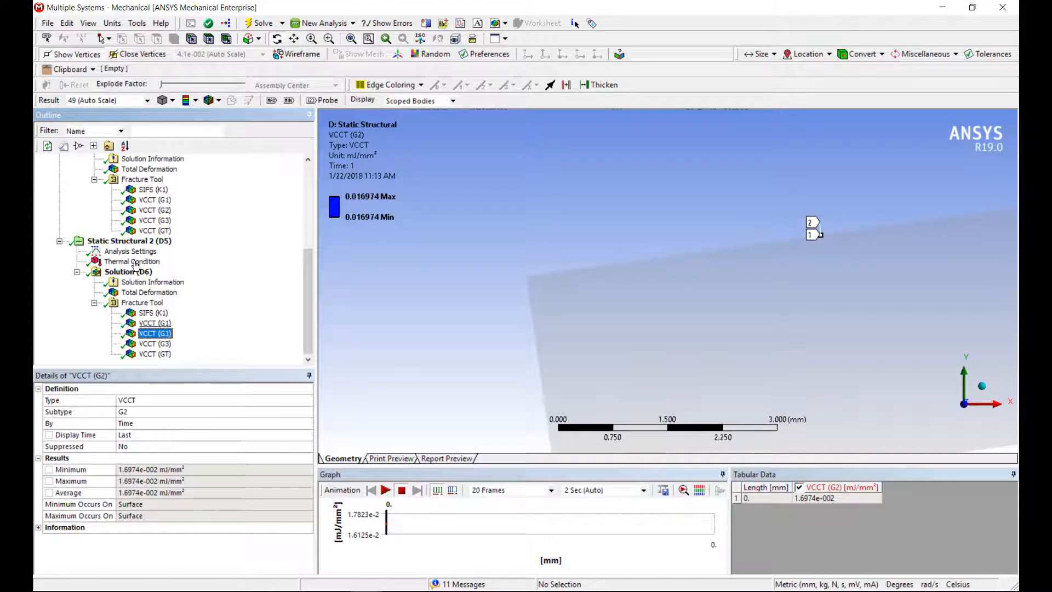
{"action": "left_click", "coordinate": [155, 343]}
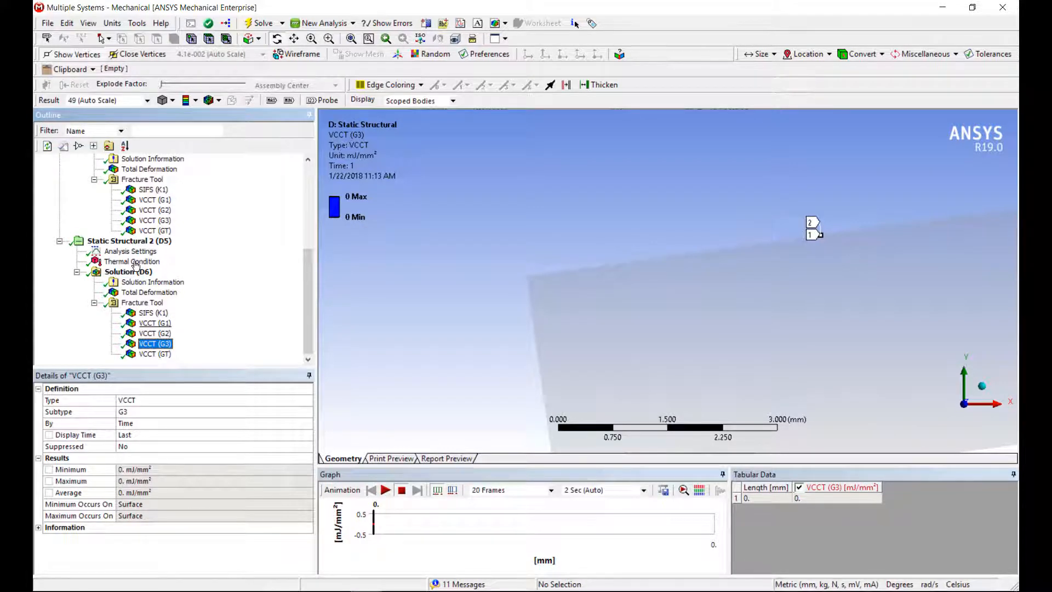
{"action": "left_click", "coordinate": [155, 333]}
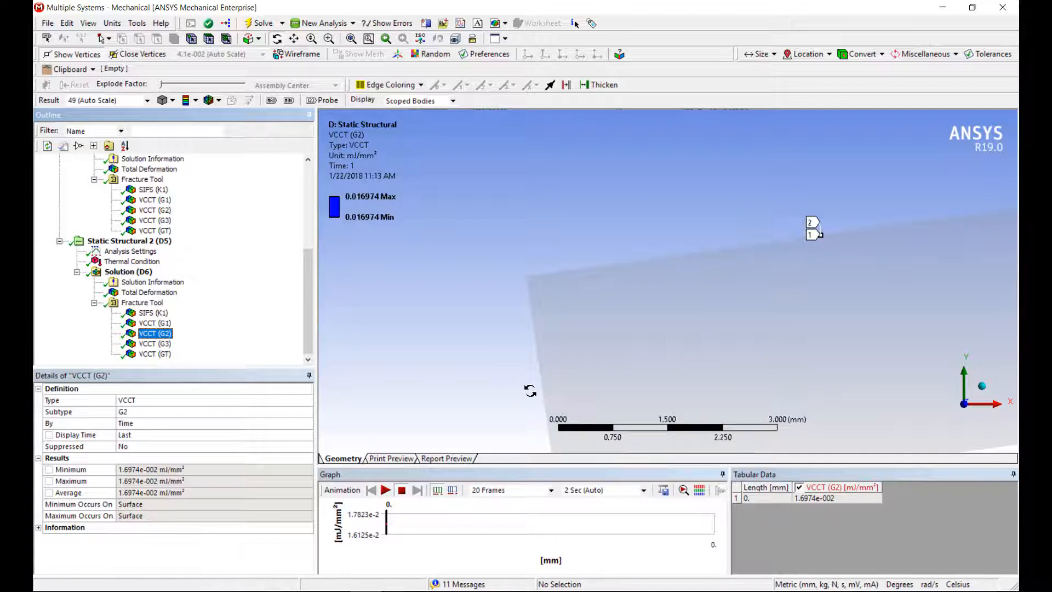
{"action": "mouse_move", "coordinate": [230, 348]}
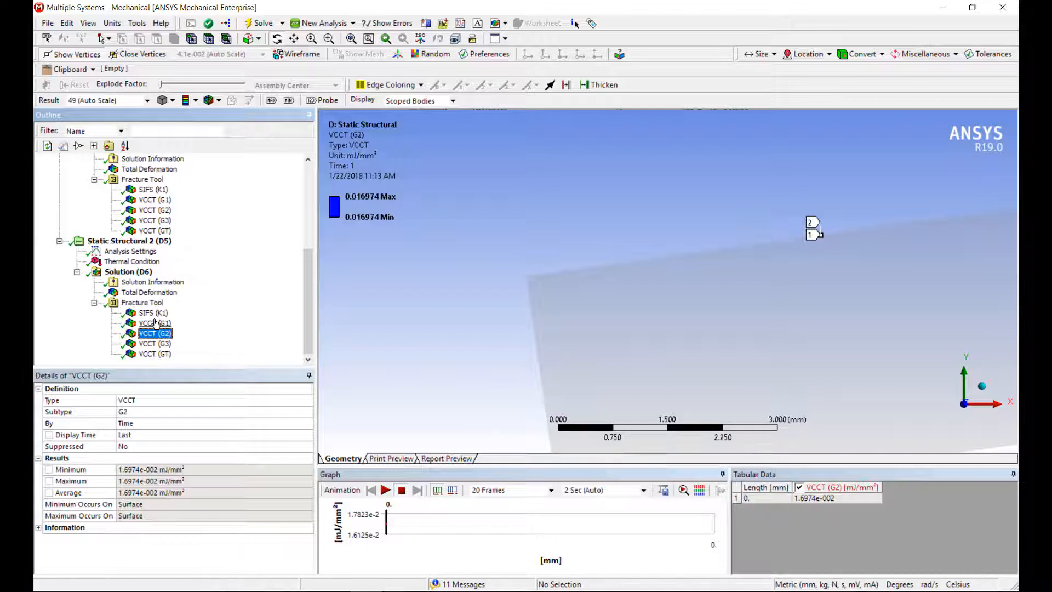
{"action": "mouse_move", "coordinate": [139, 329]}
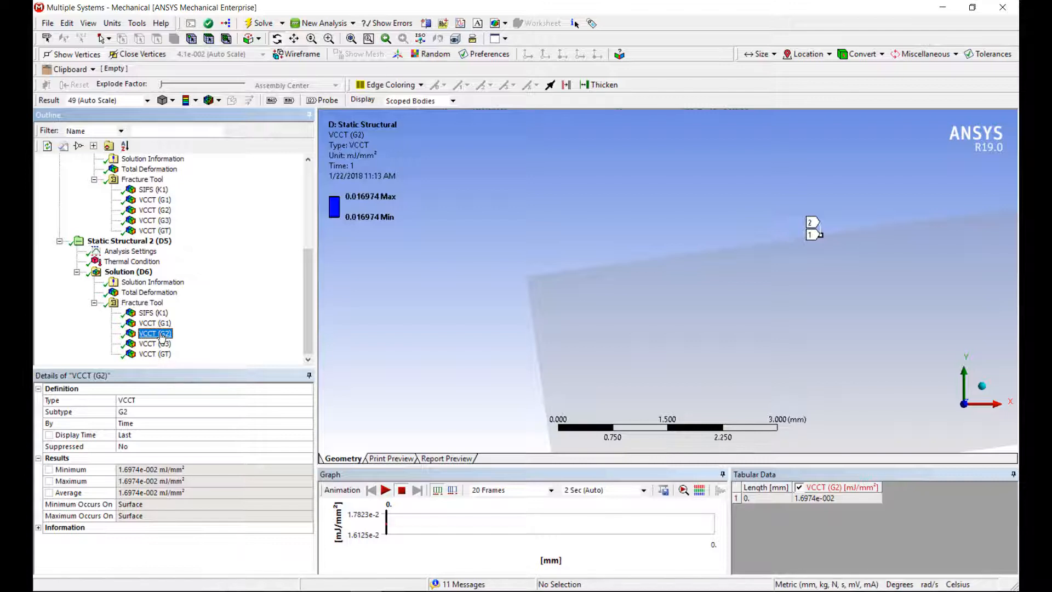
{"action": "mouse_move", "coordinate": [243, 361]}
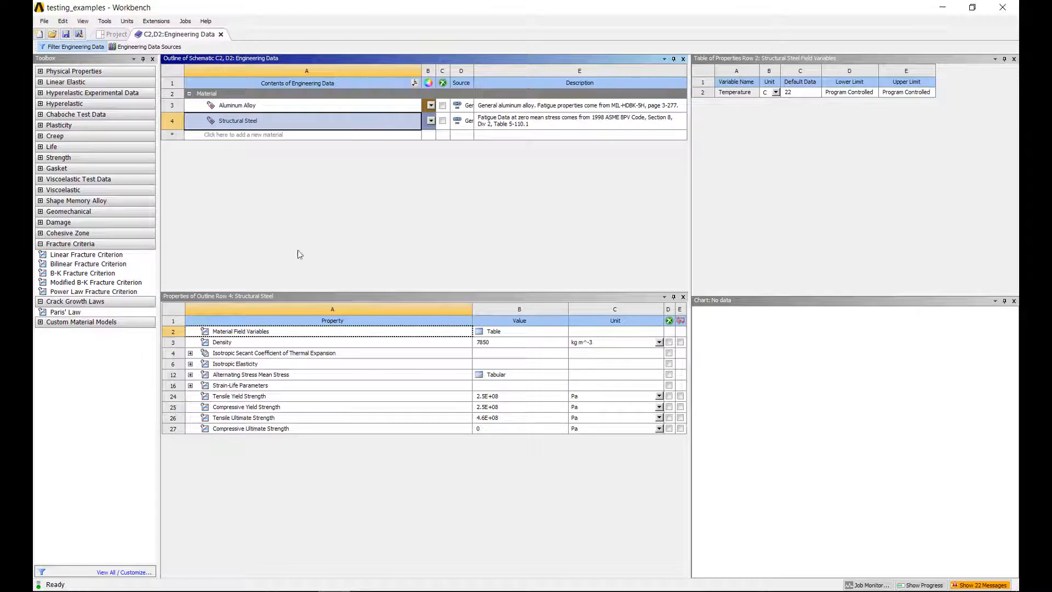
Review the Bilinear and B-K fracture criteria, then return to the original Mechanical session.
{"action": "left_click", "coordinate": [89, 263]}
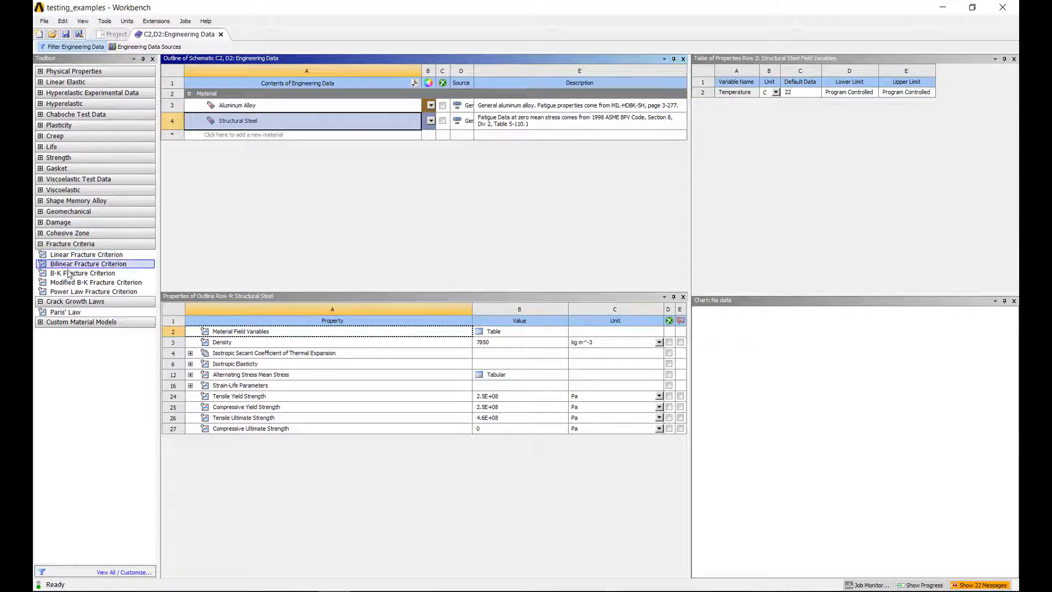
{"action": "left_click", "coordinate": [94, 291]}
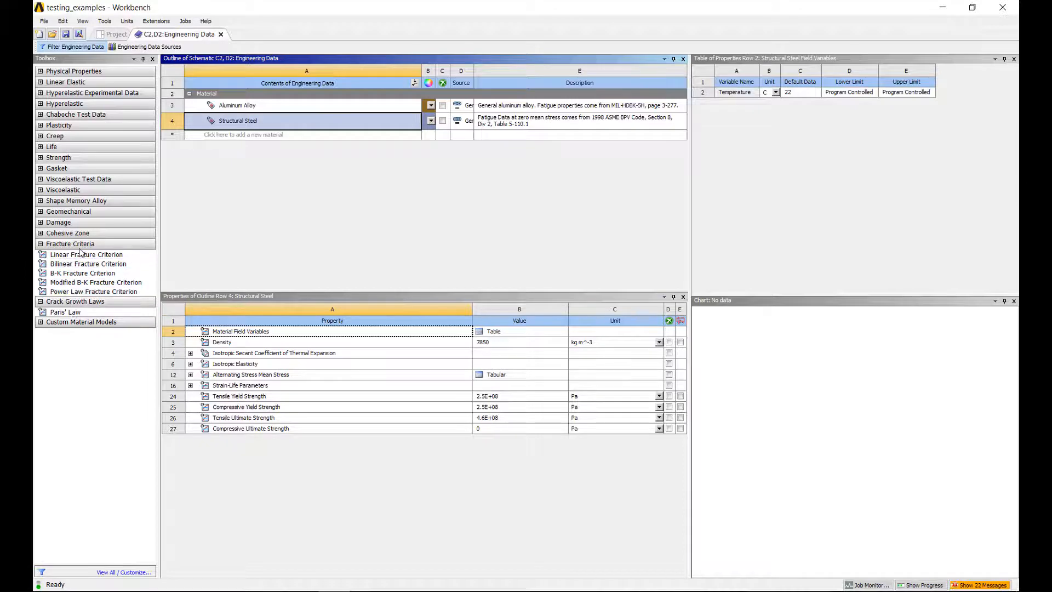
{"action": "left_click", "coordinate": [84, 273]}
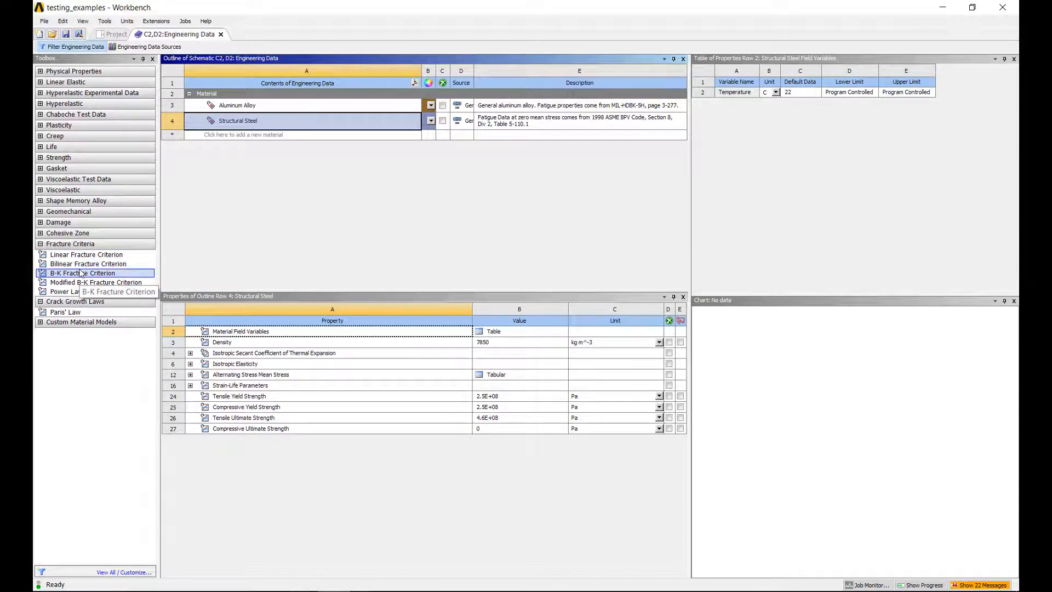
{"action": "left_click", "coordinate": [101, 281]}
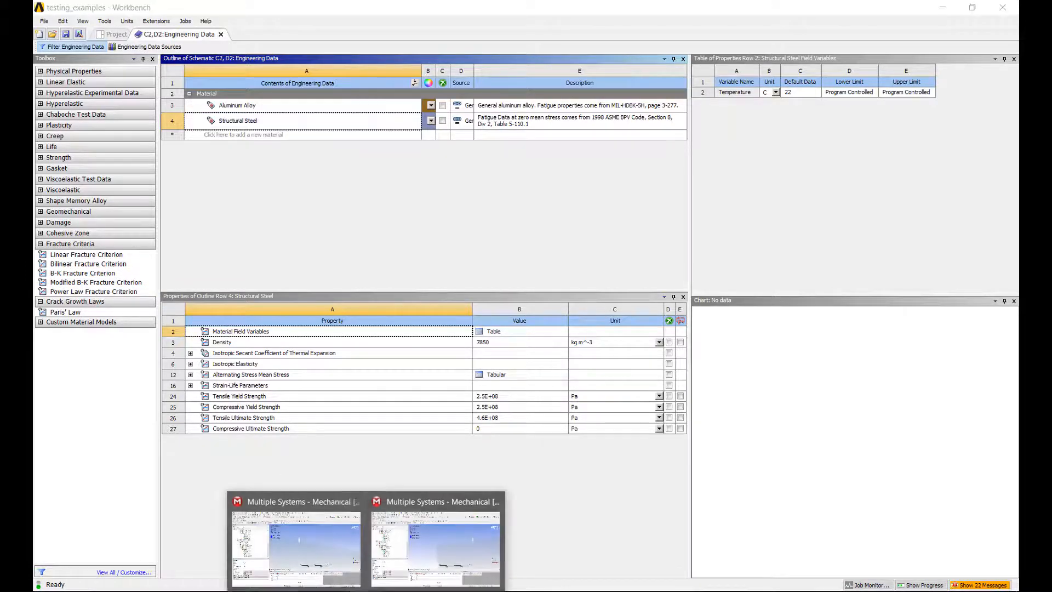
{"action": "left_click", "coordinate": [434, 546]}
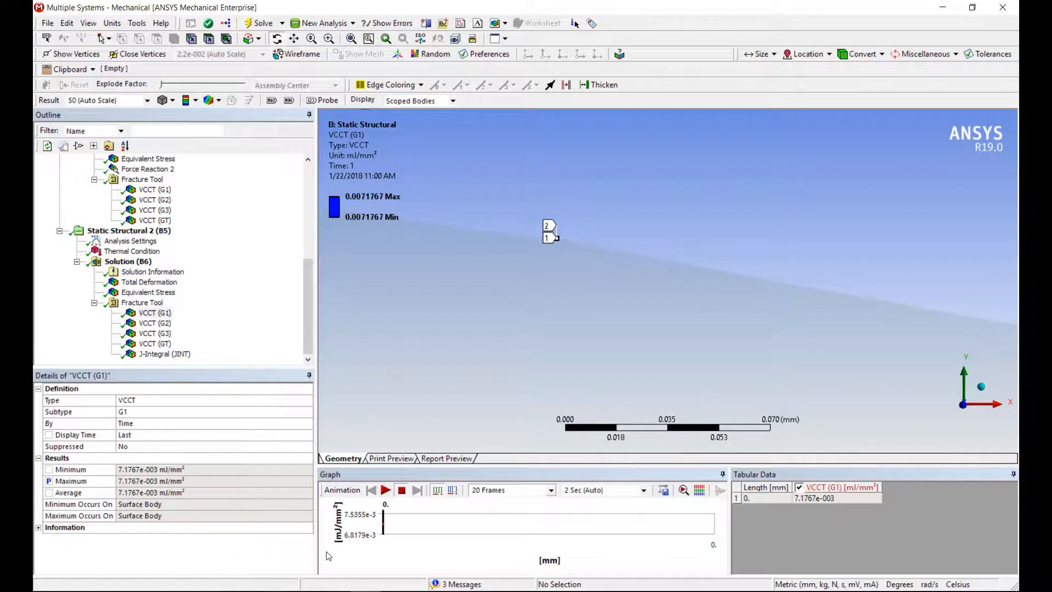